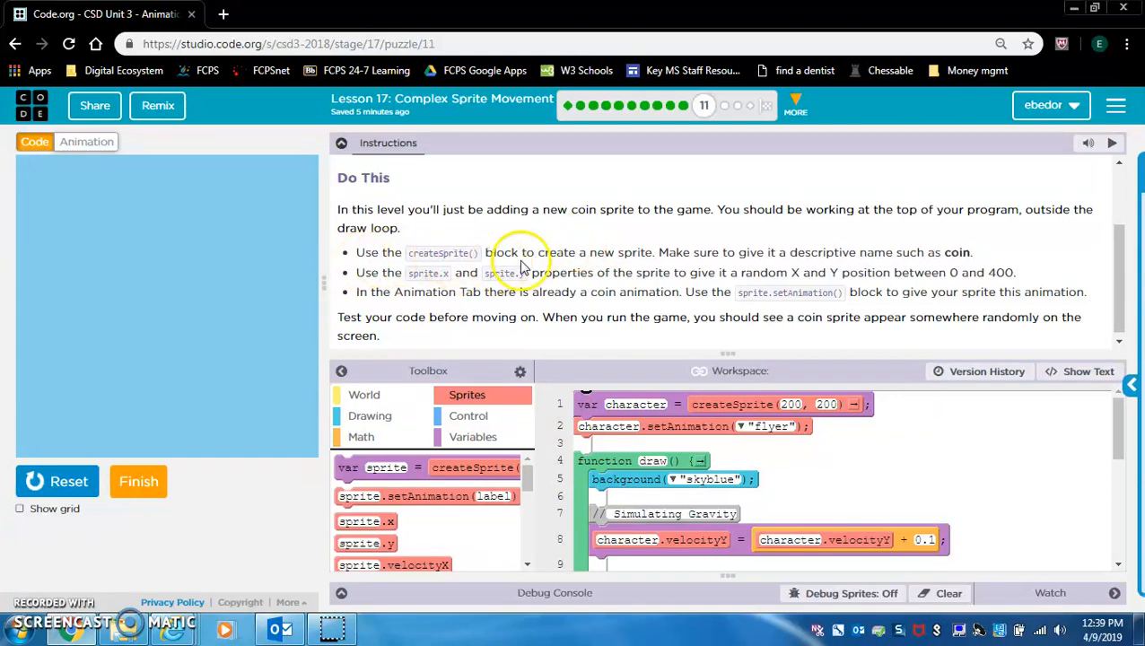
{"action": "mouse_move", "coordinate": [645, 261]}
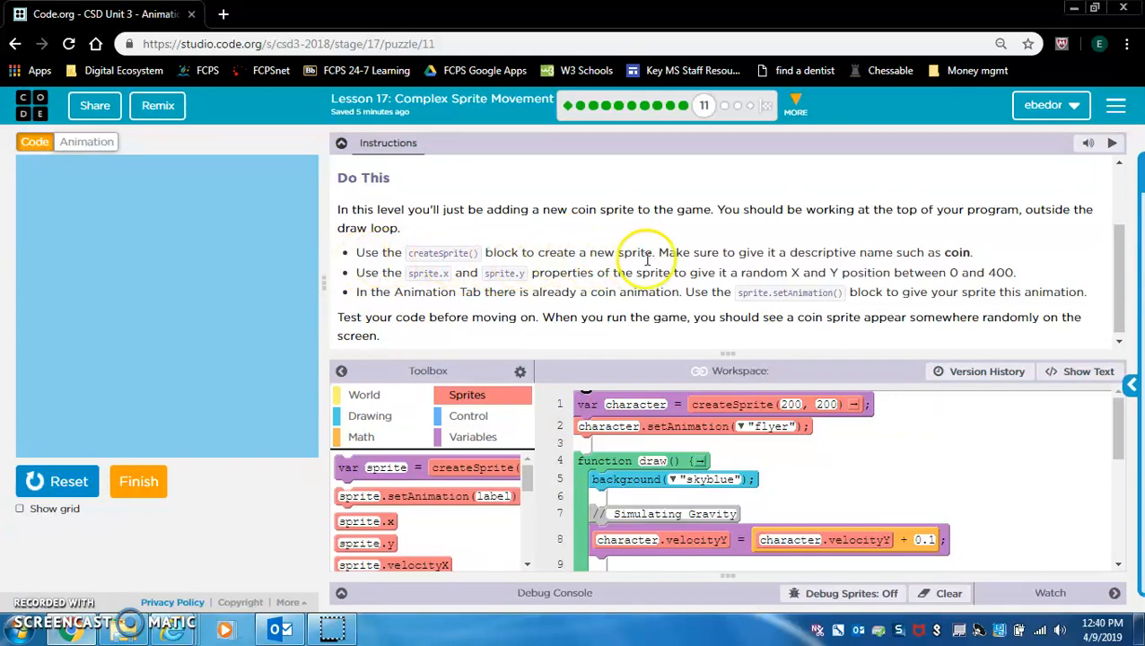
{"action": "mouse_move", "coordinate": [793, 255]}
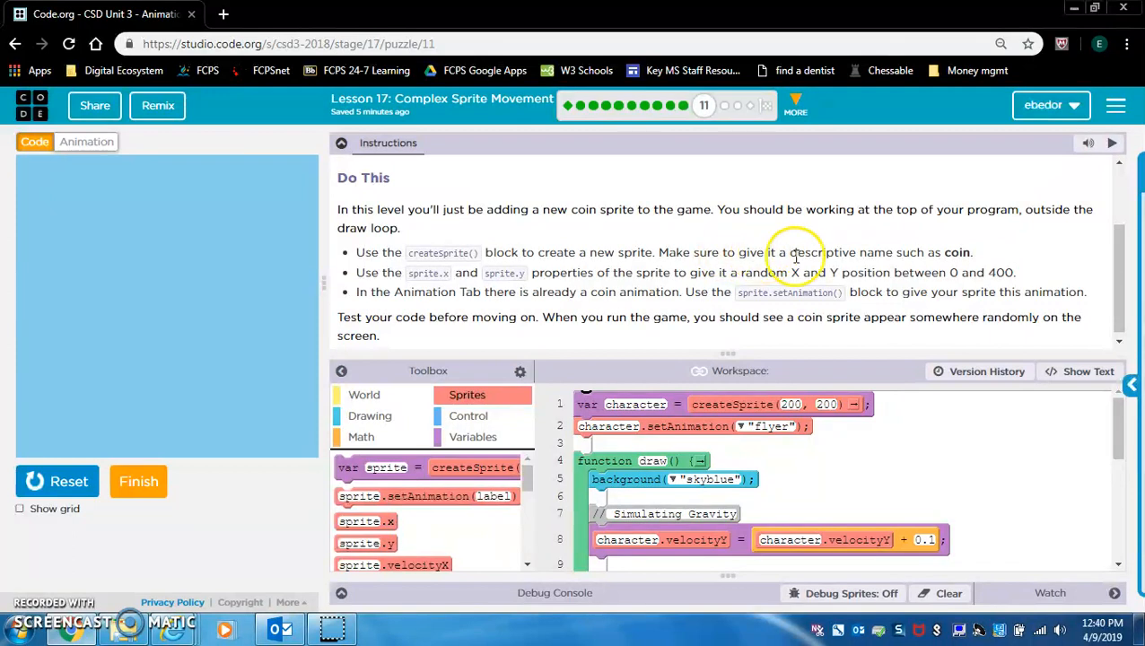
{"action": "mouse_move", "coordinate": [399, 371]}
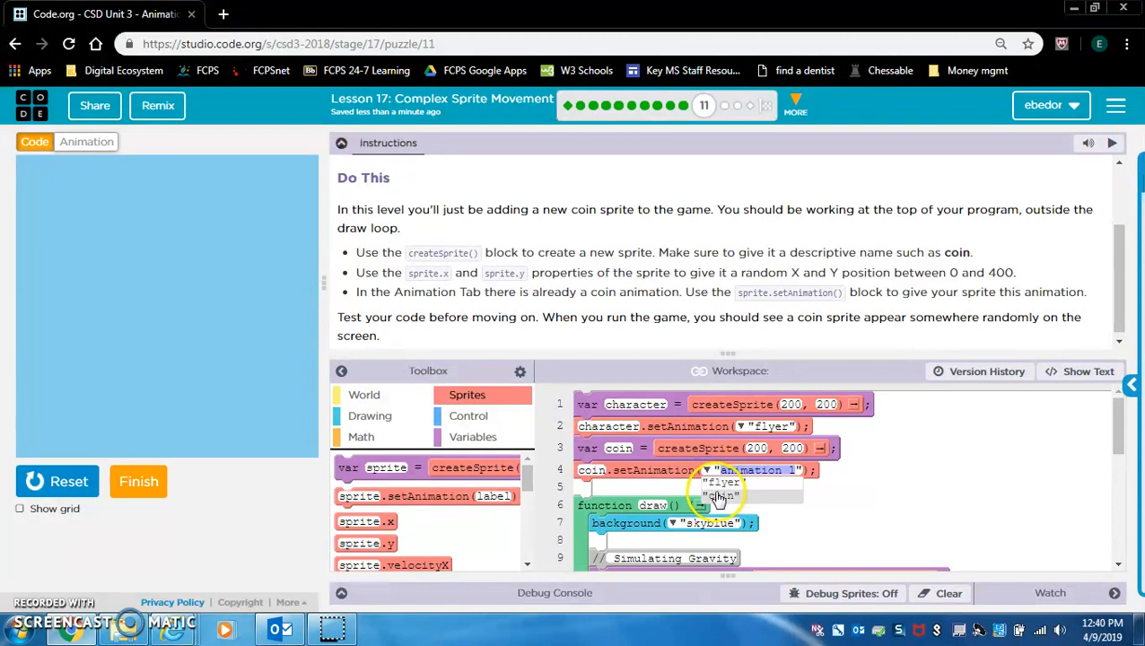
Step: Assign the 'coin' animation to the coin sprite and run the game to see it above the flyer
{"action": "left_click", "coordinate": [86, 141]}
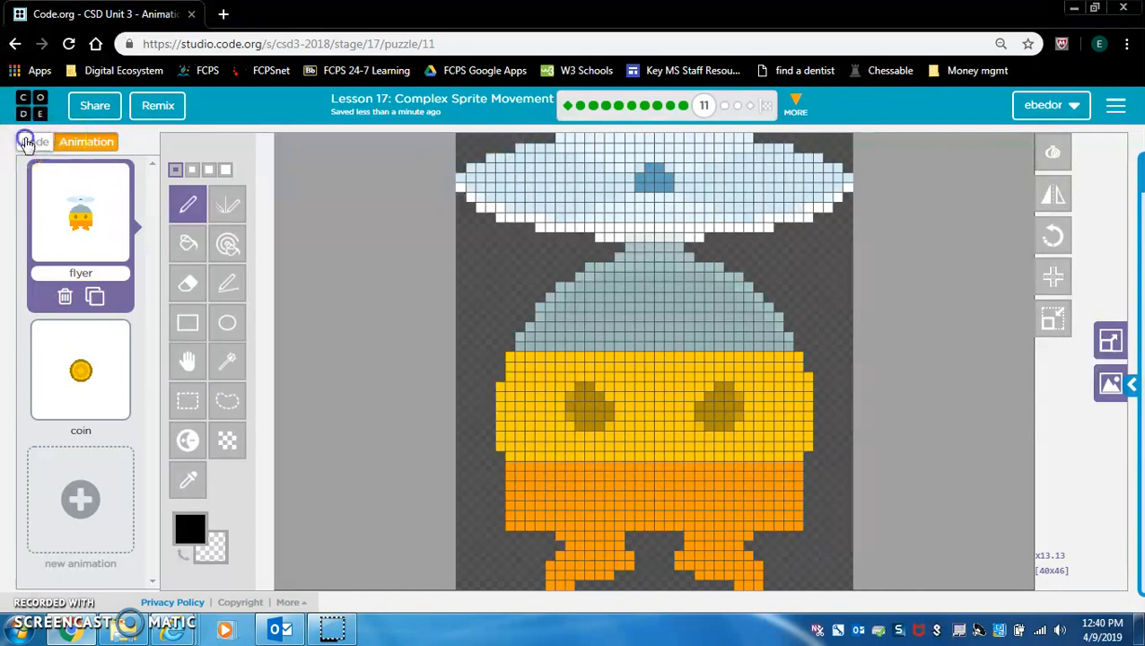
{"action": "left_click", "coordinate": [34, 140]}
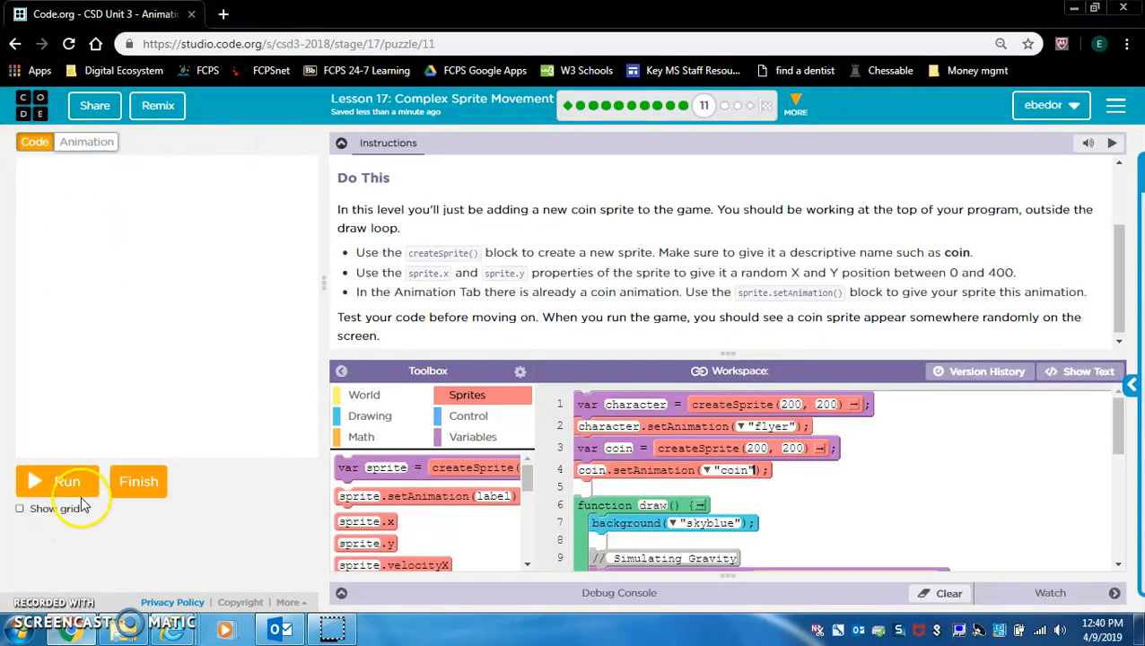
{"action": "left_click", "coordinate": [66, 481]}
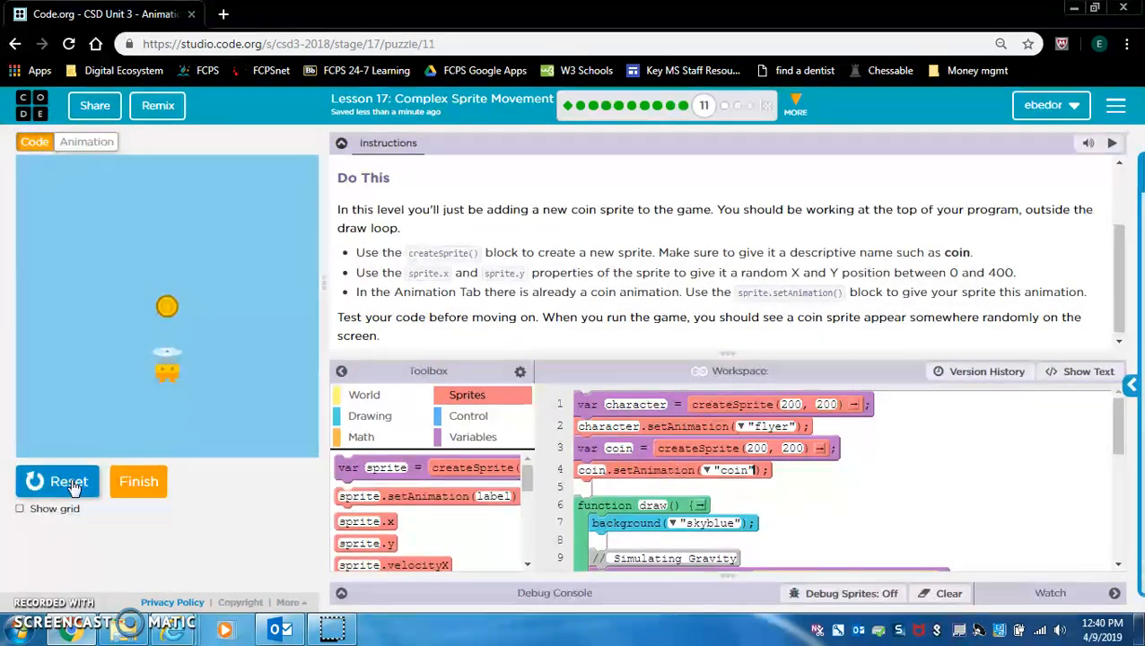
{"action": "left_click", "coordinate": [58, 481]}
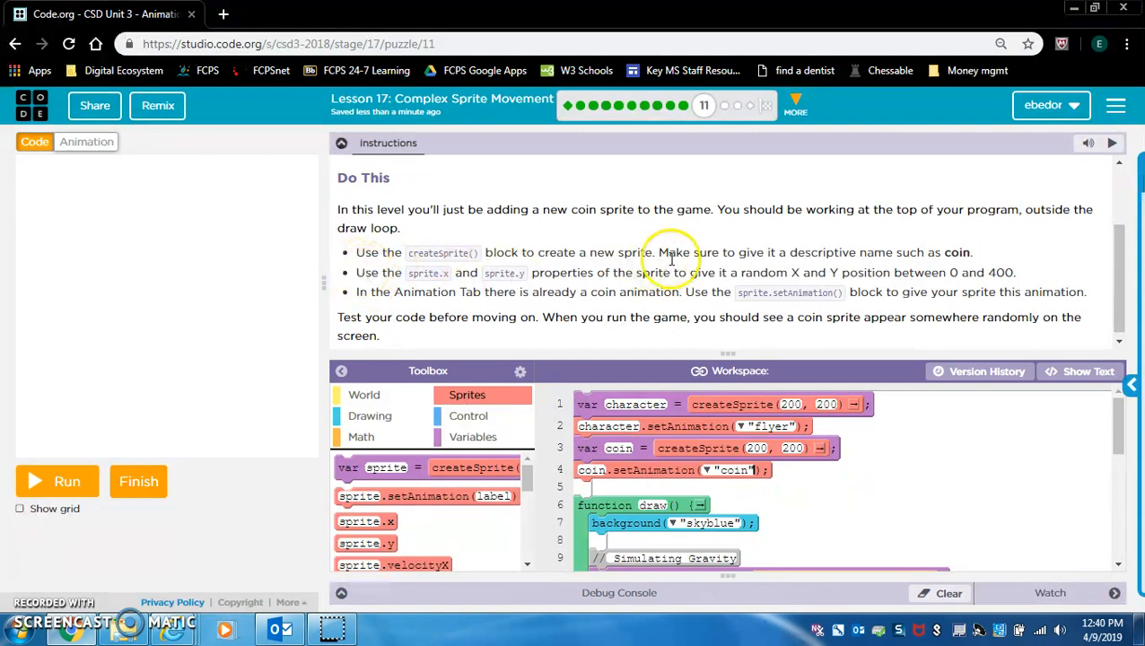
{"action": "mouse_move", "coordinate": [439, 285]}
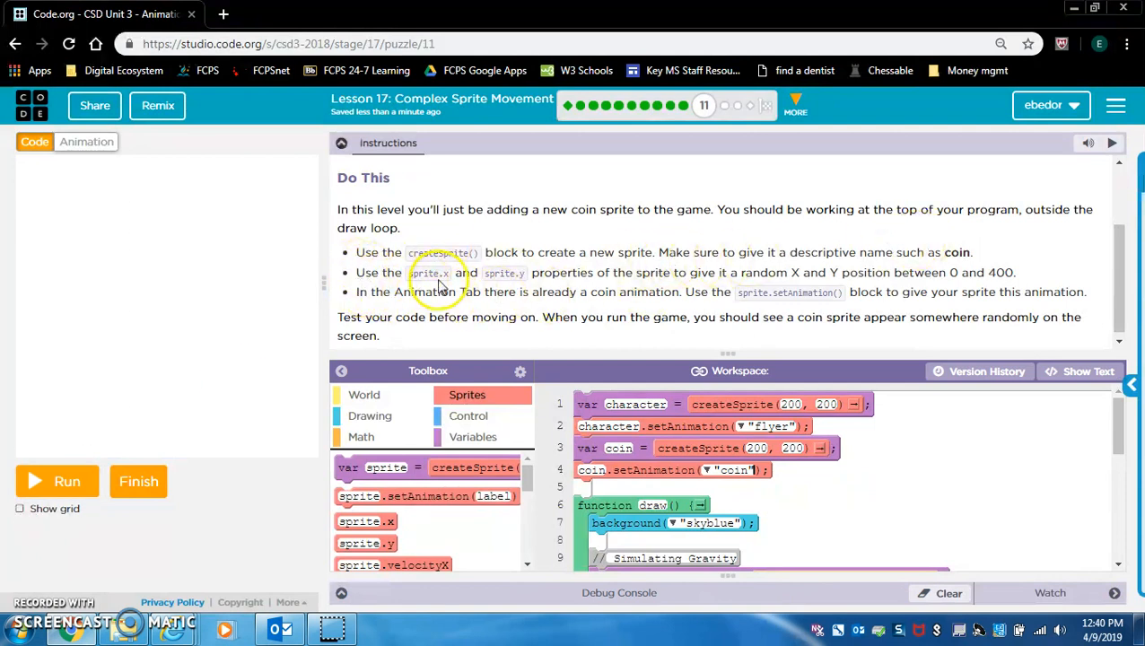
{"action": "mouse_move", "coordinate": [704, 288]}
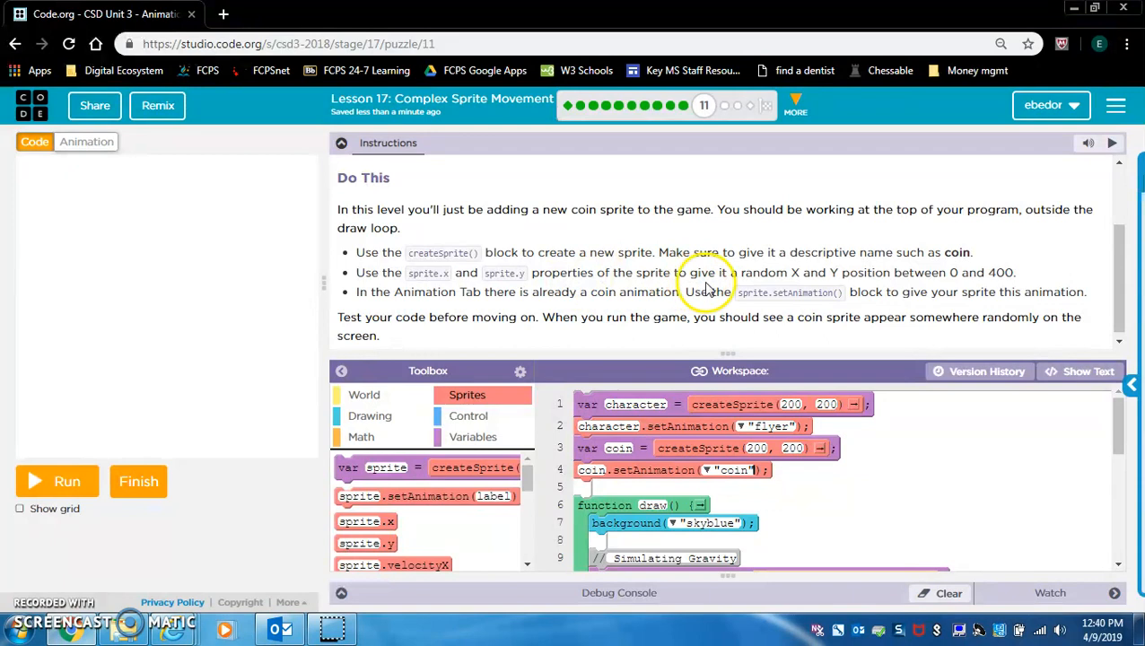
{"action": "mouse_move", "coordinate": [843, 278]}
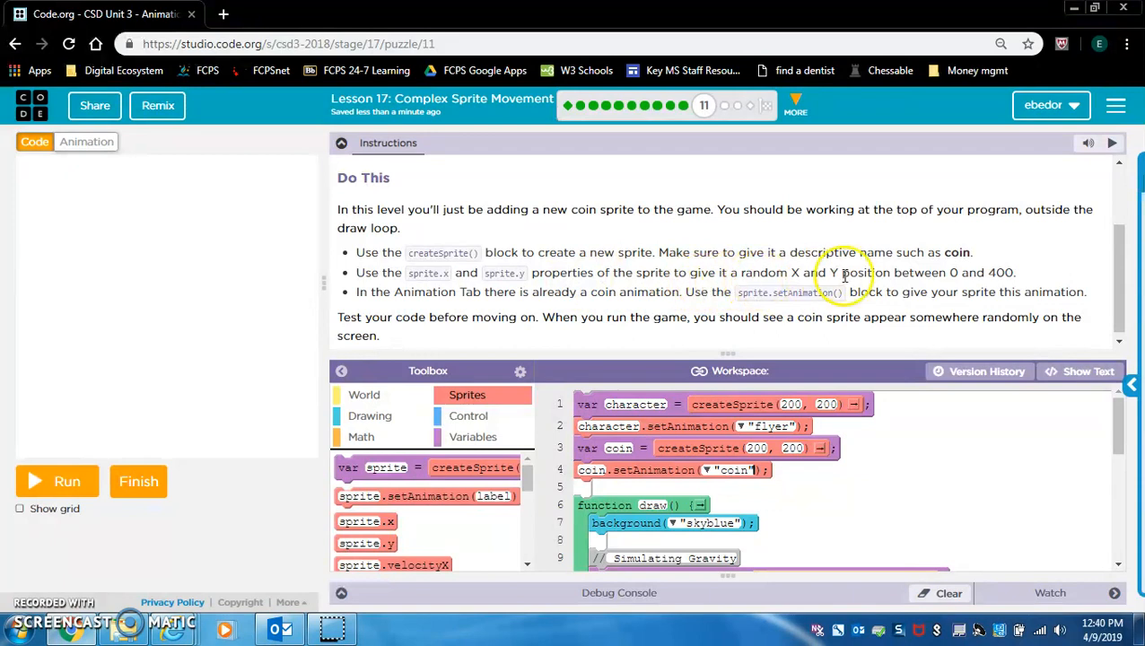
{"action": "mouse_move", "coordinate": [510, 452]}
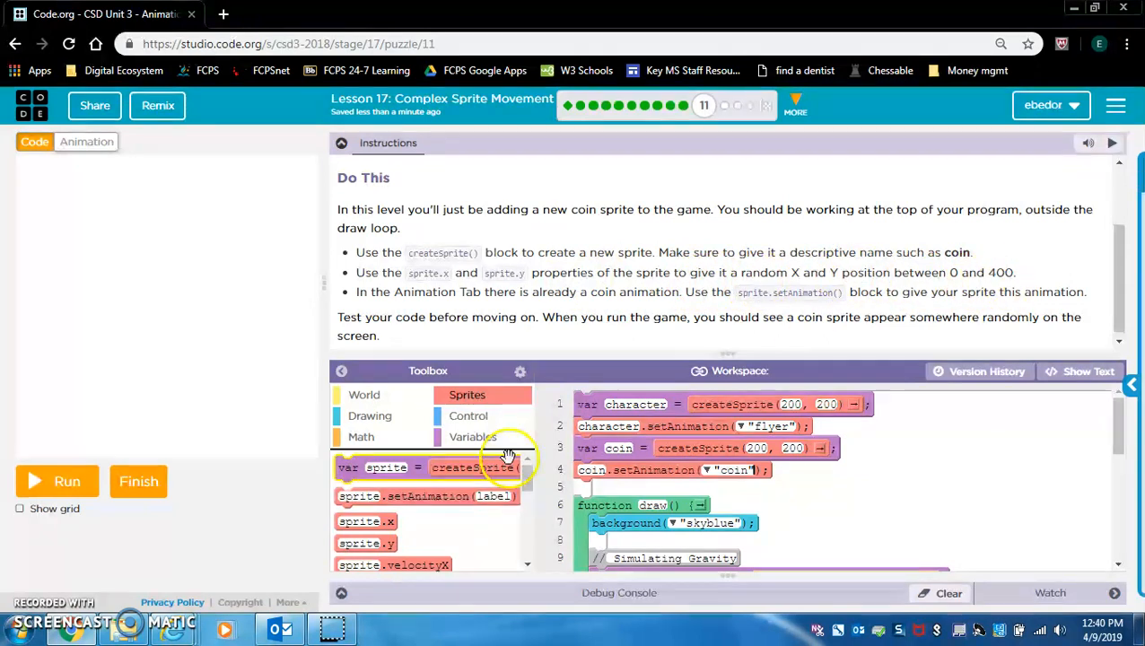
Step: Set coin.x and coin.y to randomNumber(0, 400) using the Math and sprite blocks
{"action": "left_click", "coordinate": [360, 436]}
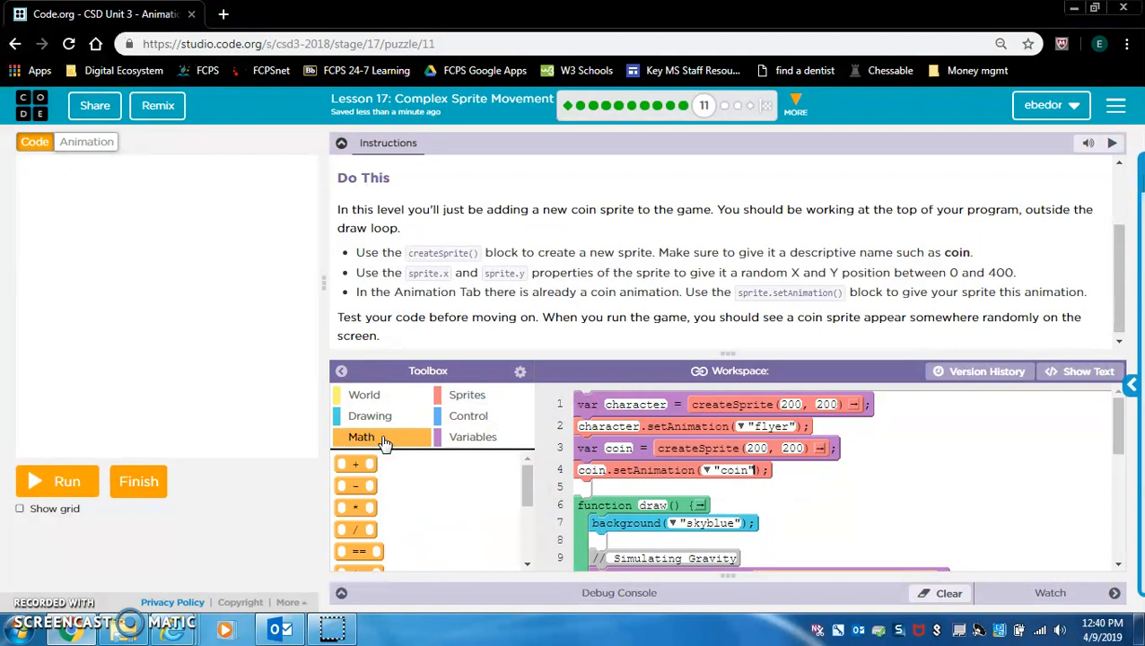
{"action": "left_click", "coordinate": [467, 395]}
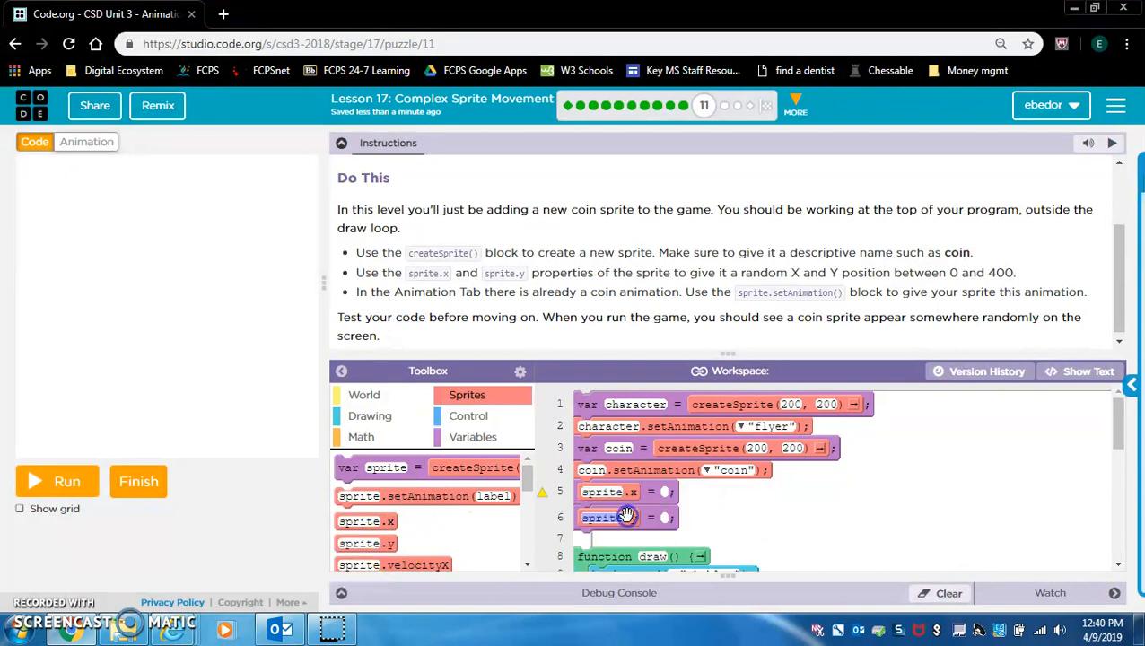
{"action": "left_click", "coordinate": [360, 438]}
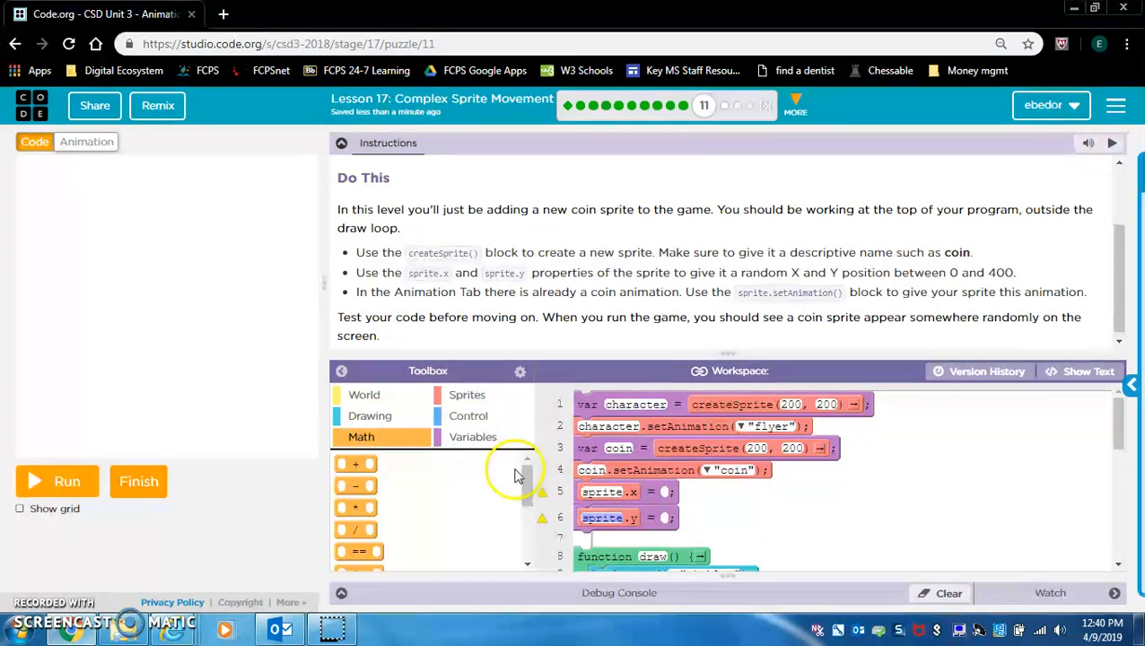
{"action": "scroll", "scroll_direction": "down", "scroll_amount": 3}
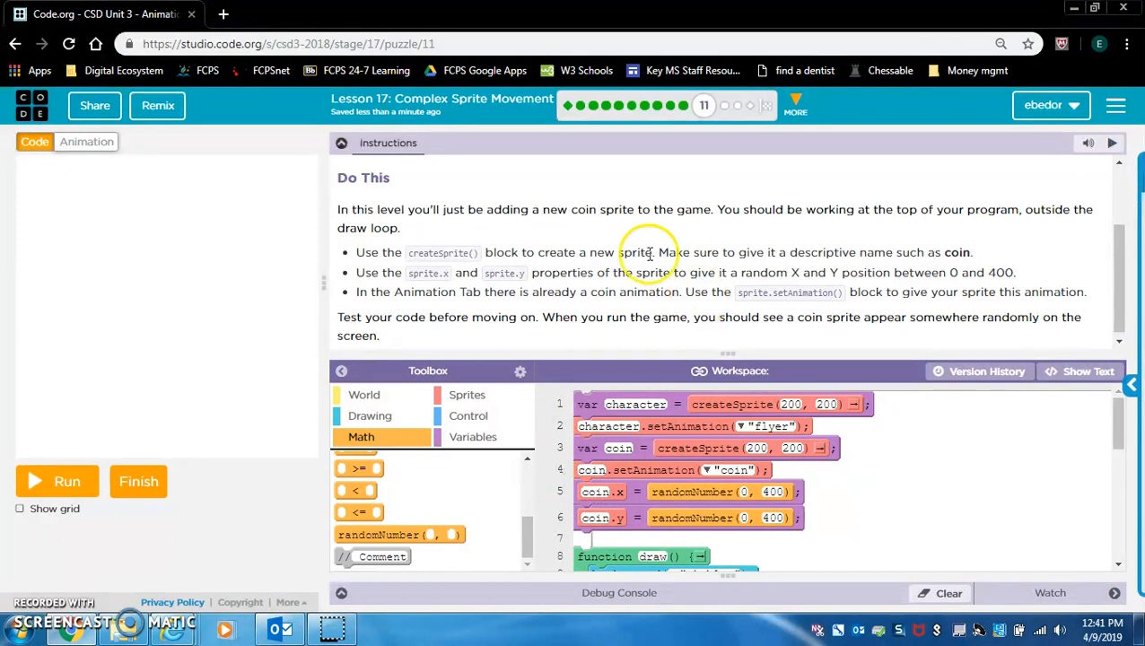
{"action": "mouse_move", "coordinate": [628, 305]}
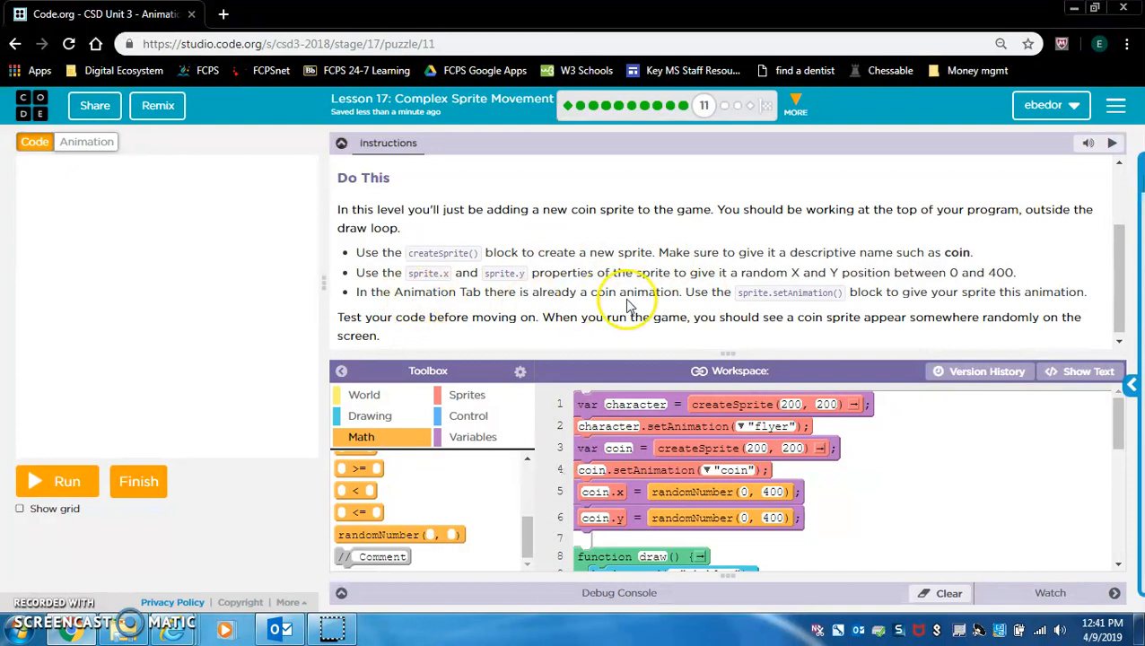
{"action": "mouse_move", "coordinate": [904, 313]}
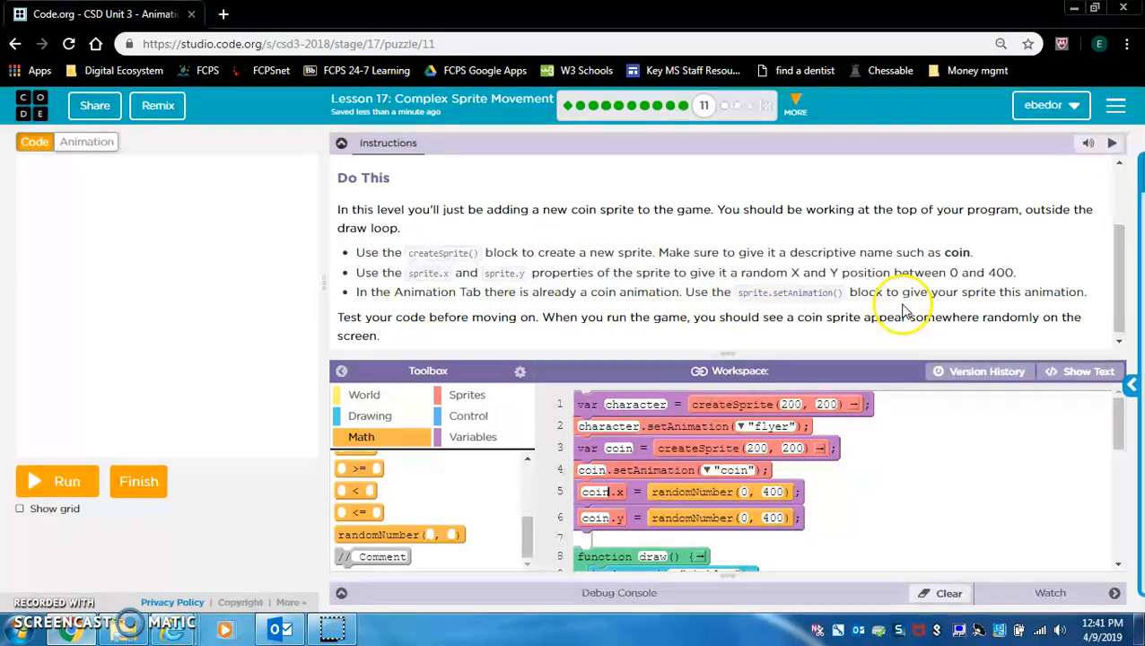
{"action": "mouse_move", "coordinate": [528, 344]}
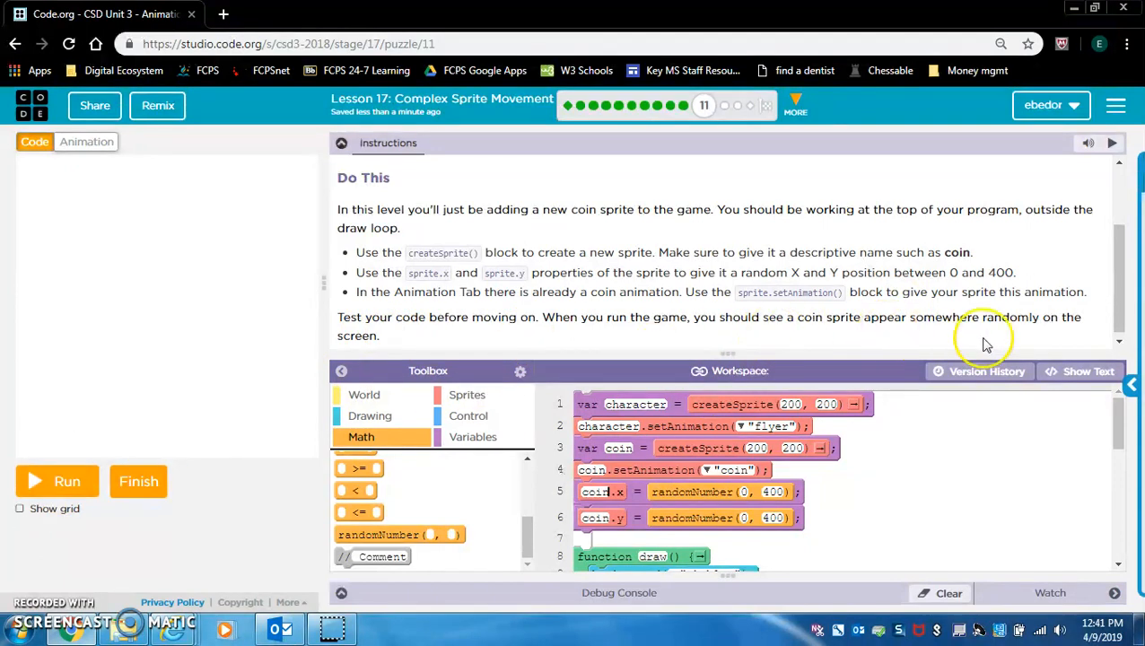
{"action": "mouse_move", "coordinate": [275, 386]}
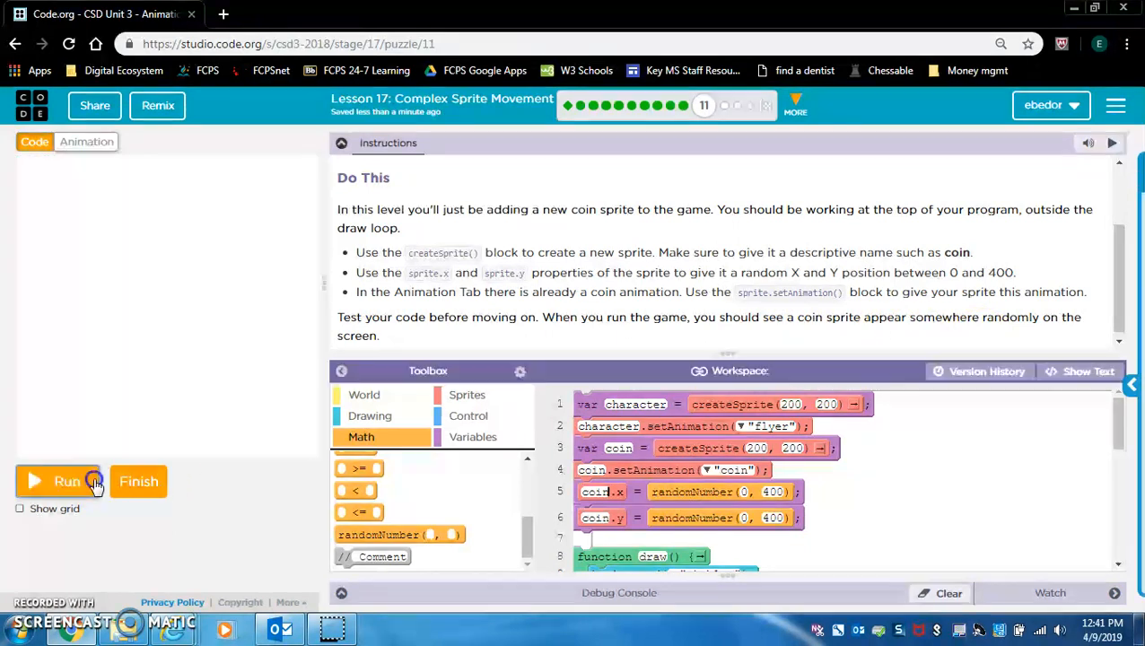
Step: Run the game to test the random coin position, then finish the level and continue
{"action": "left_click", "coordinate": [57, 481]}
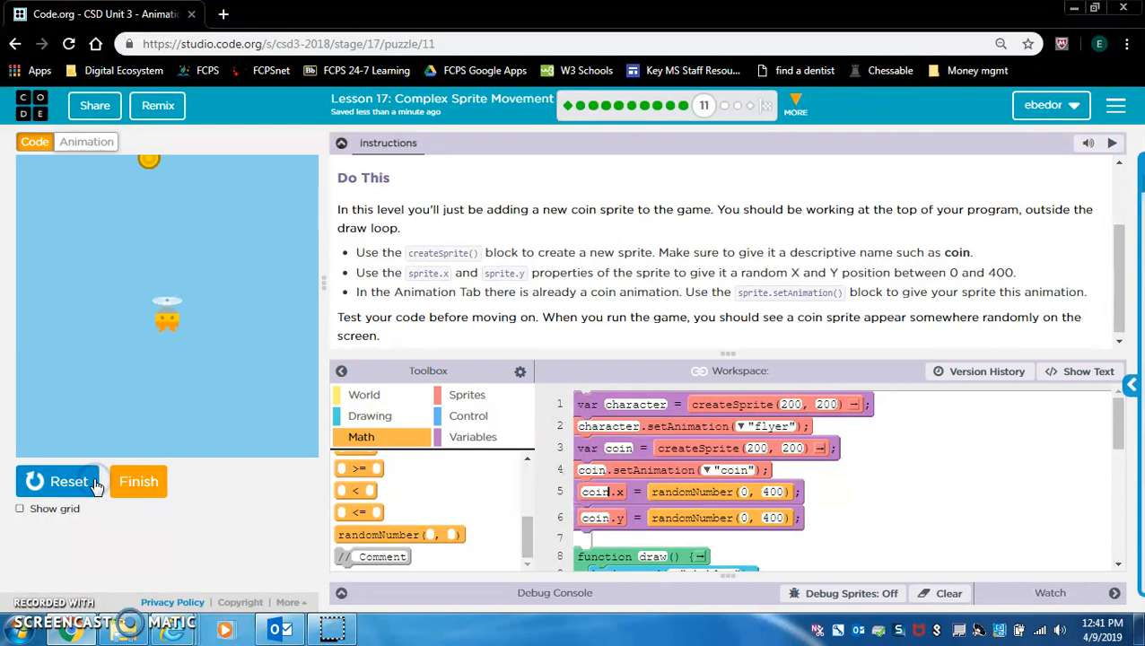
{"action": "left_click", "coordinate": [138, 480]}
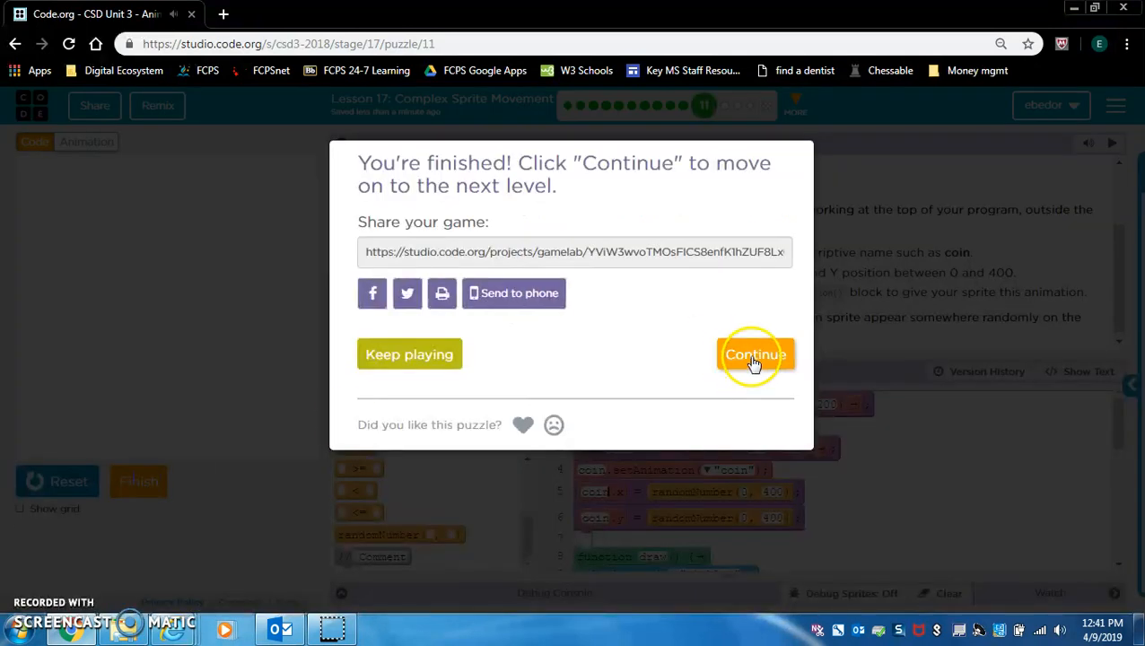
{"action": "left_click", "coordinate": [754, 353]}
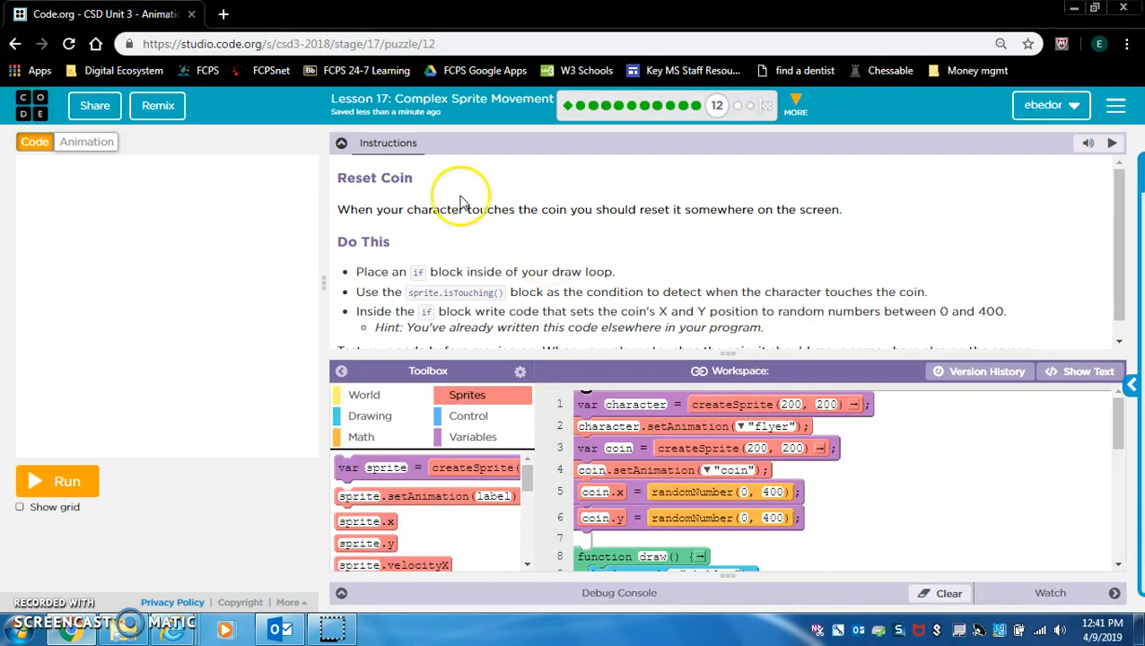
{"action": "mouse_move", "coordinate": [430, 231]}
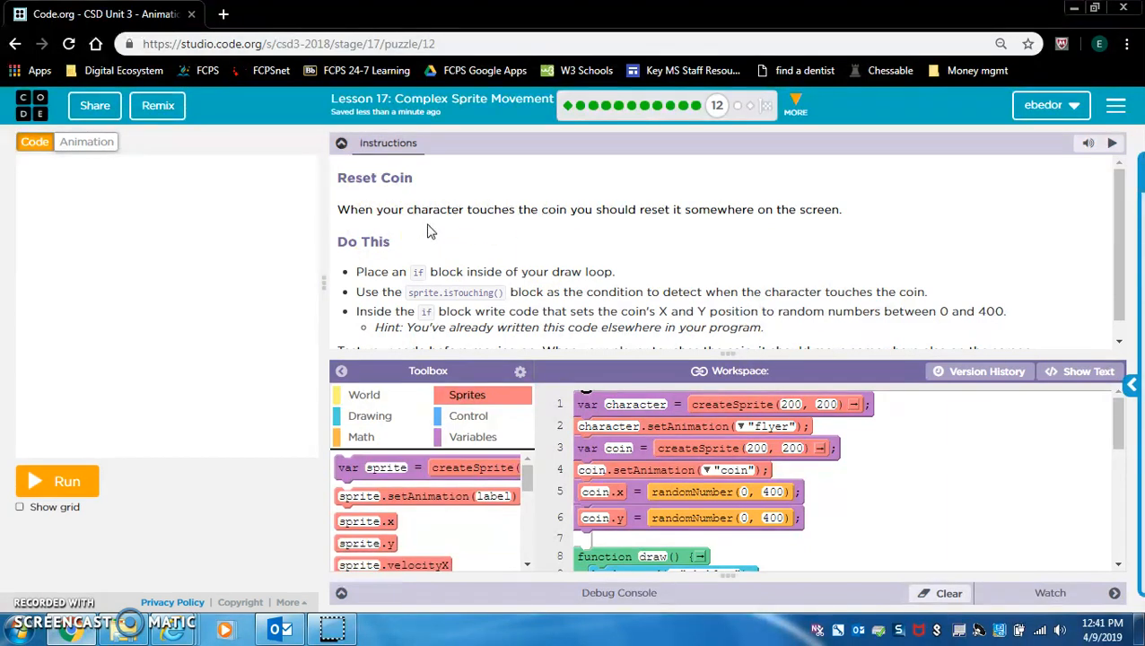
{"action": "mouse_move", "coordinate": [535, 290]}
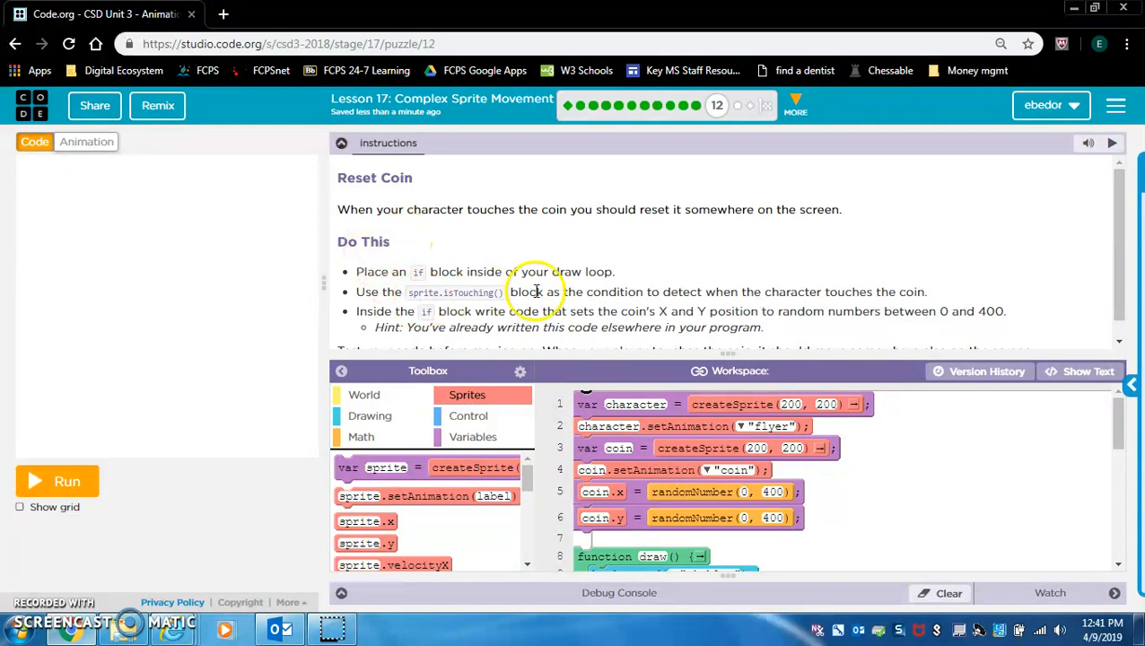
{"action": "scroll", "scroll_direction": "down", "scroll_amount": 3}
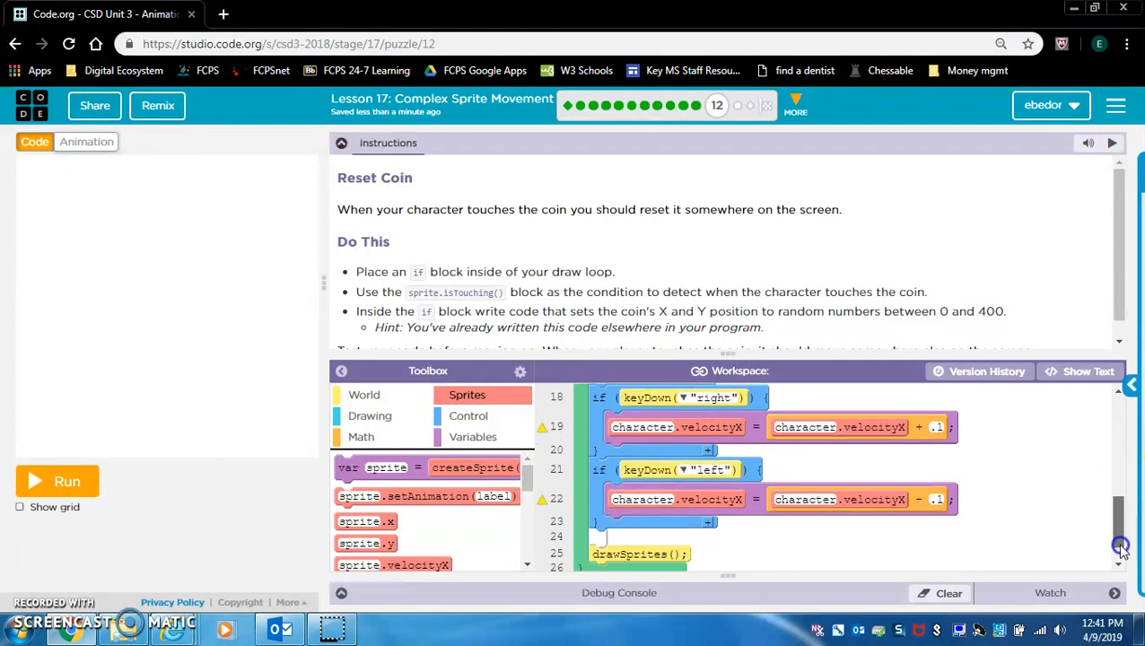
Step: Add an if block in draw() with character.isTouching(coin) as its condition
{"action": "scroll", "scroll_direction": "down", "scroll_amount": 3}
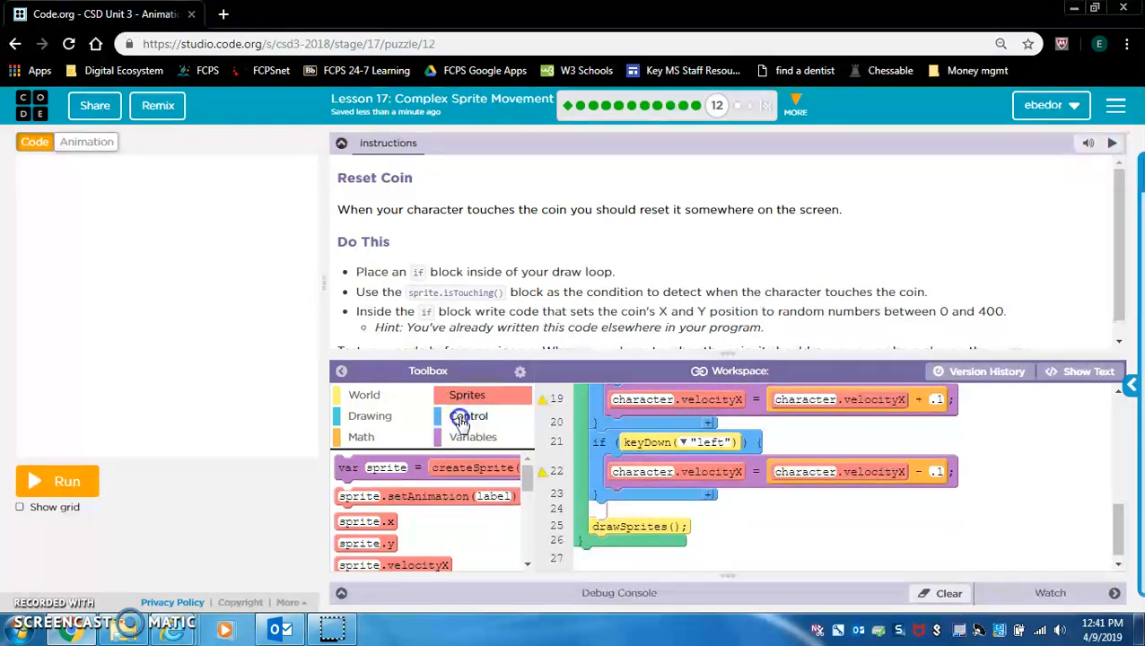
{"action": "left_click", "coordinate": [466, 417]}
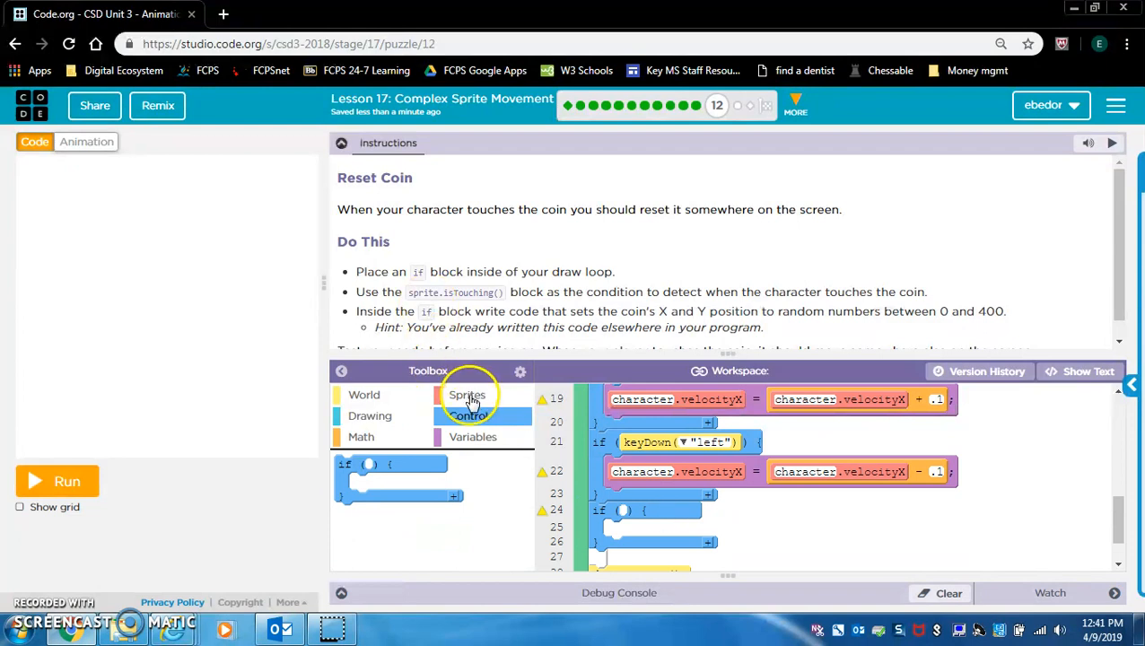
{"action": "left_click", "coordinate": [466, 395]}
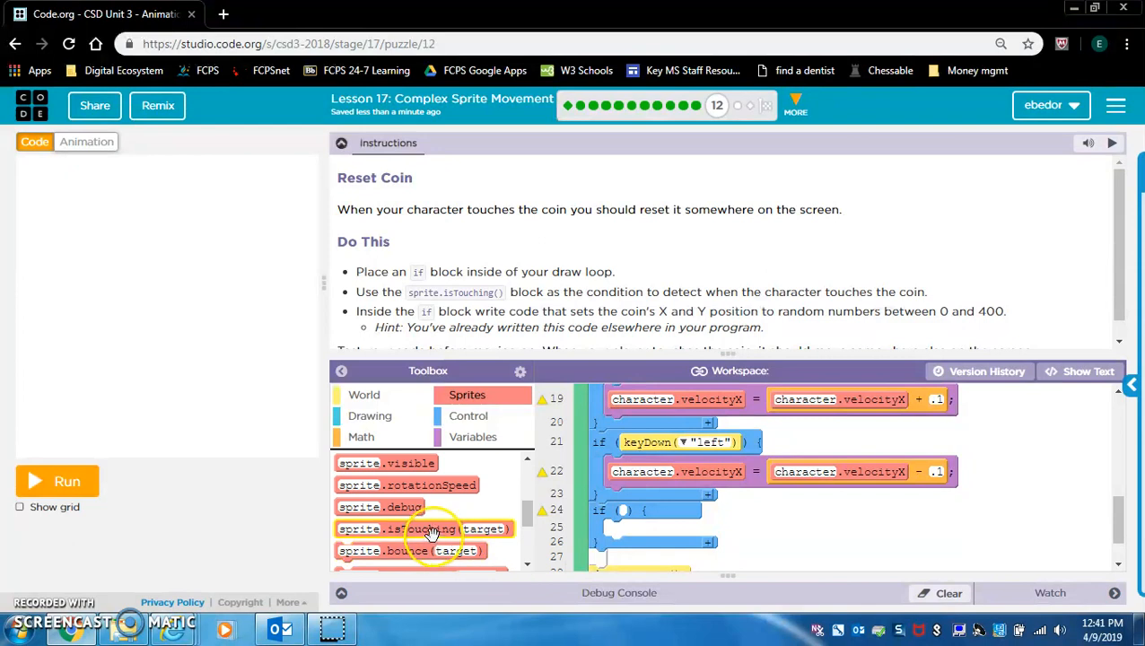
{"action": "left_click_drag", "start_coordinate": [422, 527], "coordinate": [708, 513]}
{"action": "type", "text": "character"}
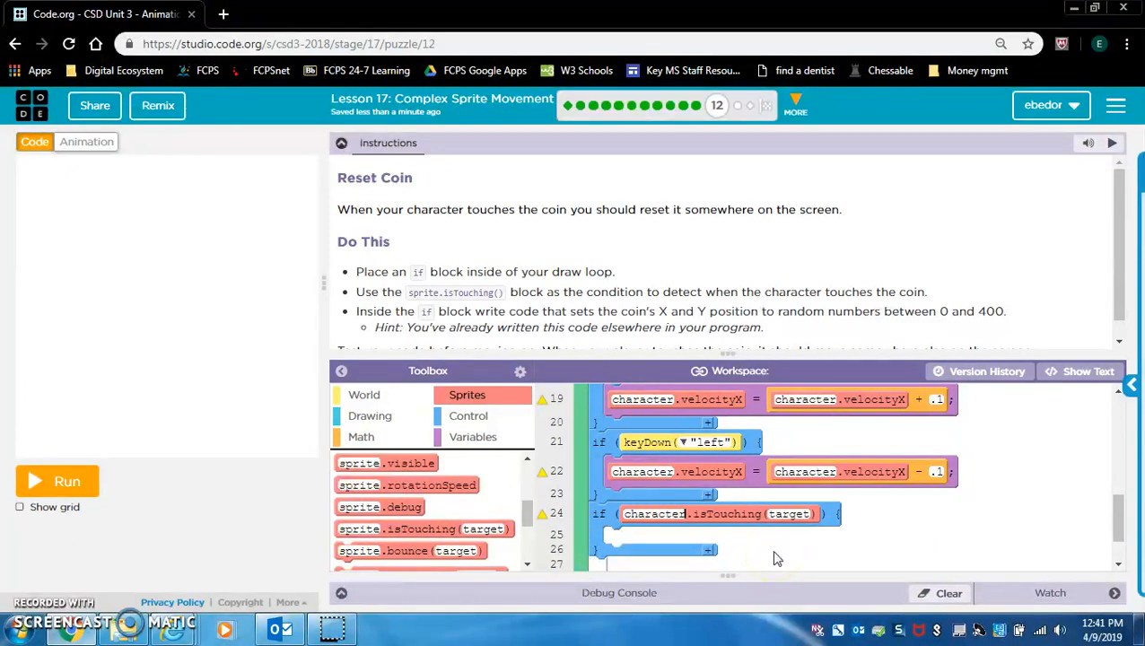
{"action": "type", "text": "coin"}
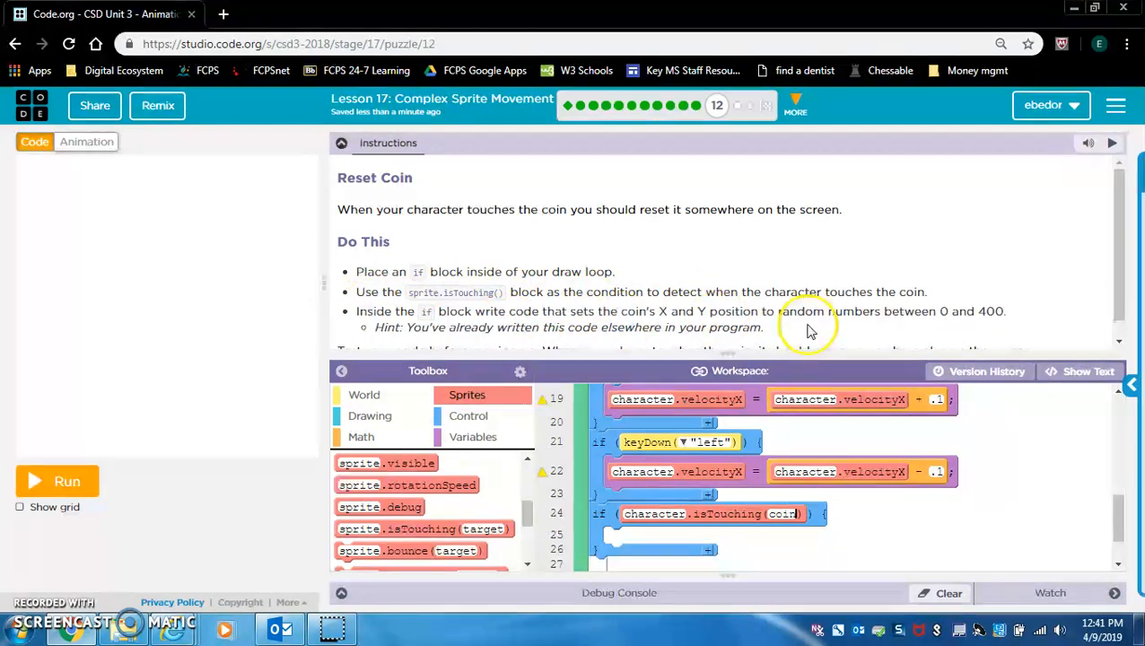
{"action": "mouse_move", "coordinate": [780, 290]}
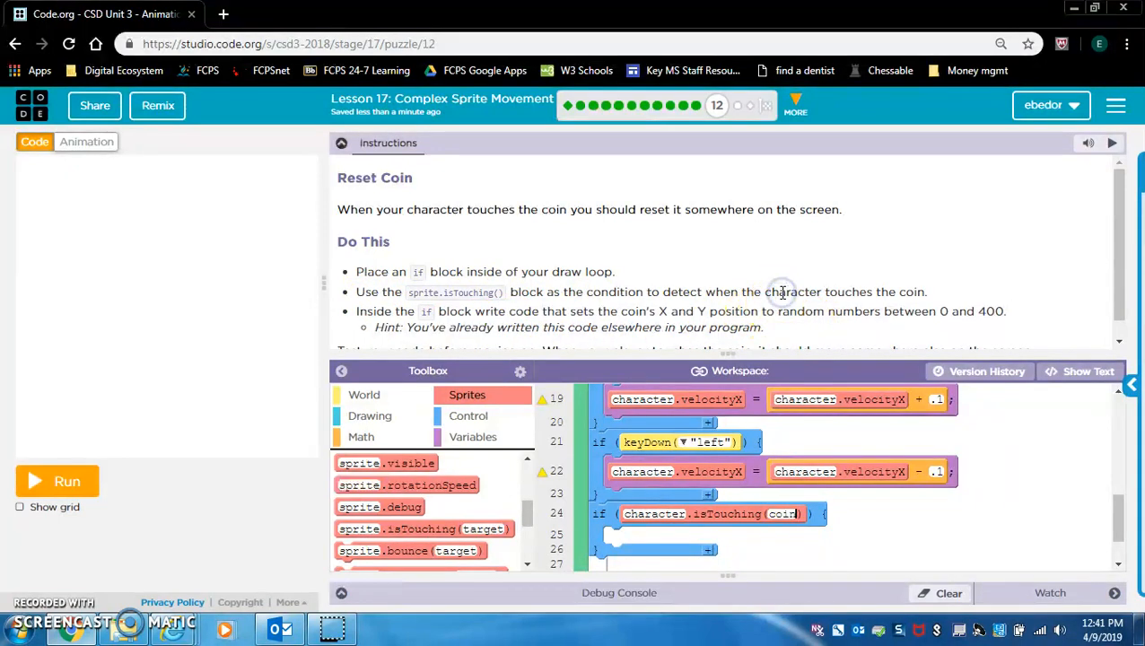
Step: Inside the if block, set coin.x and coin.y to randomNumber(0, 400)
{"action": "scroll", "scroll_direction": "down", "scroll_amount": 3}
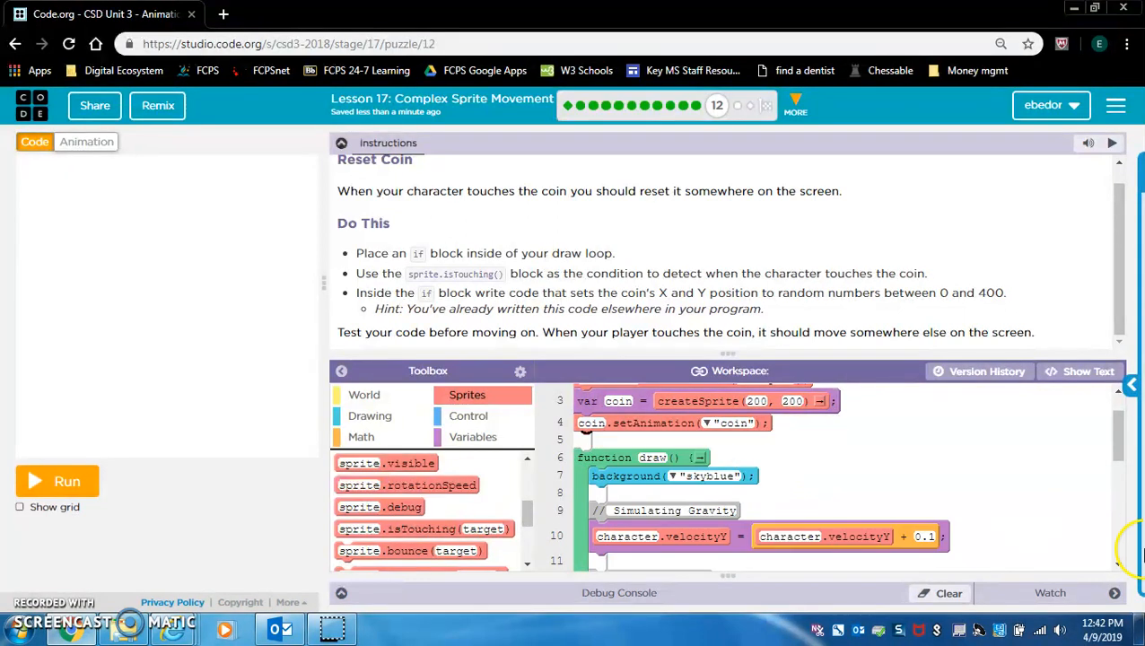
{"action": "scroll", "scroll_direction": "down", "scroll_amount": 3}
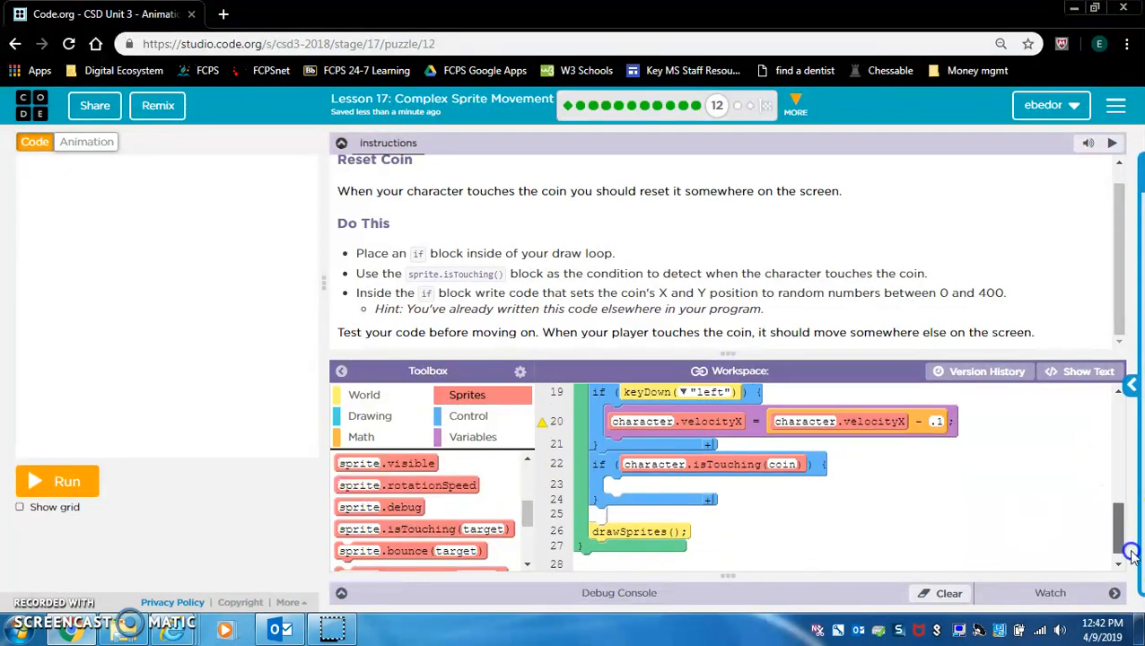
{"action": "scroll", "scroll_direction": "down", "scroll_amount": 3}
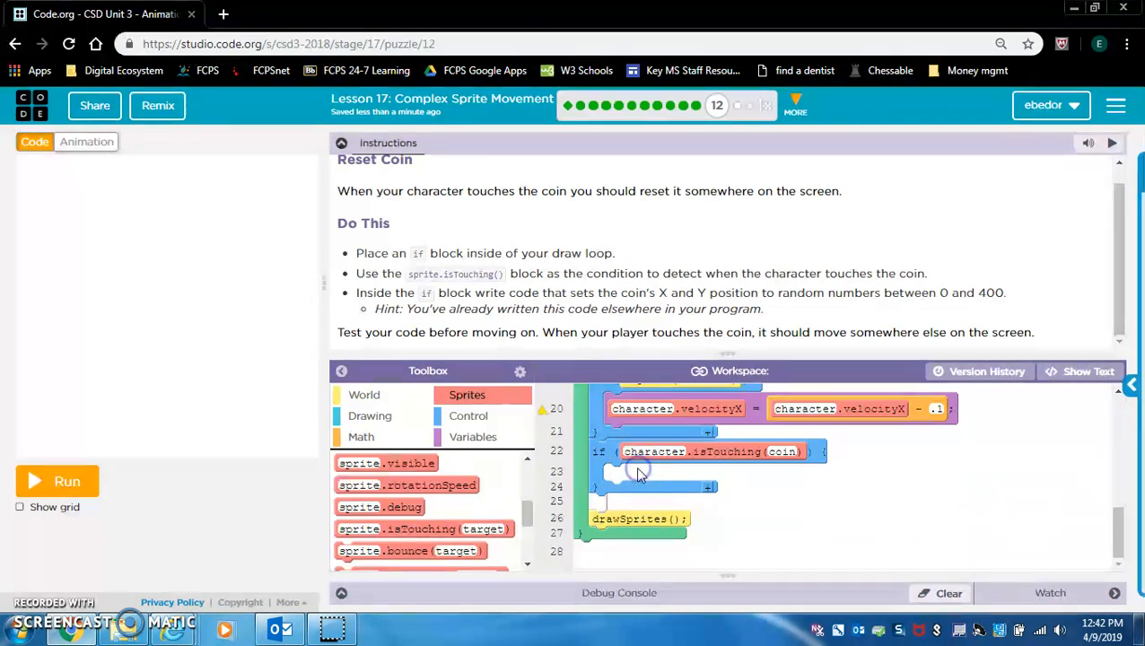
{"action": "scroll", "scroll_direction": "up", "scroll_amount": 3}
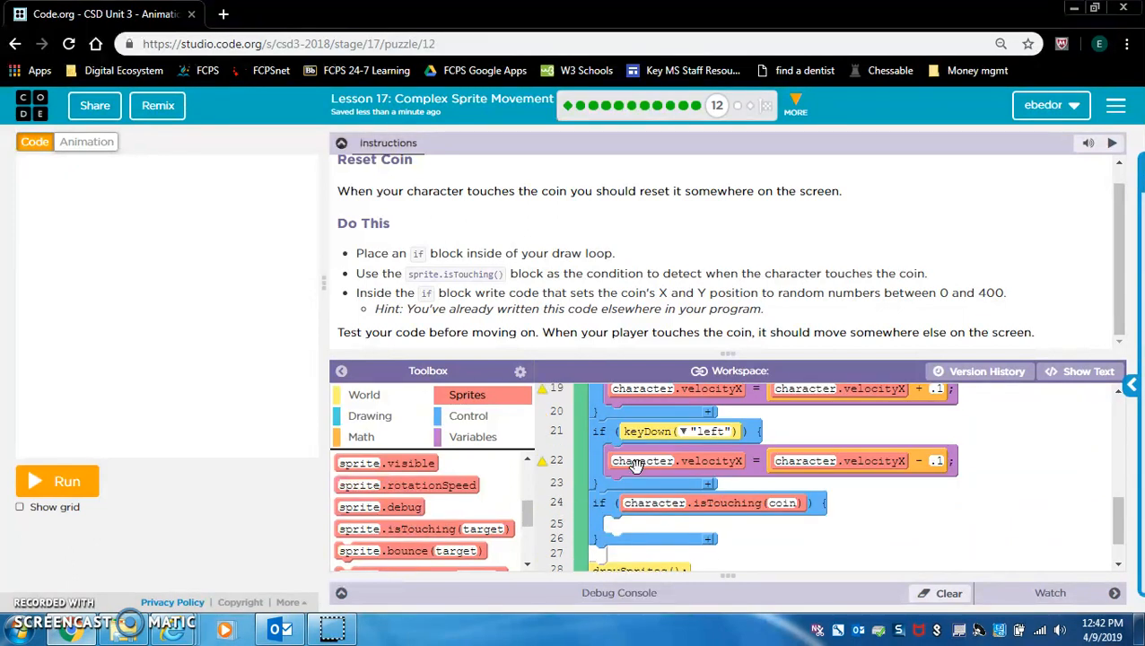
{"action": "scroll", "scroll_direction": "down", "scroll_amount": 3}
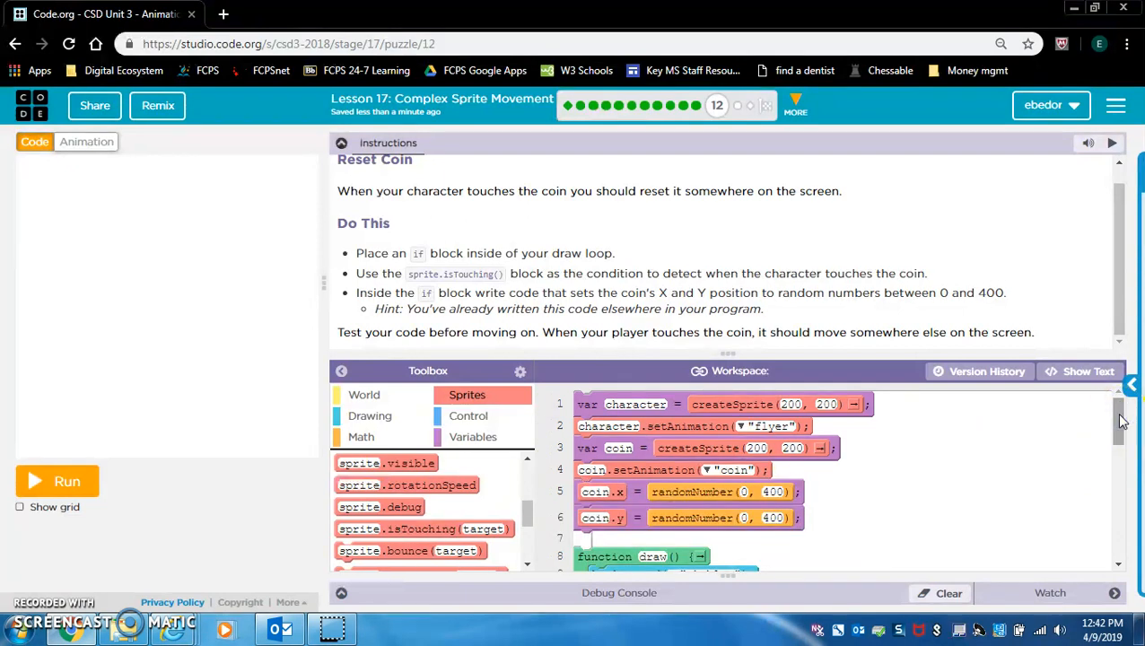
{"action": "mouse_move", "coordinate": [782, 497]}
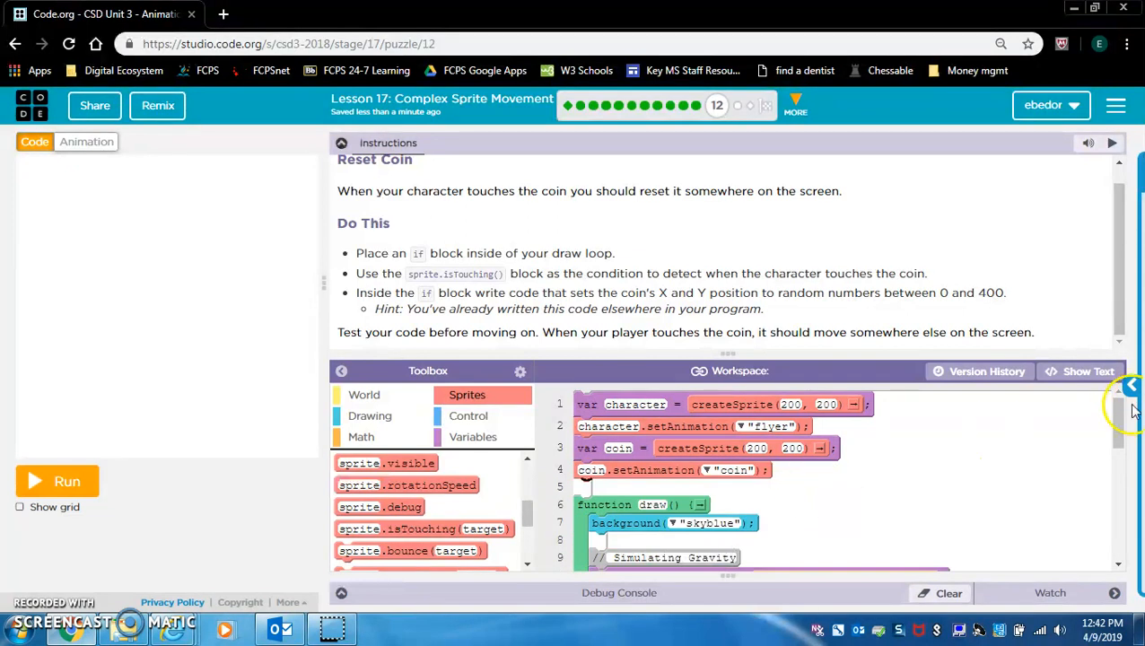
{"action": "scroll", "scroll_direction": "down", "scroll_amount": 3}
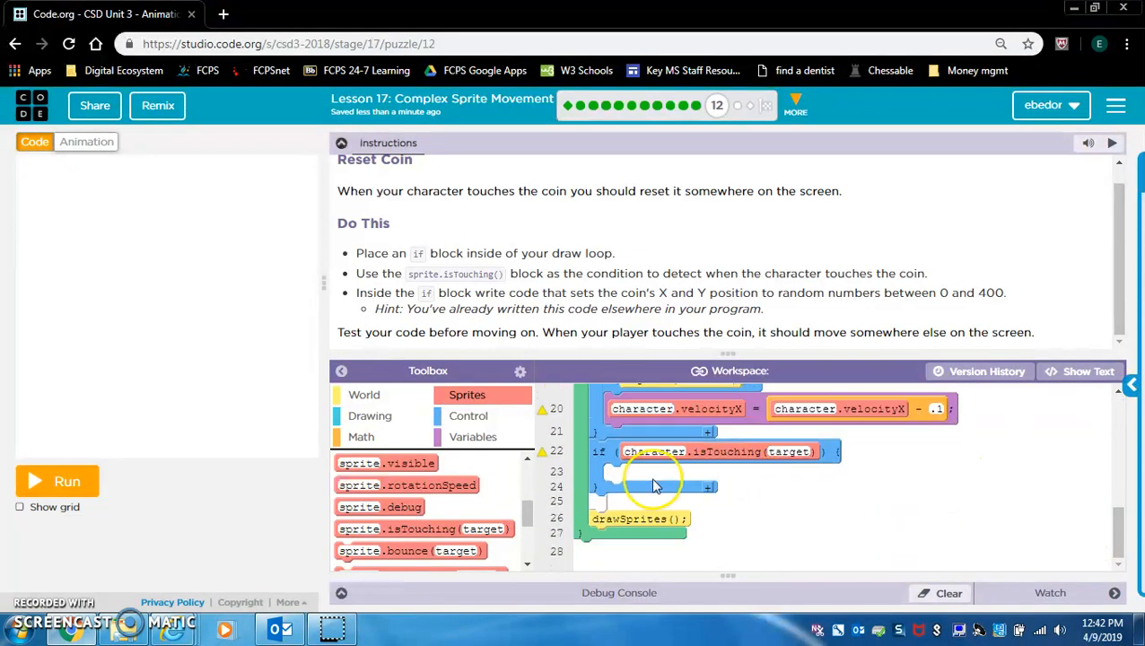
{"action": "mouse_move", "coordinate": [611, 474]}
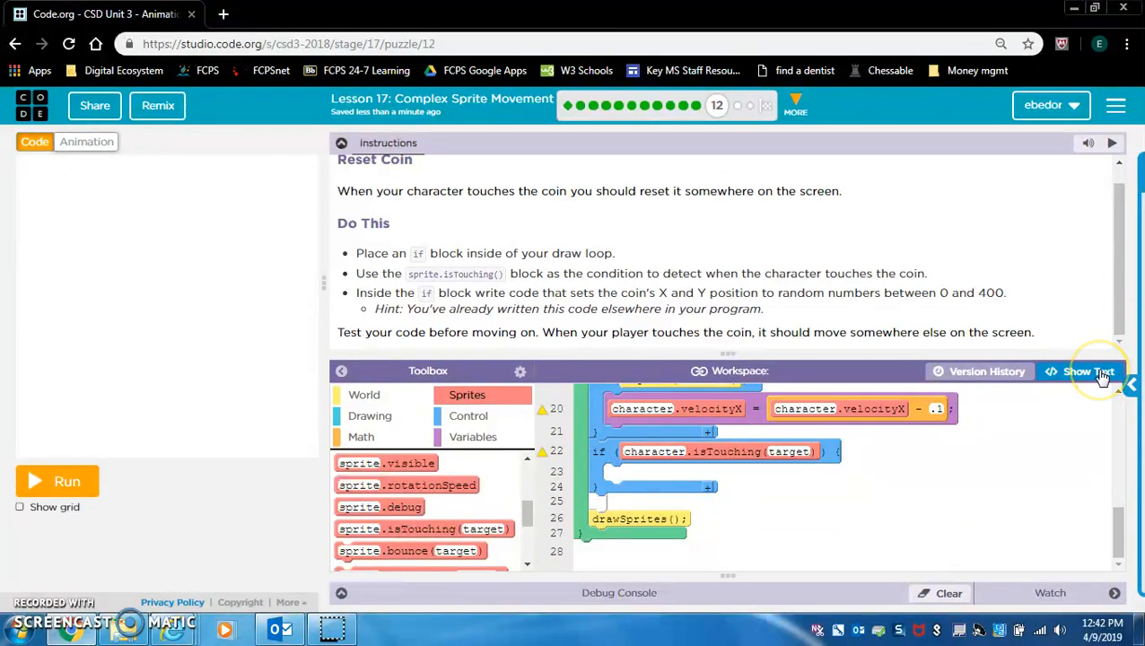
{"action": "mouse_move", "coordinate": [782, 450]}
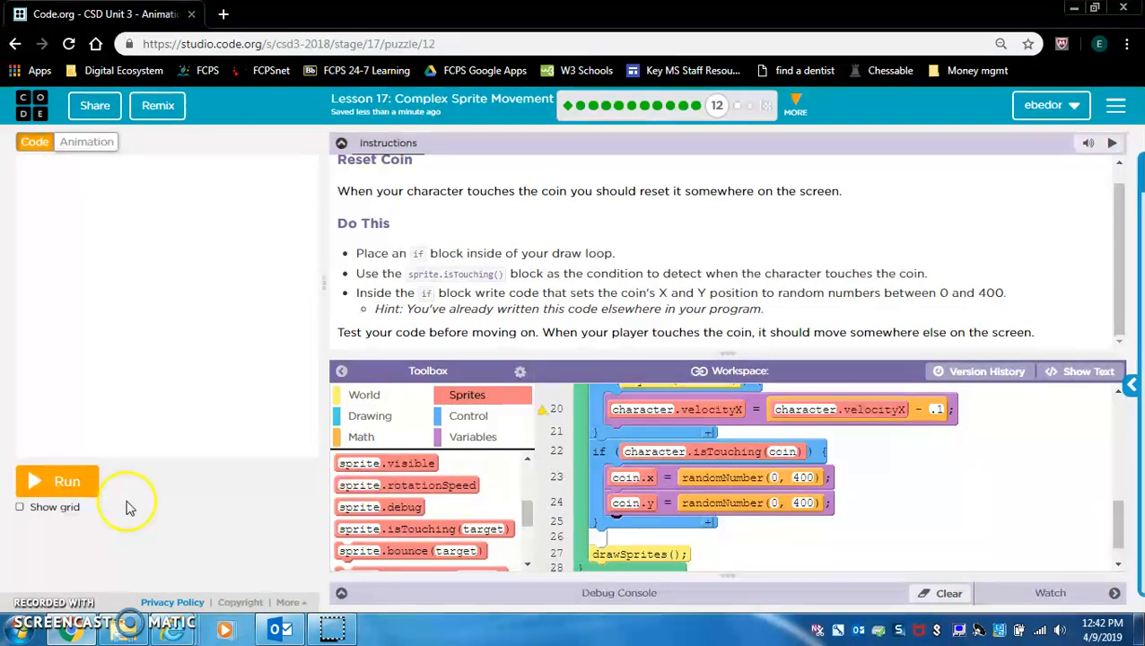
Step: Run the coin-reset game, finish the level and continue to Make It Your Own
{"action": "left_click", "coordinate": [58, 481]}
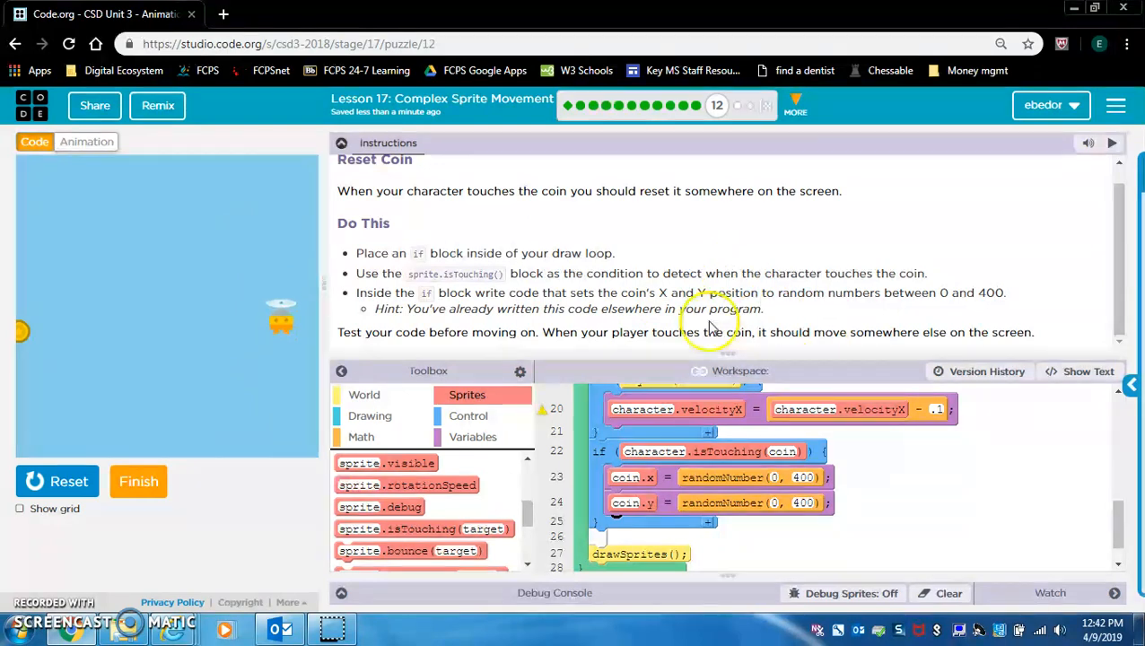
{"action": "left_click", "coordinate": [138, 480]}
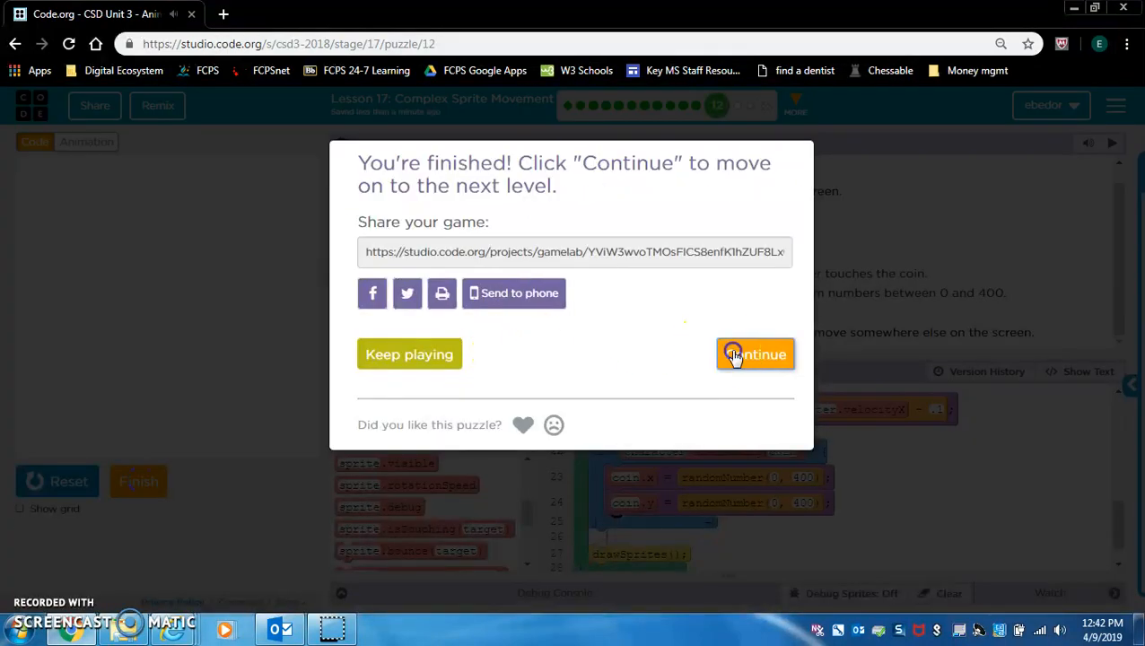
{"action": "left_click", "coordinate": [754, 353]}
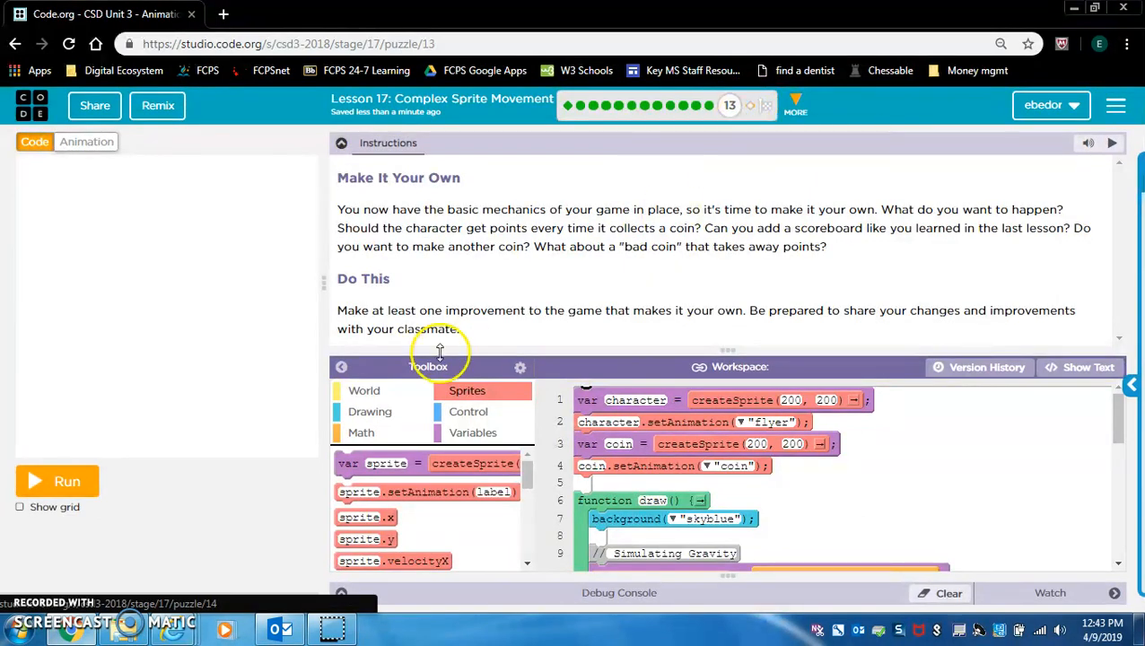
{"action": "mouse_move", "coordinate": [420, 229]}
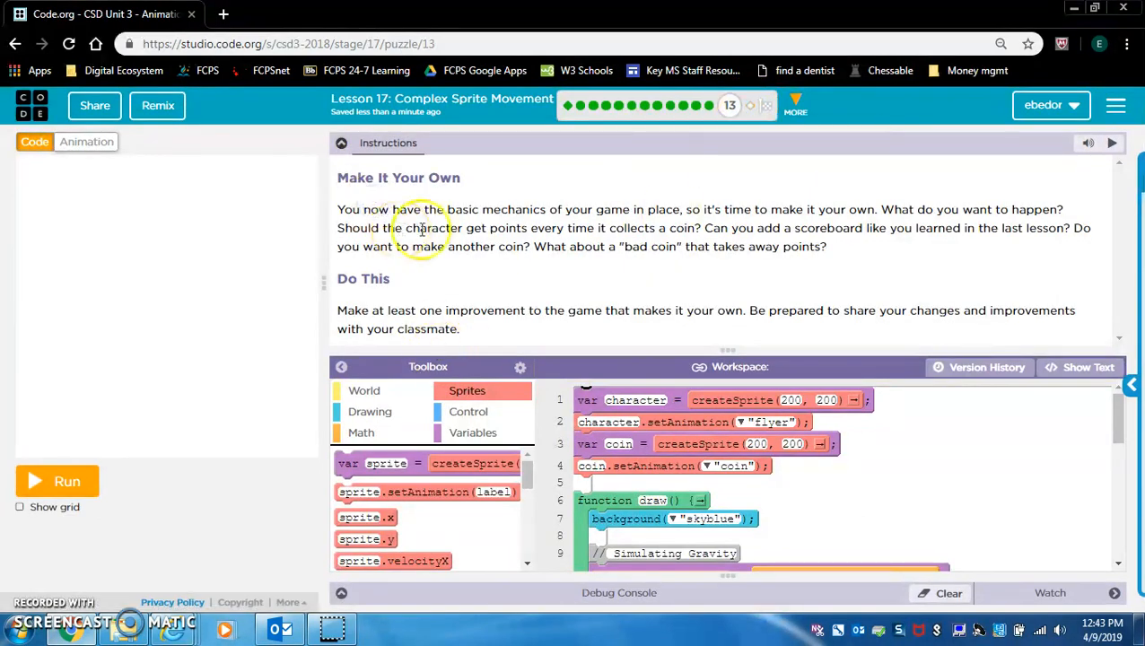
{"action": "mouse_move", "coordinate": [773, 215]}
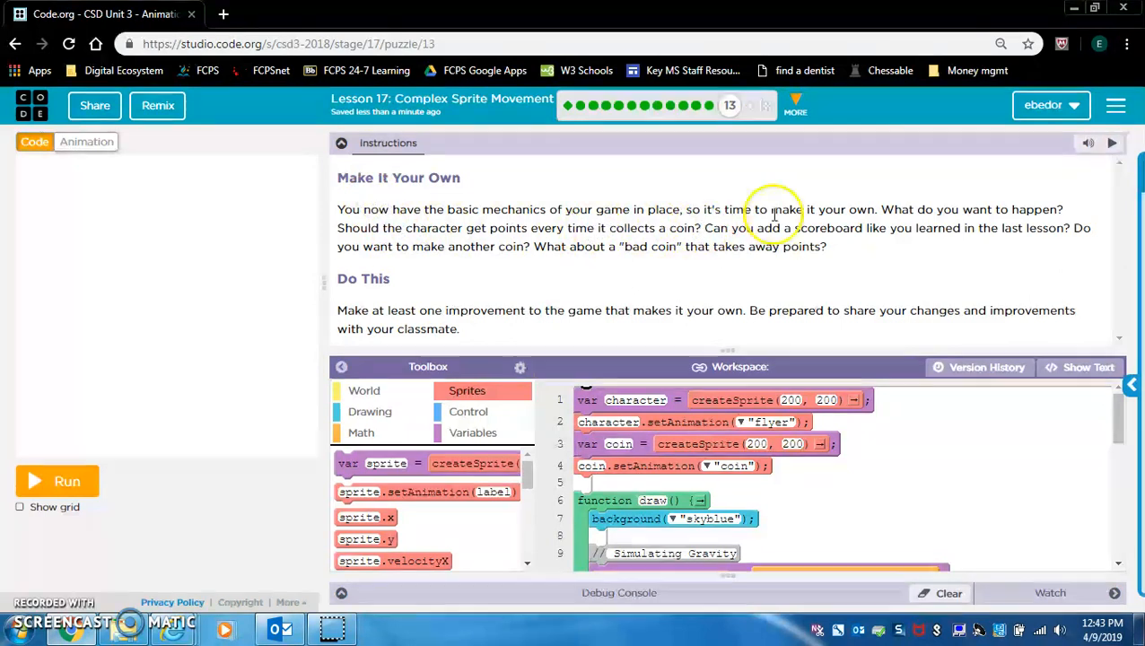
{"action": "mouse_move", "coordinate": [505, 223]}
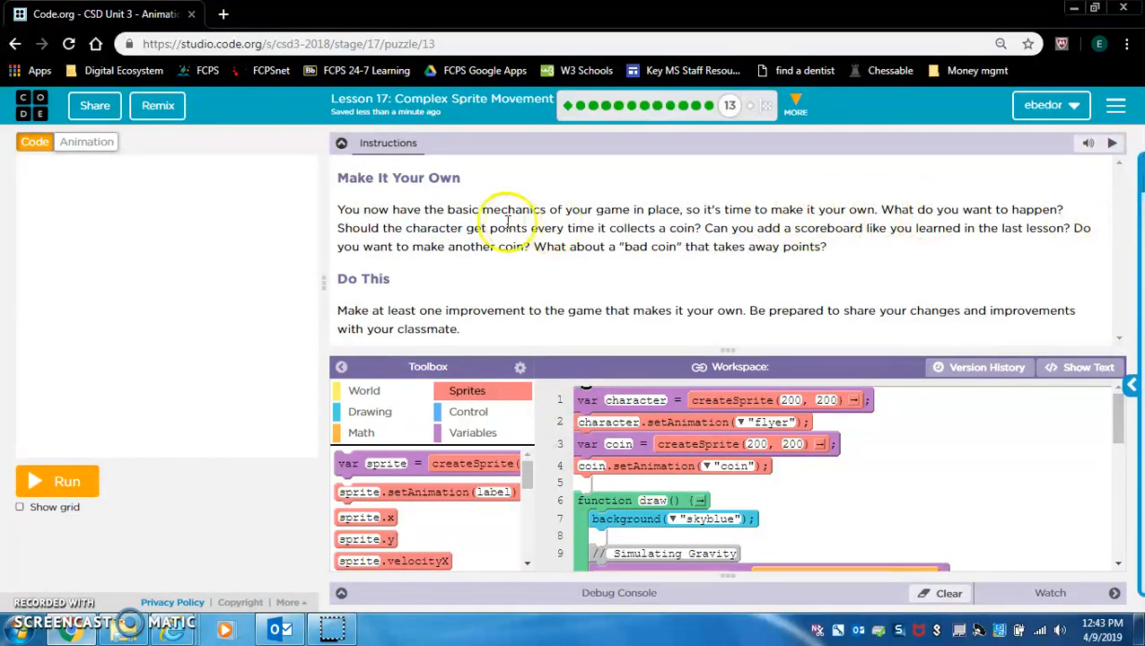
{"action": "mouse_move", "coordinate": [661, 244]}
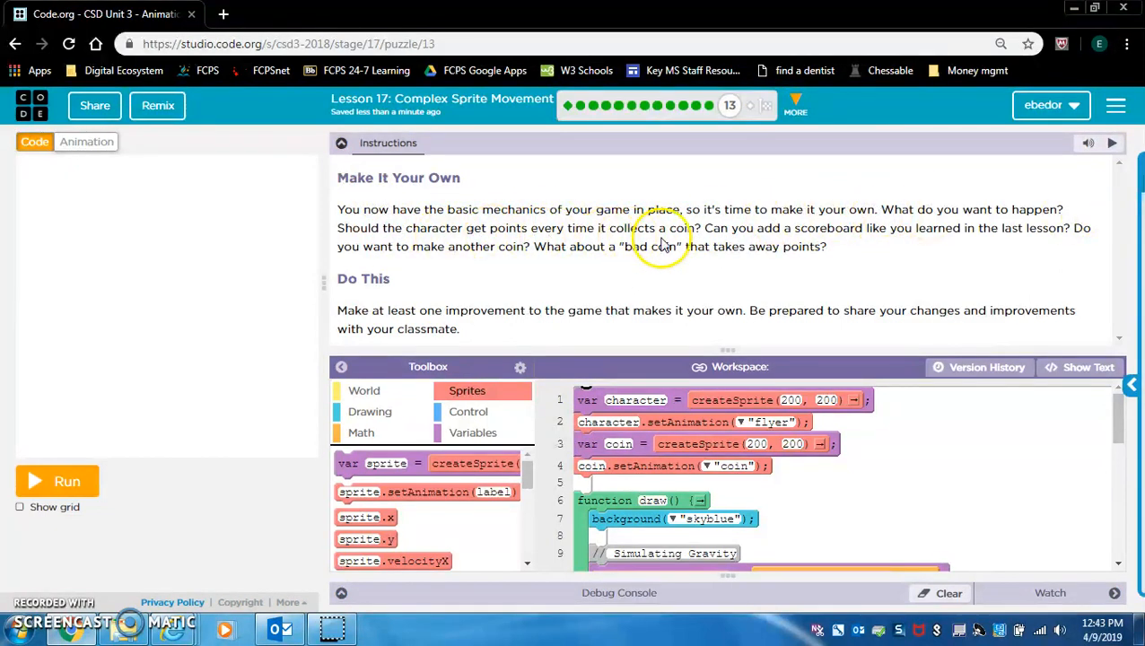
{"action": "mouse_move", "coordinate": [840, 248]}
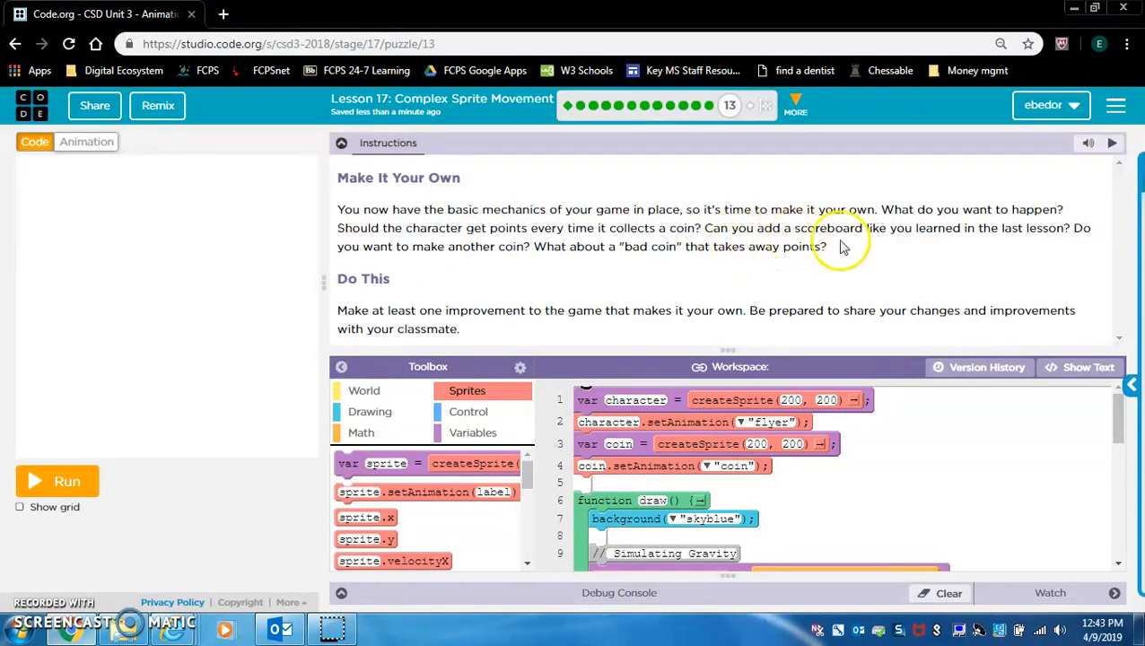
{"action": "mouse_move", "coordinate": [1085, 242]}
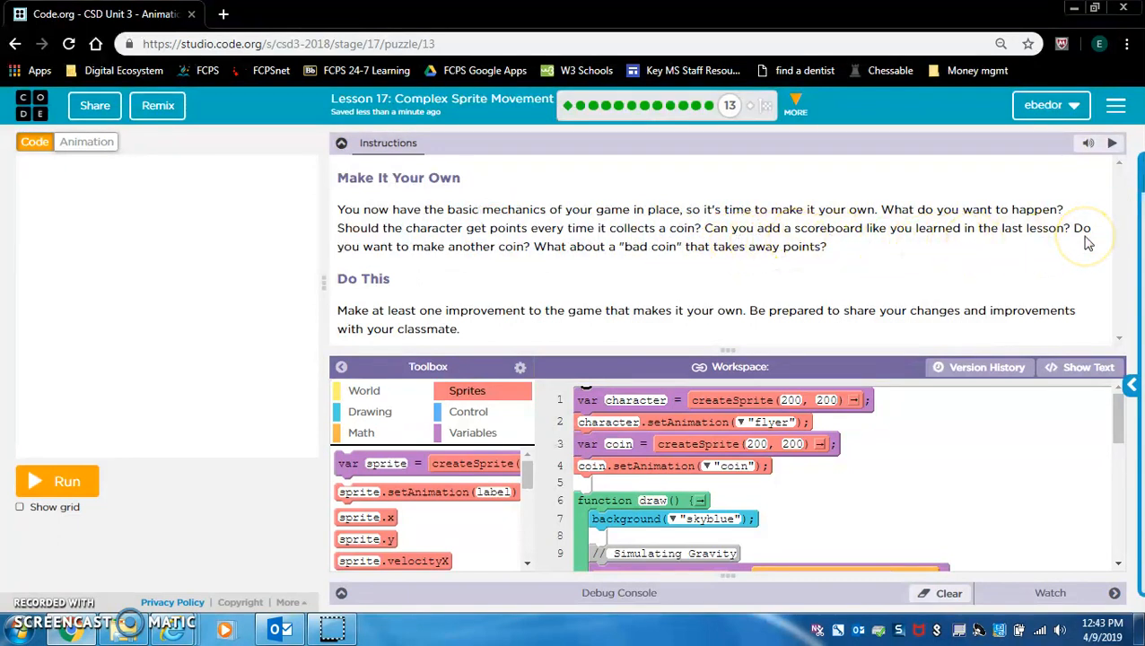
{"action": "mouse_move", "coordinate": [577, 266]}
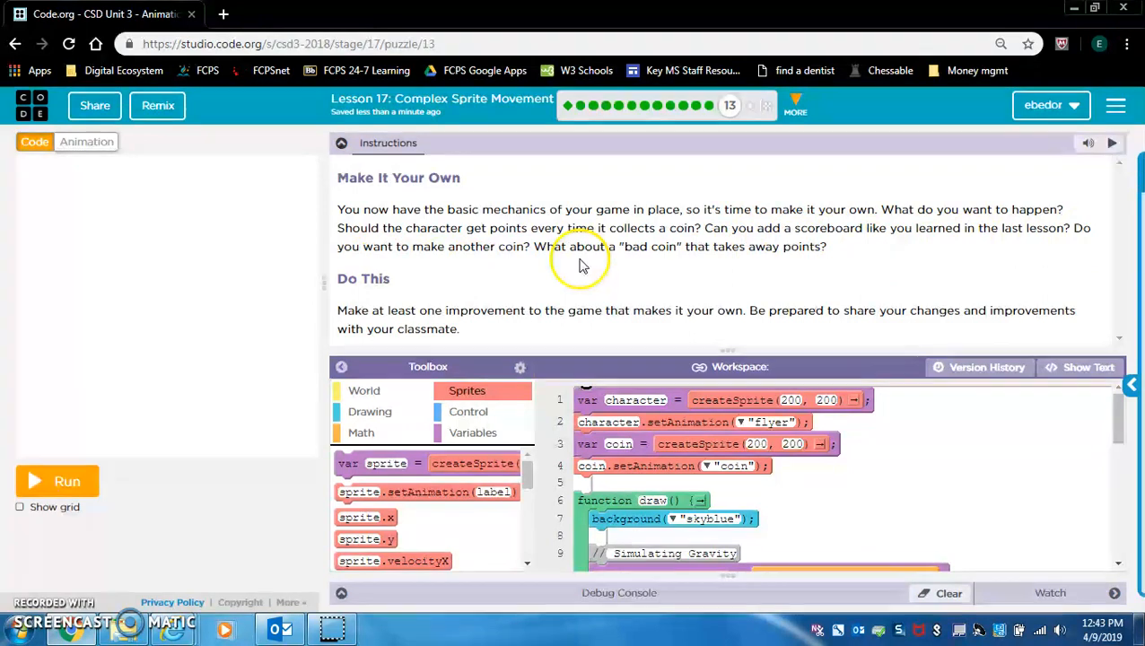
{"action": "mouse_move", "coordinate": [786, 265]}
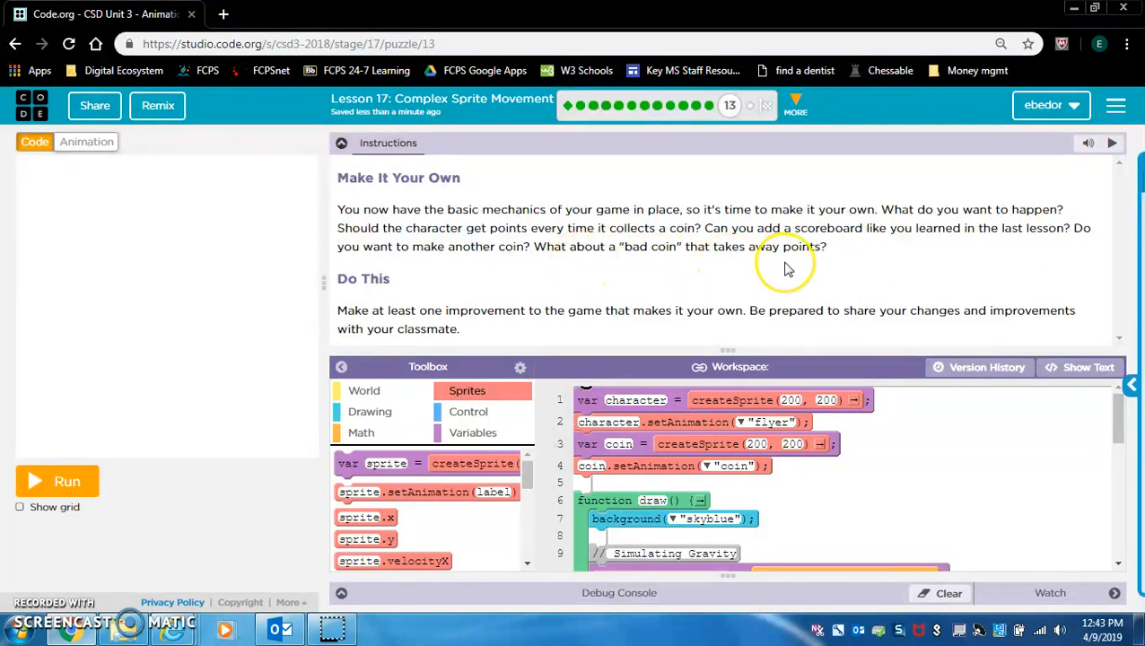
{"action": "mouse_move", "coordinate": [821, 269]}
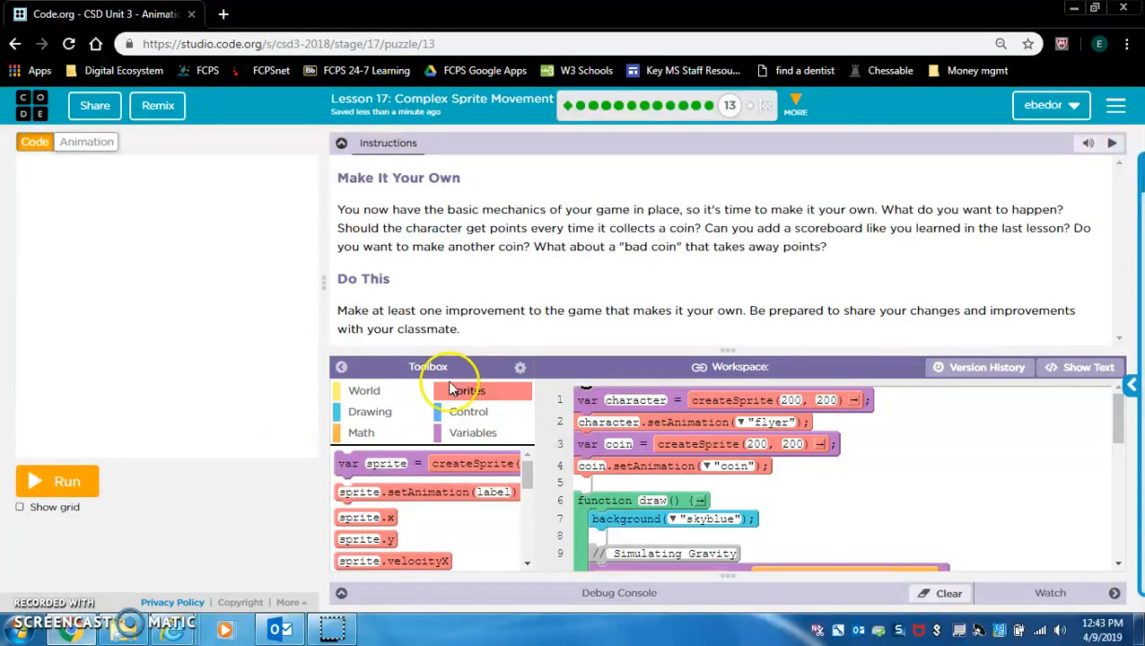
{"action": "mouse_move", "coordinate": [68, 480]}
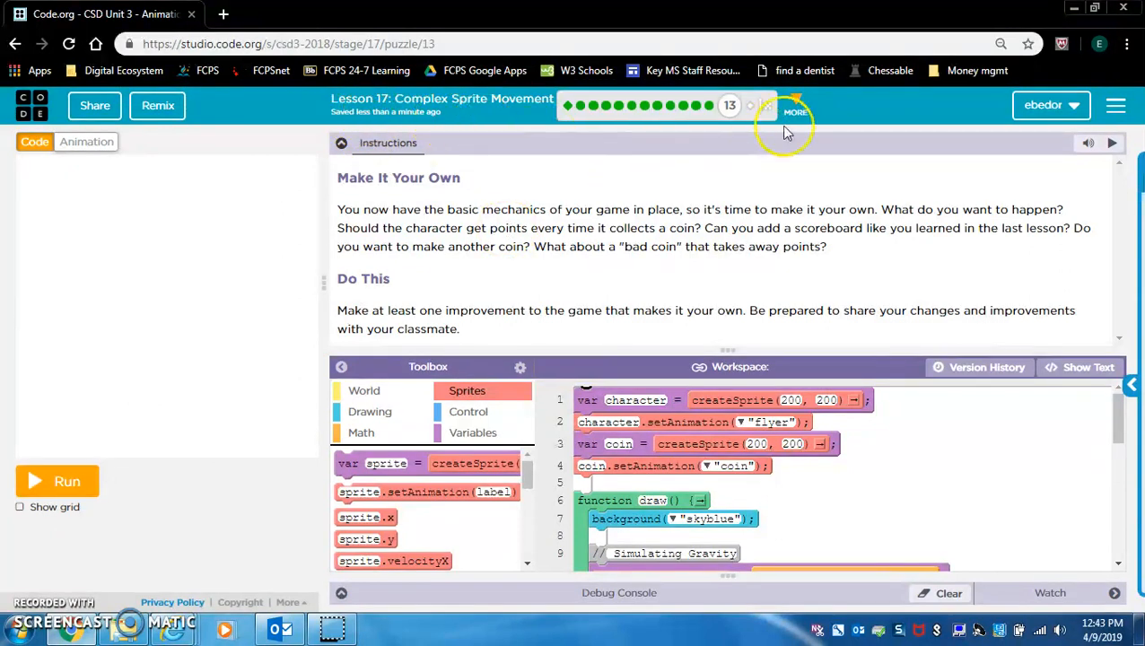
{"action": "left_click", "coordinate": [793, 107]}
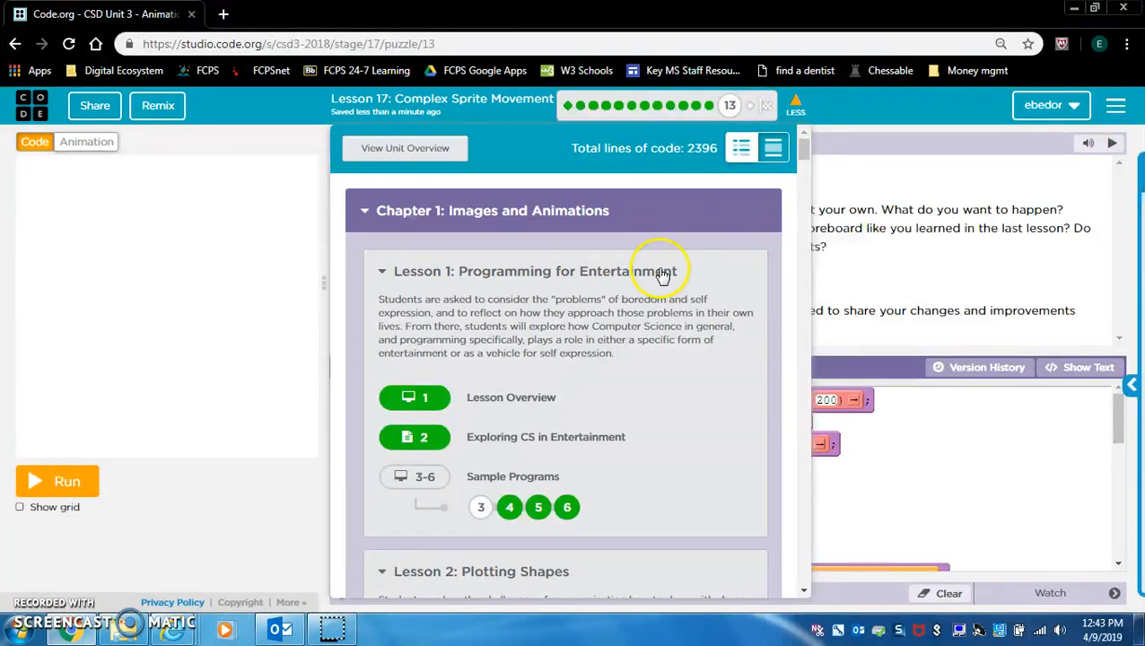
{"action": "scroll", "scroll_direction": "down", "scroll_amount": 3}
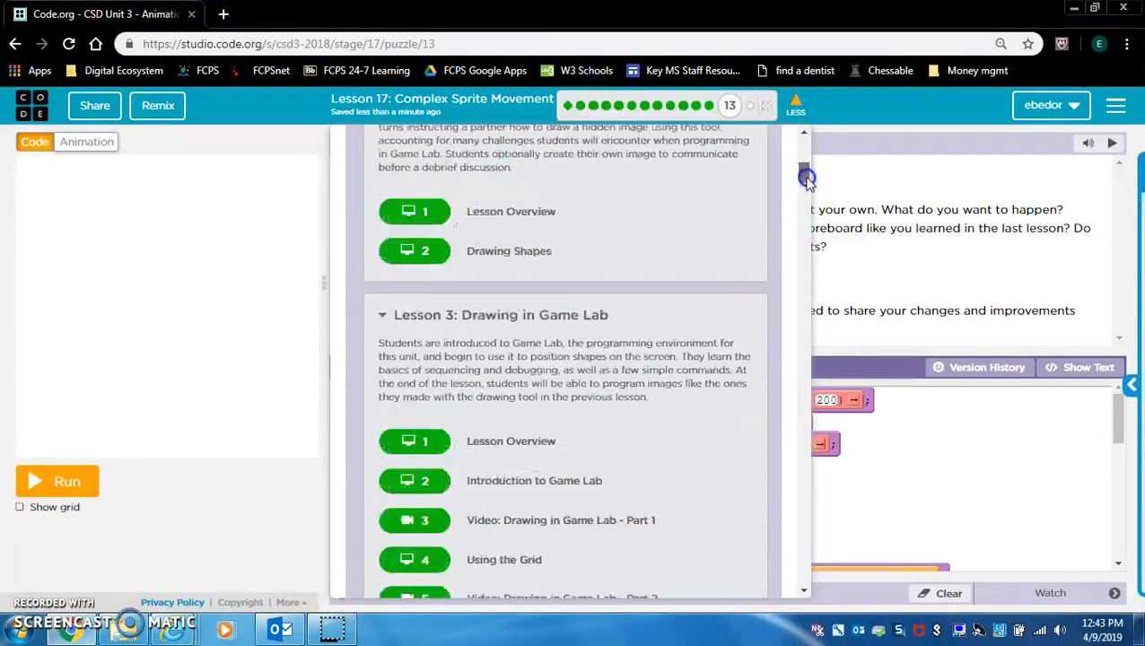
{"action": "scroll", "scroll_direction": "down", "scroll_amount": 3}
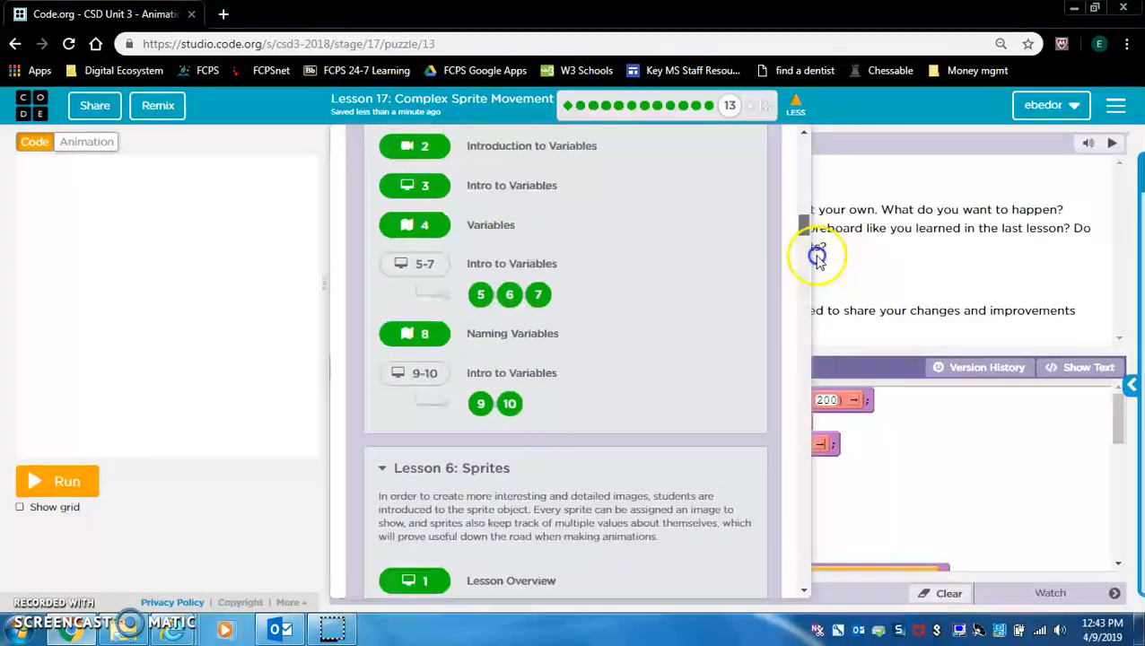
{"action": "scroll", "scroll_direction": "down", "scroll_amount": 3}
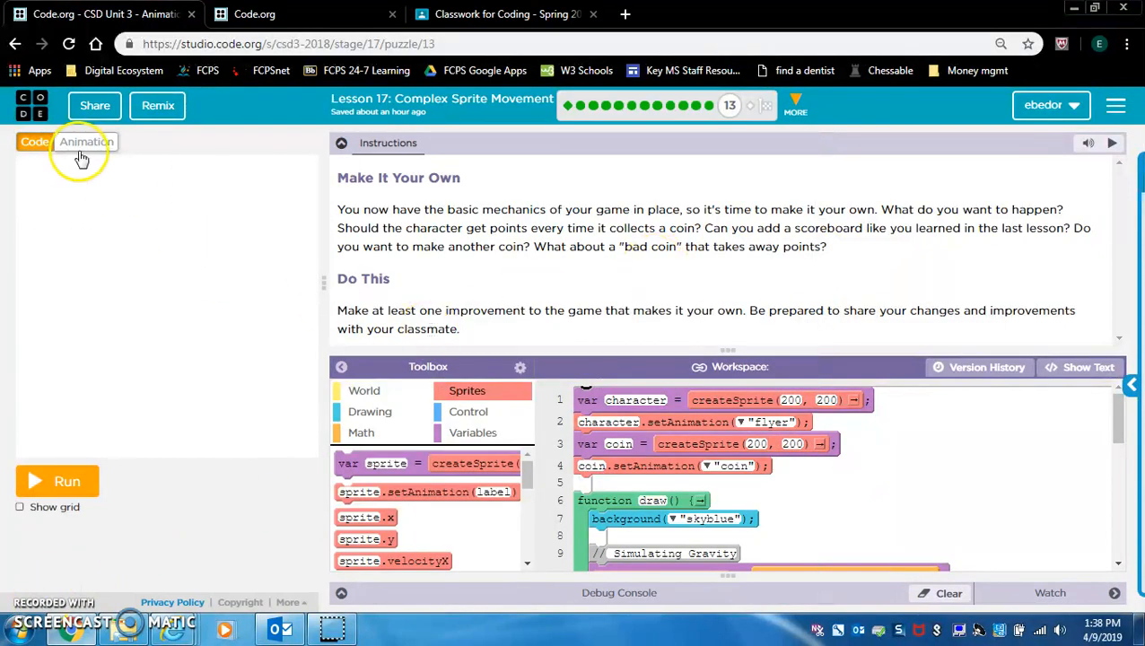
Step: Duplicate the coin animation as 'coinbad' and paint a red mark in its centre
{"action": "left_click", "coordinate": [86, 140]}
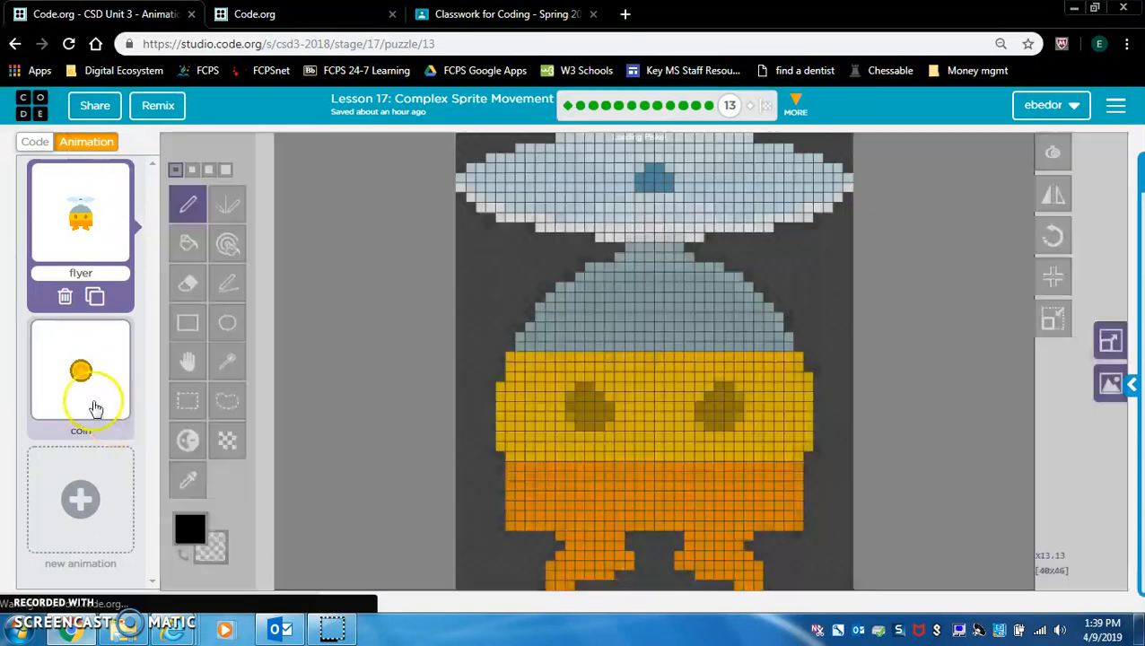
{"action": "left_click", "coordinate": [81, 368]}
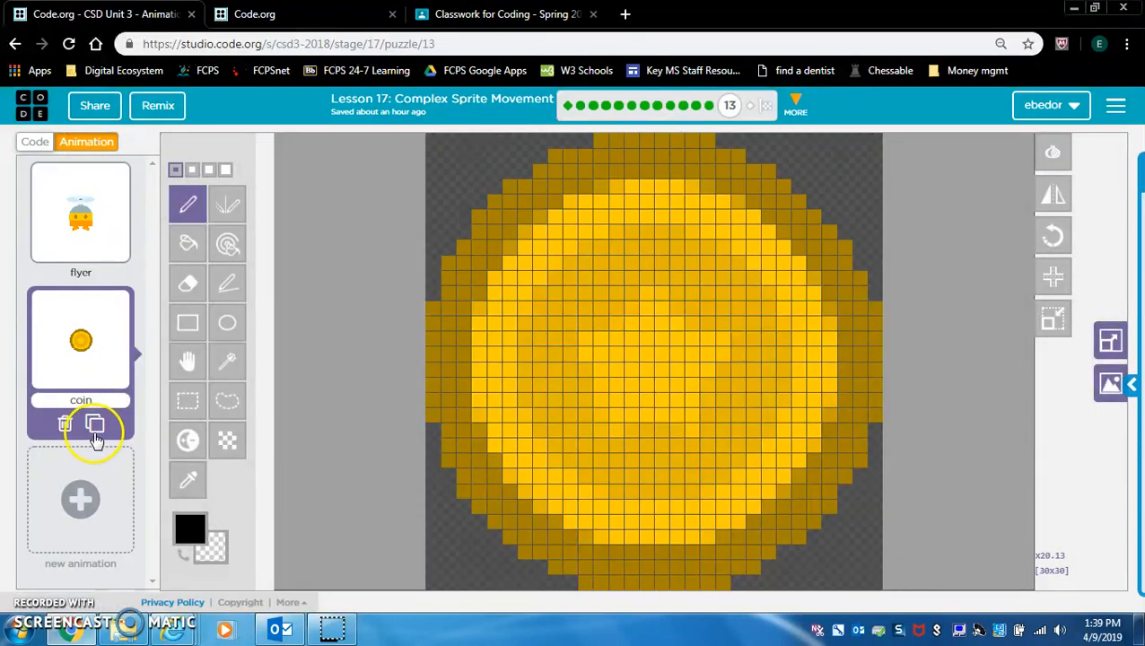
{"action": "left_click", "coordinate": [95, 423]}
{"action": "type", "text": "coinbad"}
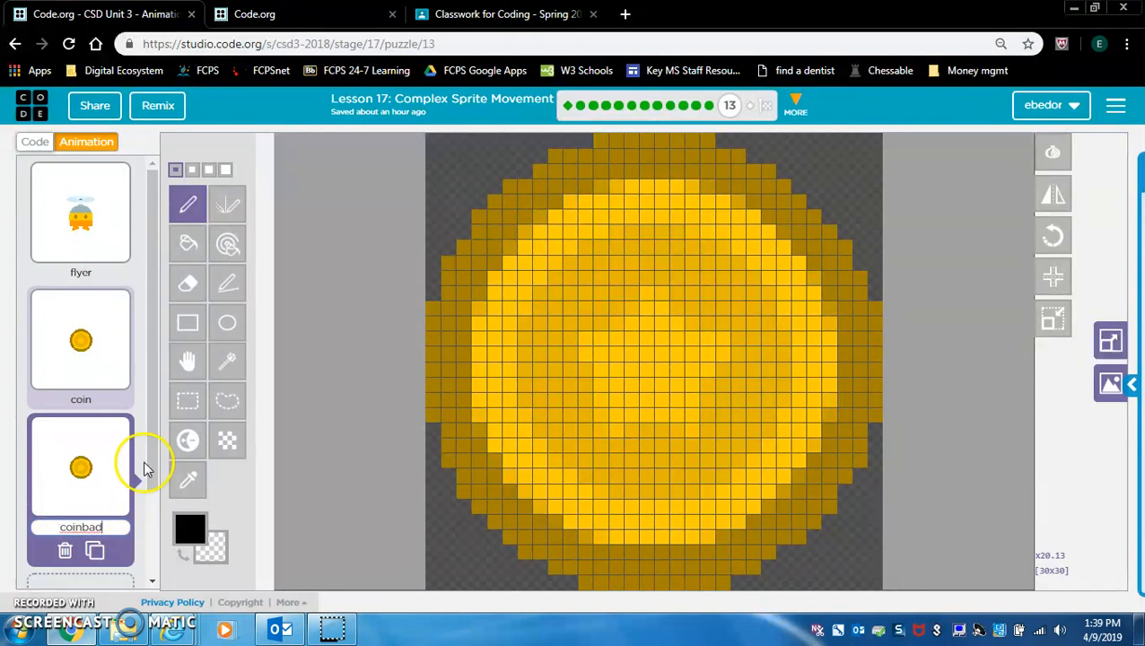
{"action": "mouse_move", "coordinate": [227, 363]}
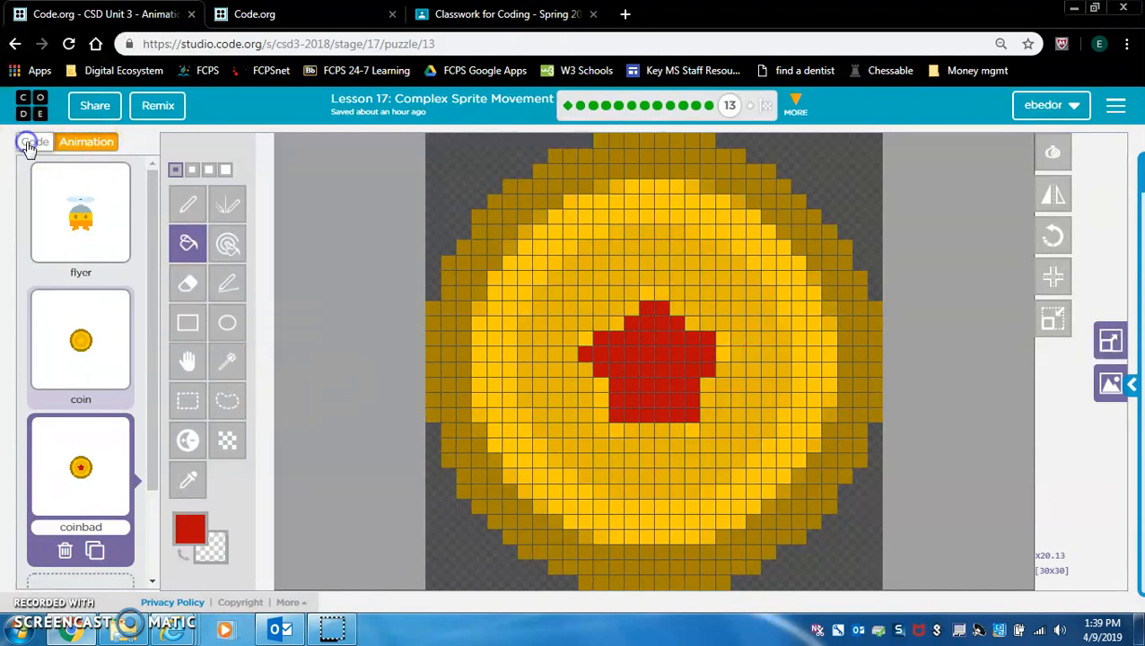
{"action": "left_click", "coordinate": [34, 142]}
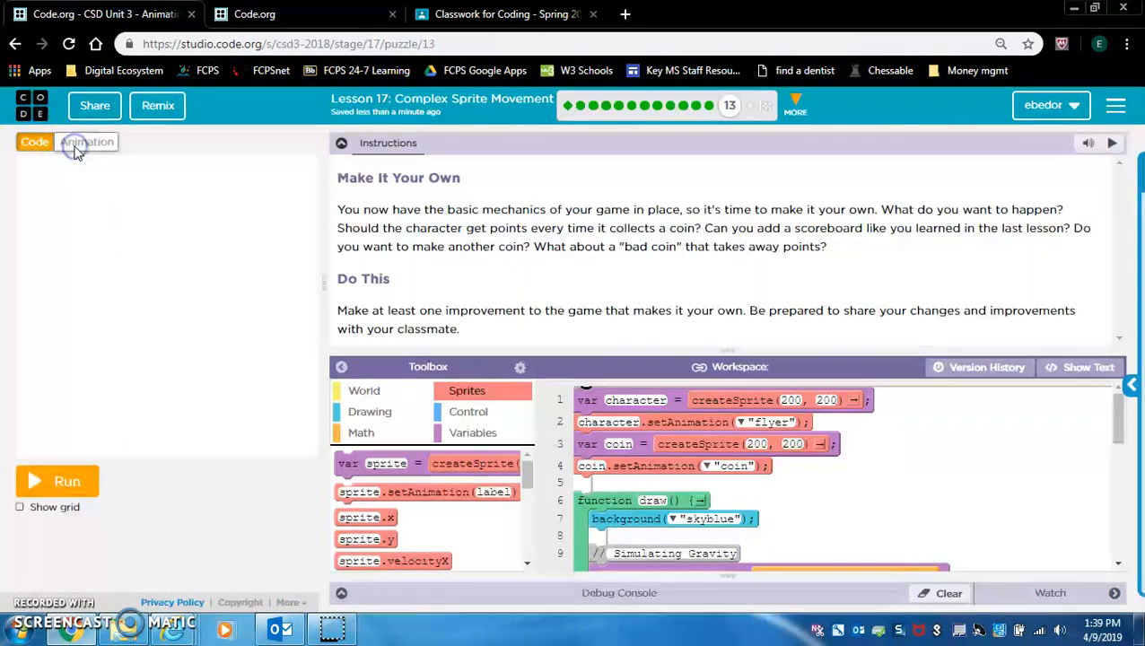
Step: Add a coinbad sprite variable with createSprite and the coinbad animation
{"action": "left_click", "coordinate": [34, 141]}
{"action": "type", "text": "coi"}
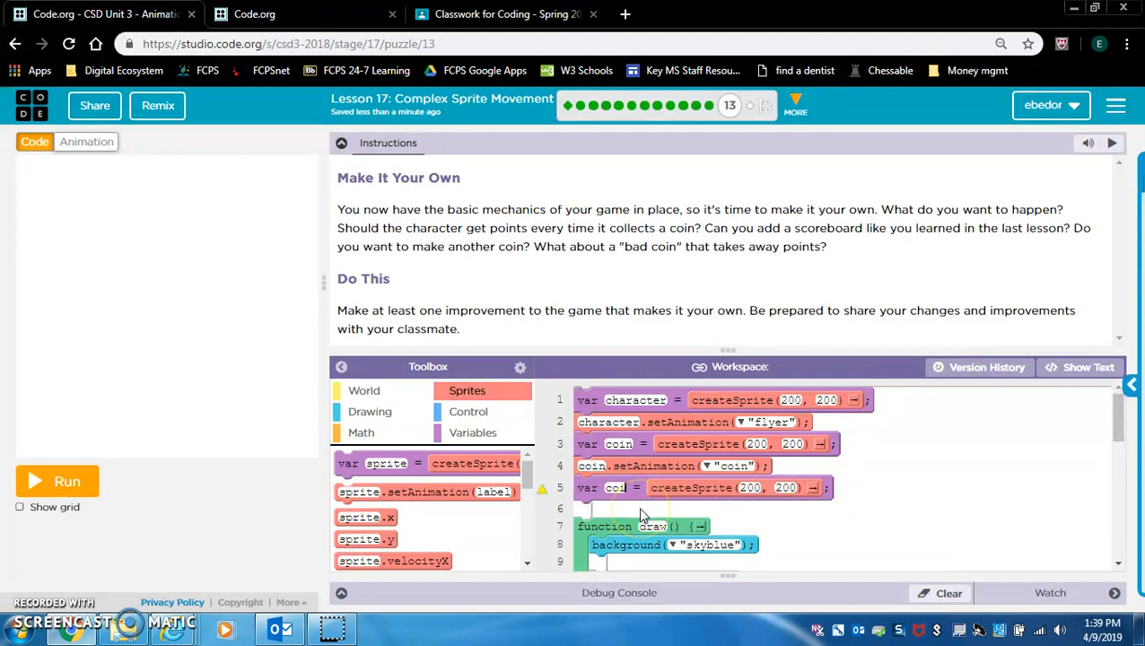
{"action": "mouse_move", "coordinate": [424, 492]}
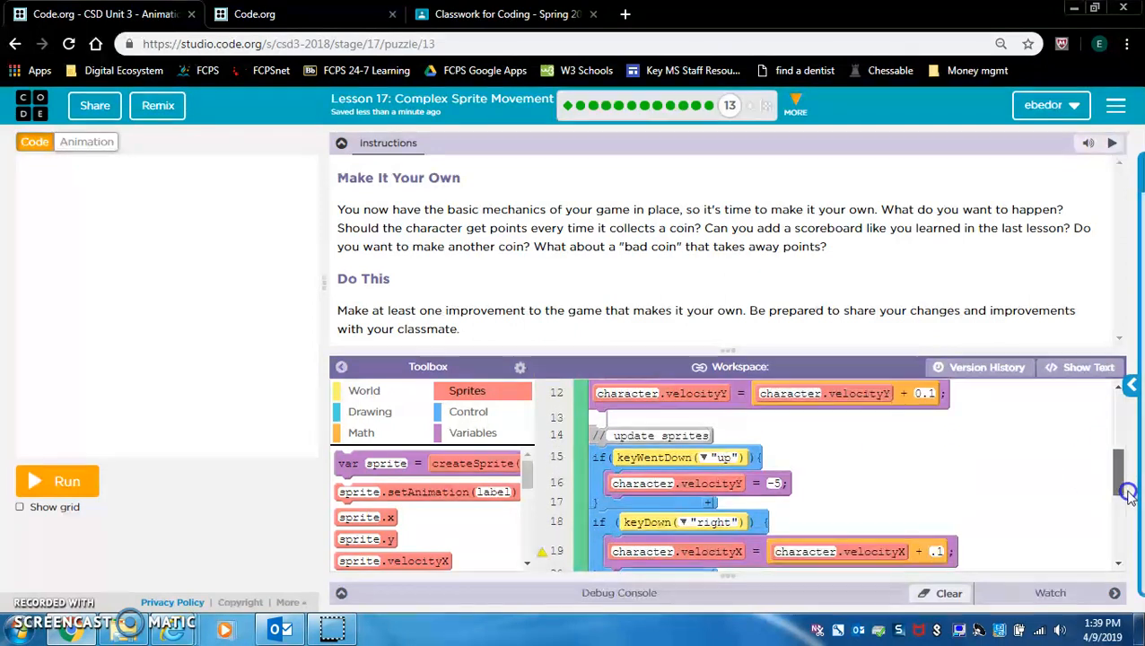
{"action": "scroll", "scroll_direction": "down", "scroll_amount": 3}
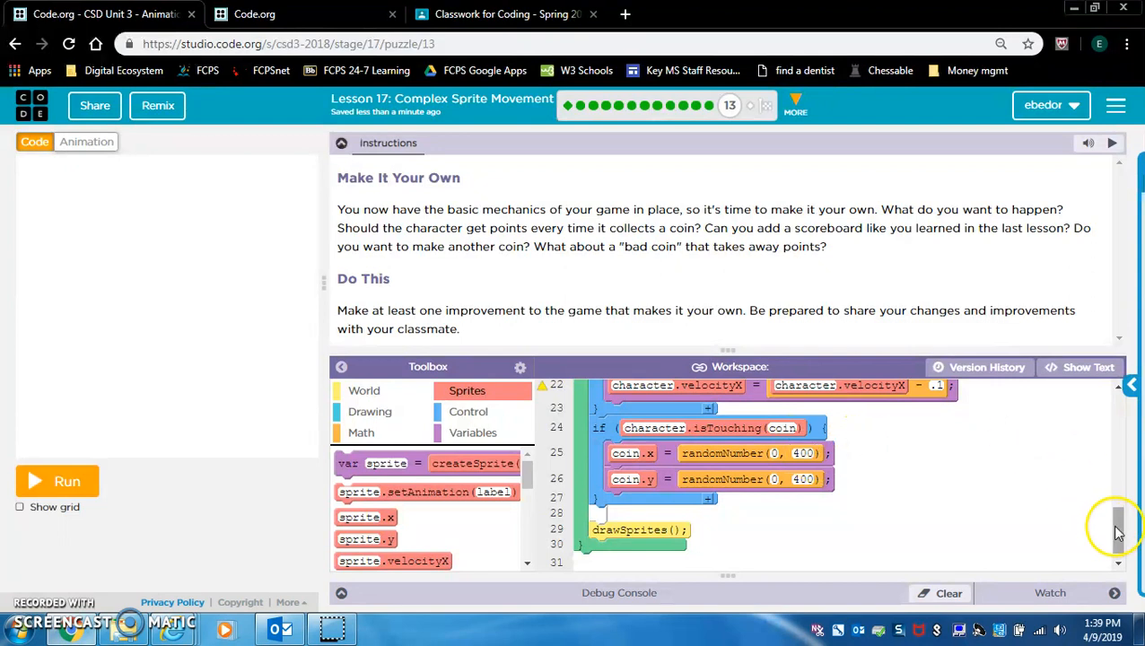
{"action": "scroll", "scroll_direction": "down", "scroll_amount": 3}
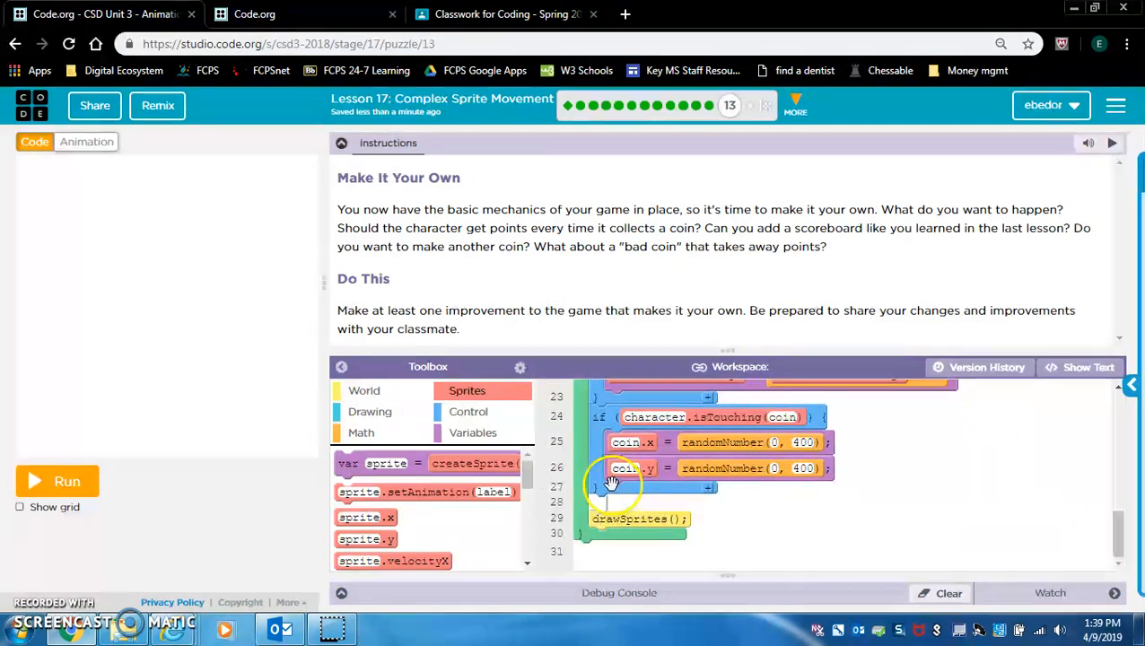
Step: Copy the isTouching if block for coinbad in text view, then return to block view
{"action": "left_click", "coordinate": [468, 411]}
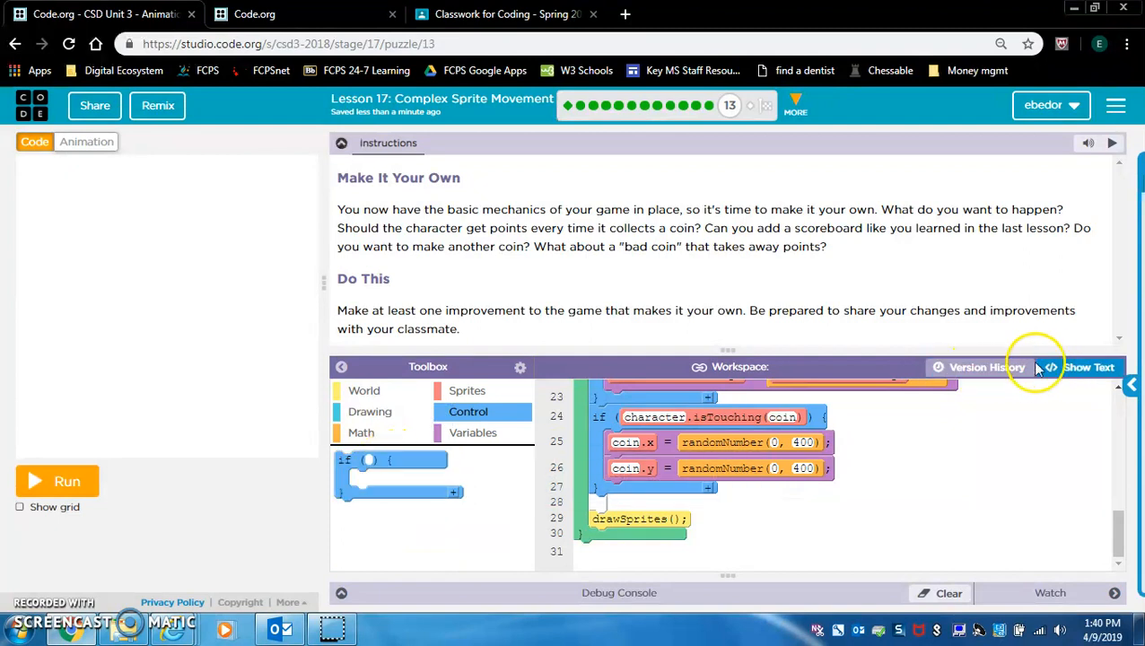
{"action": "left_click", "coordinate": [1087, 366]}
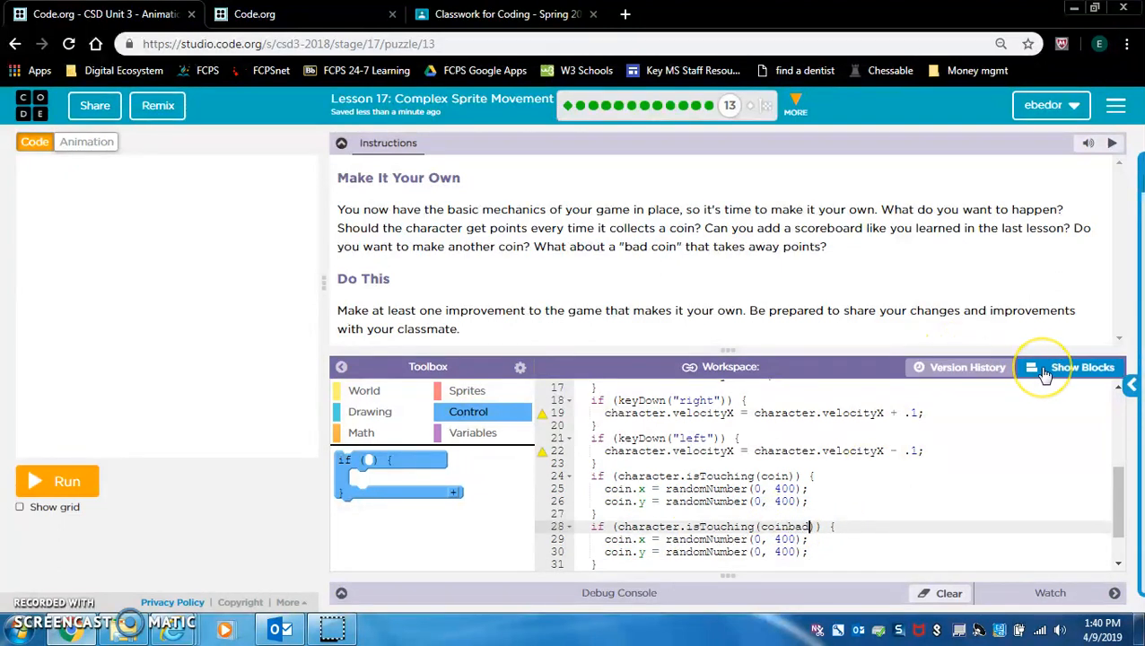
{"action": "left_click", "coordinate": [1082, 366]}
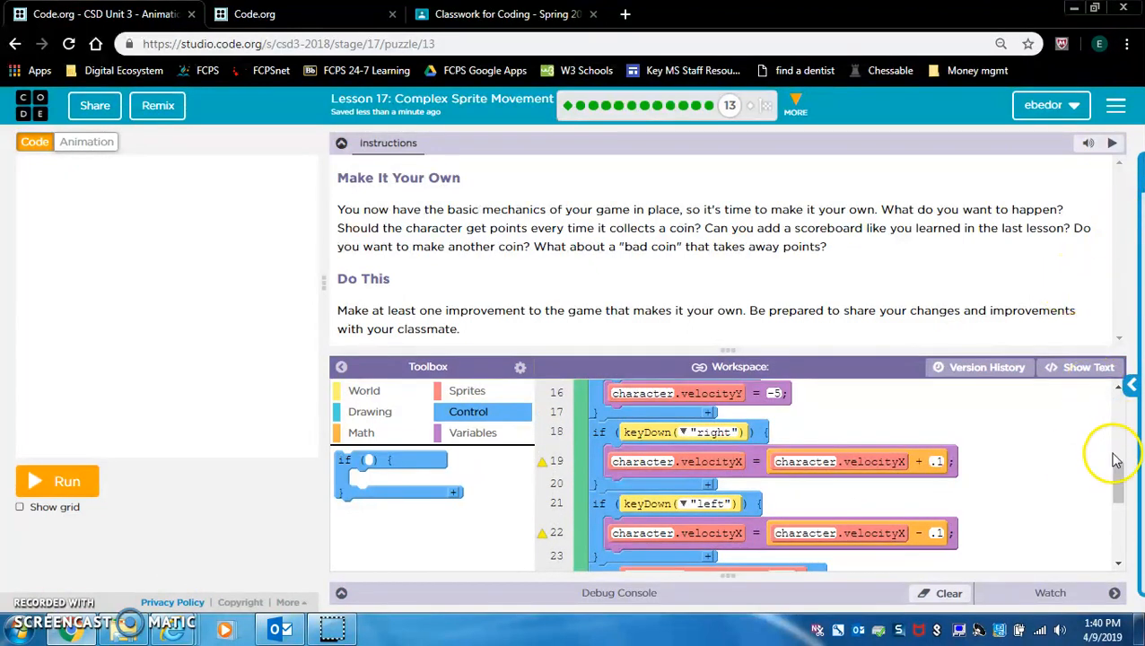
Step: Declare var score = 0 at the top of the program, above function draw
{"action": "scroll", "scroll_direction": "down", "scroll_amount": 3}
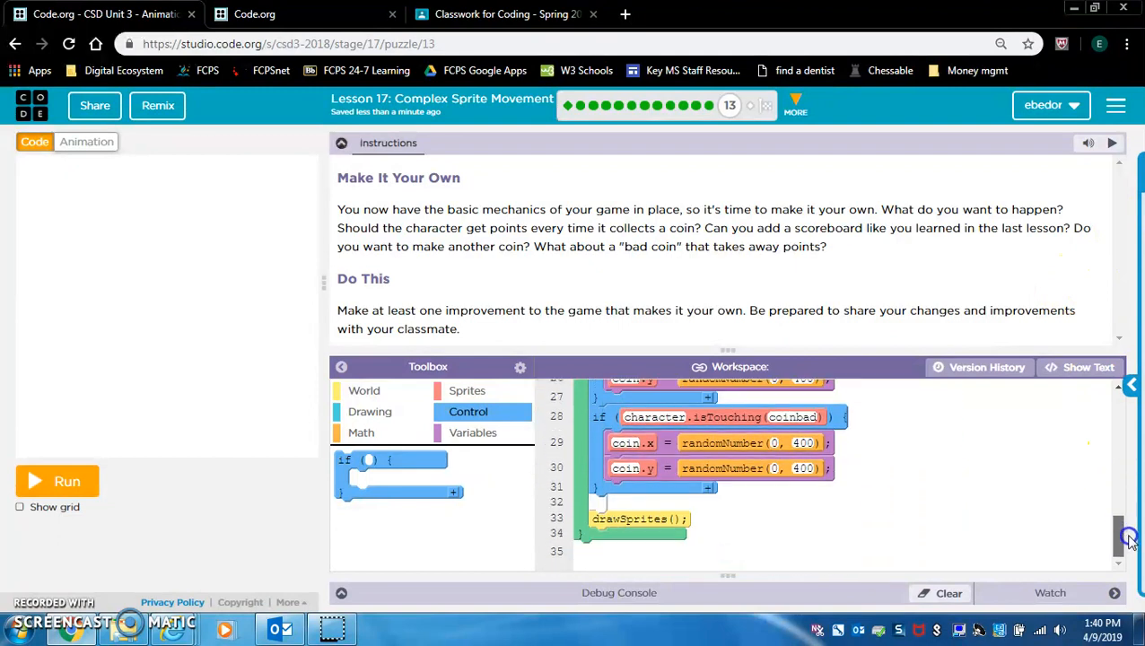
{"action": "scroll", "scroll_direction": "up", "scroll_amount": 3}
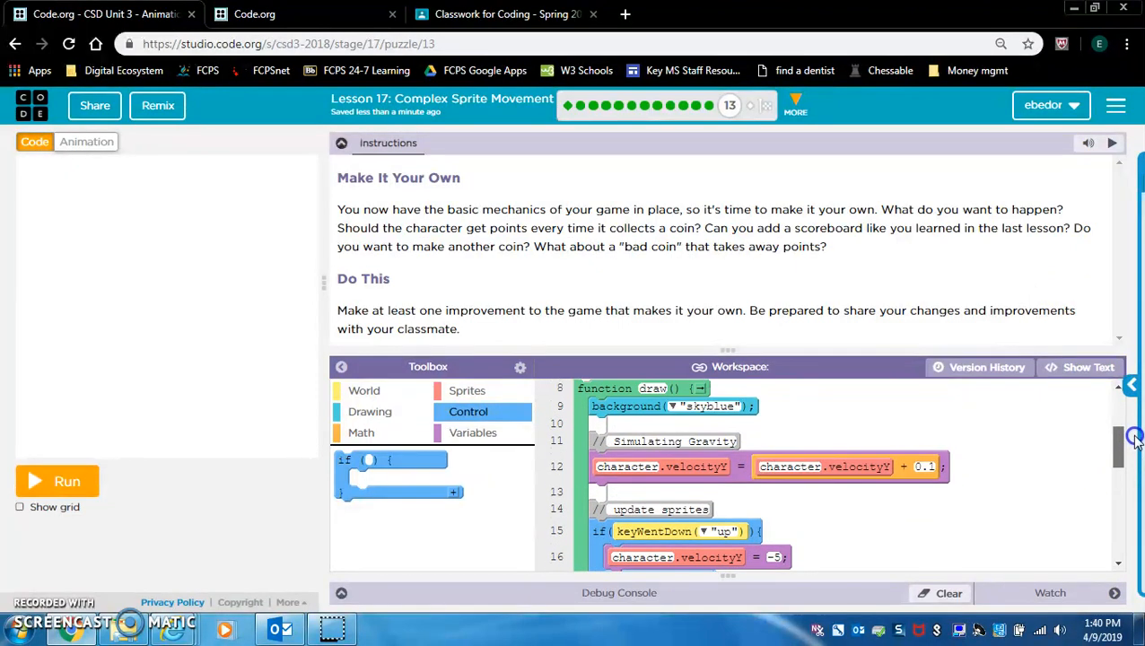
{"action": "scroll", "scroll_direction": "up", "scroll_amount": 3}
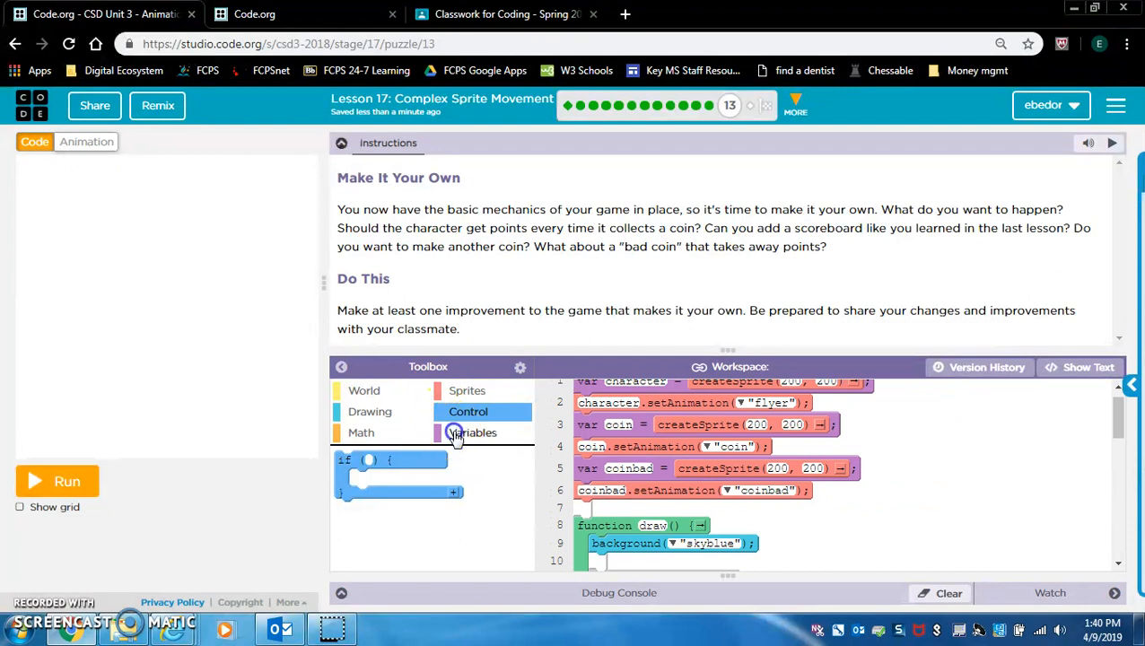
{"action": "left_click", "coordinate": [473, 433]}
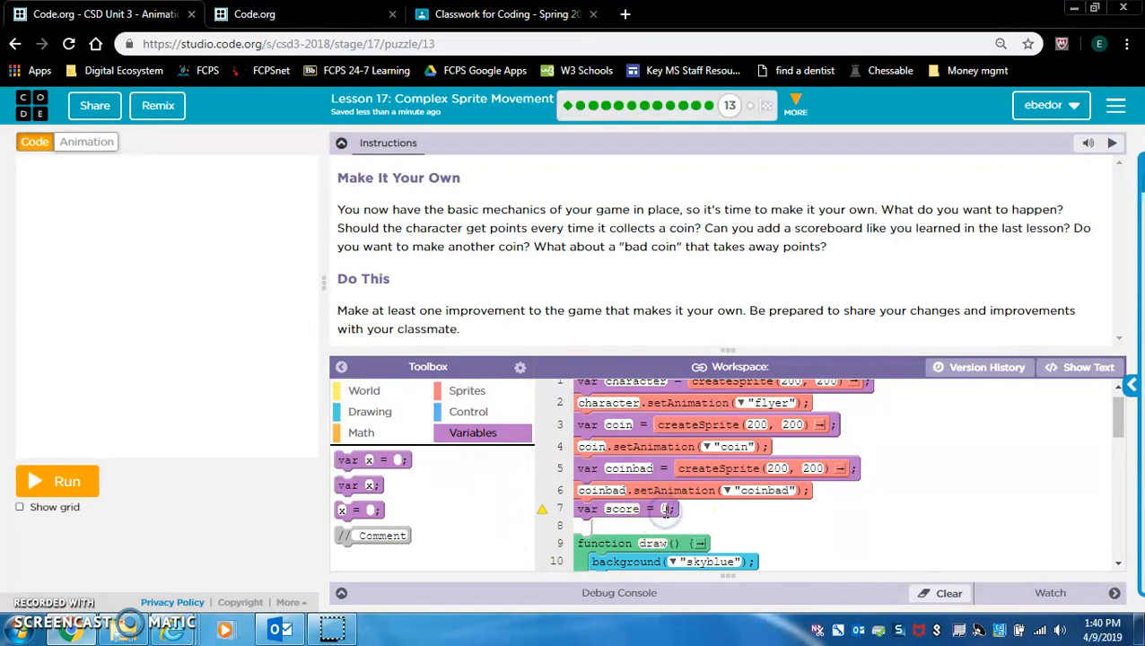
{"action": "mouse_move", "coordinate": [906, 165]}
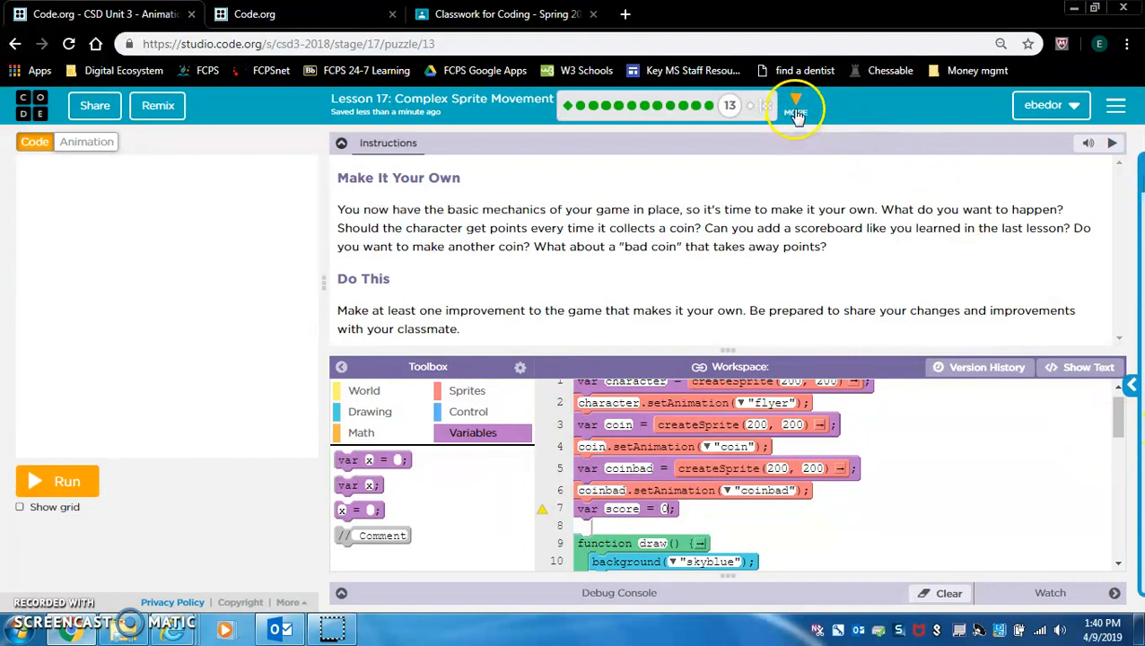
Step: Open Lesson 16 puzzle 9 in a new tab and scroll to its score-drawing code
{"action": "left_click", "coordinate": [794, 106]}
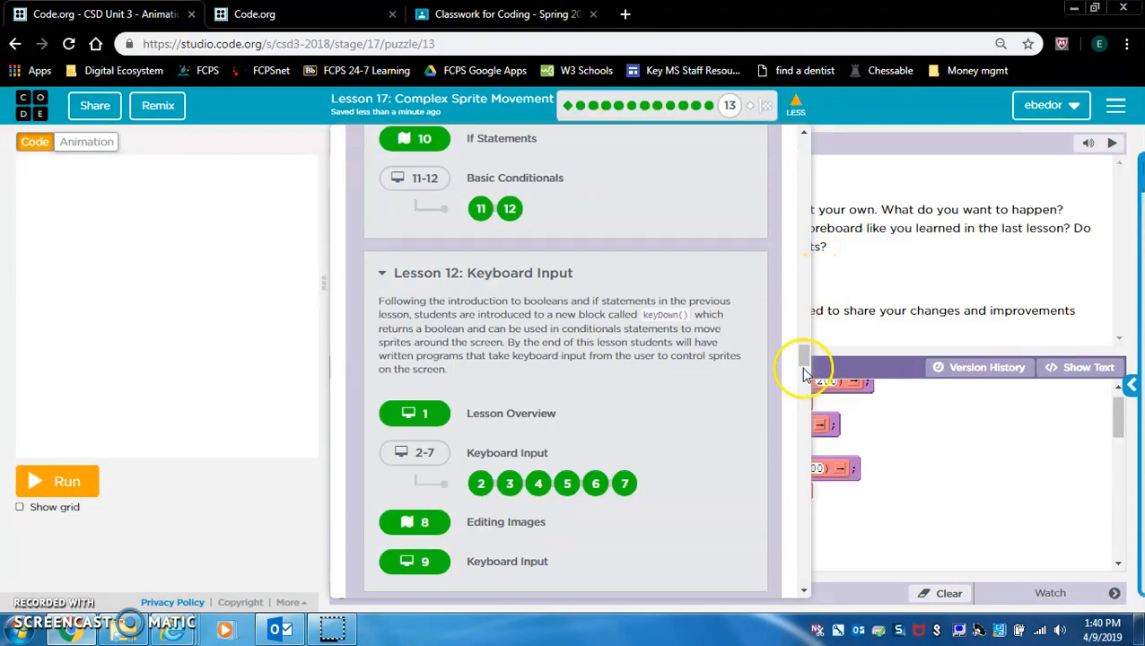
{"action": "scroll", "scroll_direction": "down", "scroll_amount": 3}
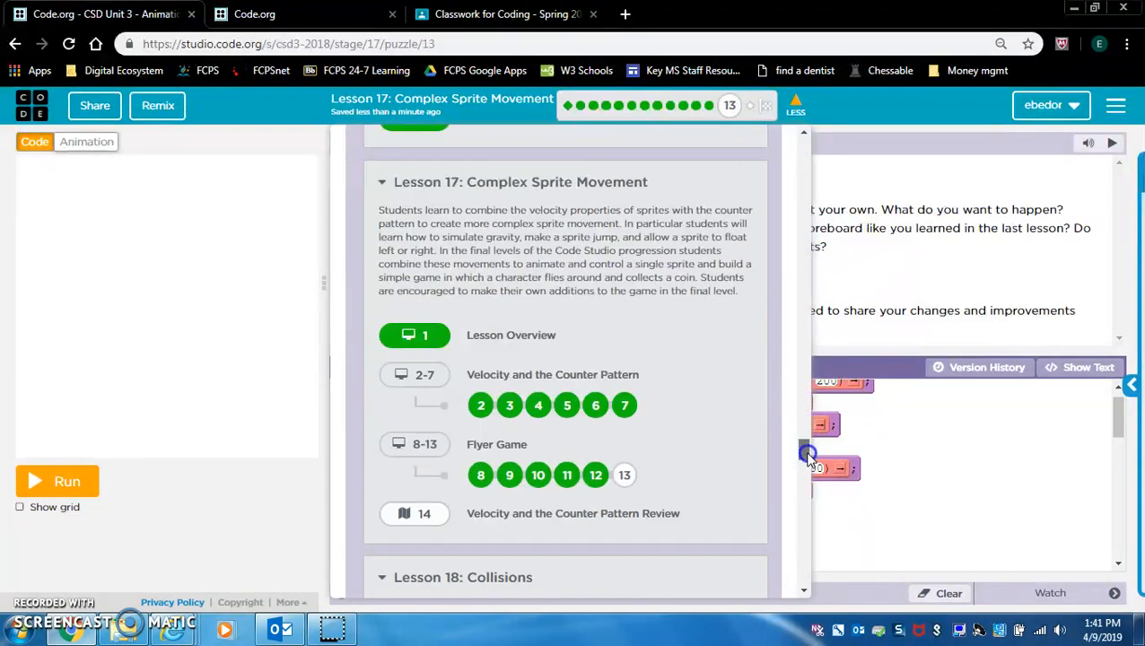
{"action": "scroll", "scroll_direction": "up", "scroll_amount": 3}
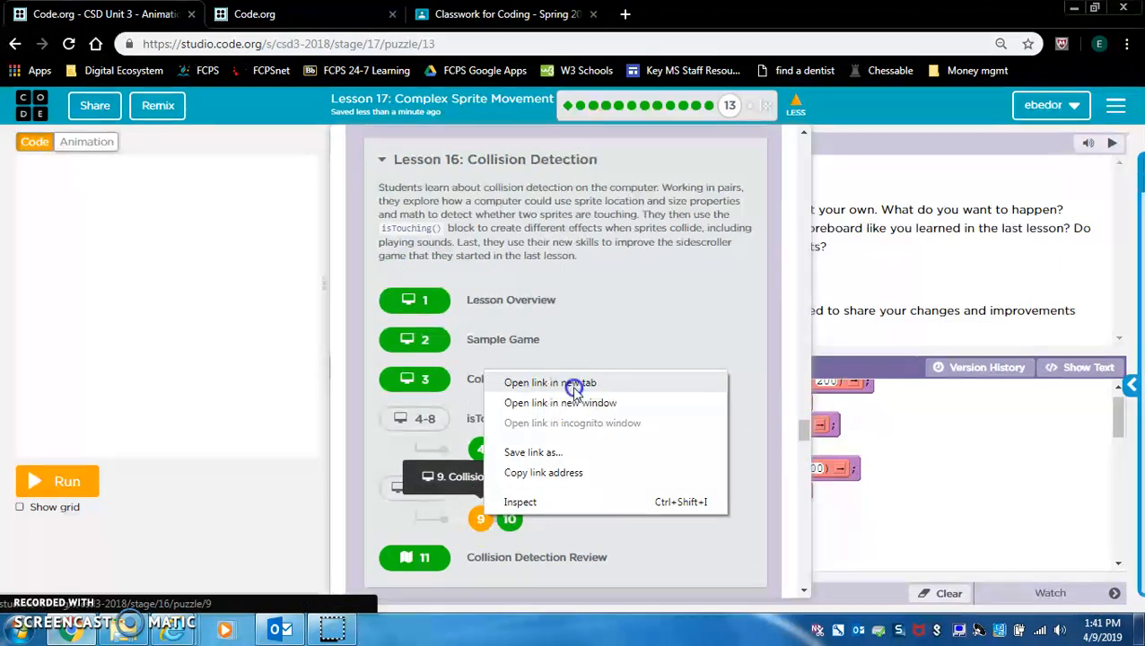
{"action": "left_click", "coordinate": [549, 383]}
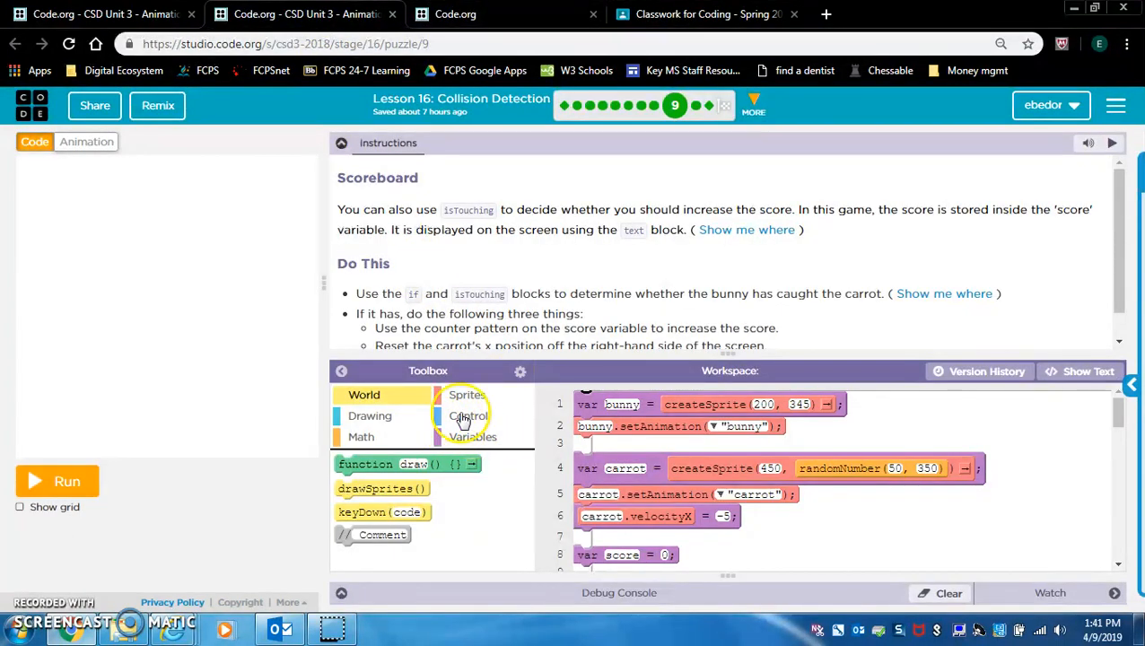
{"action": "scroll", "scroll_direction": "down", "scroll_amount": 3}
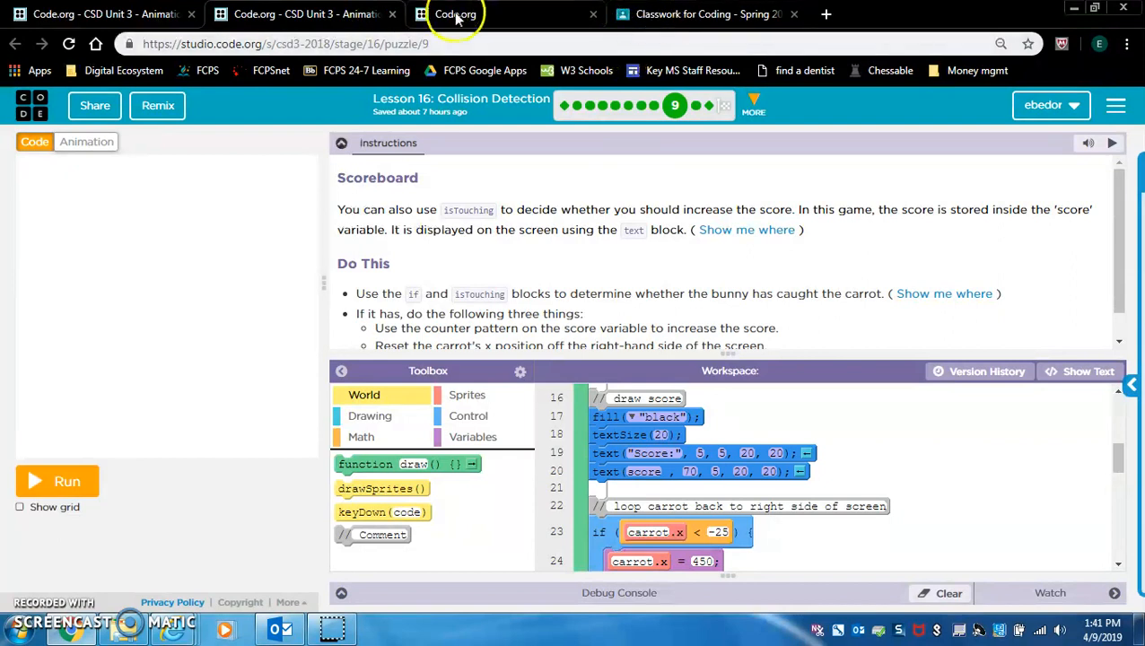
Step: Add fill, textSize and Score text blocks to draw() and run to see 'Score: 0'
{"action": "left_click", "coordinate": [98, 14]}
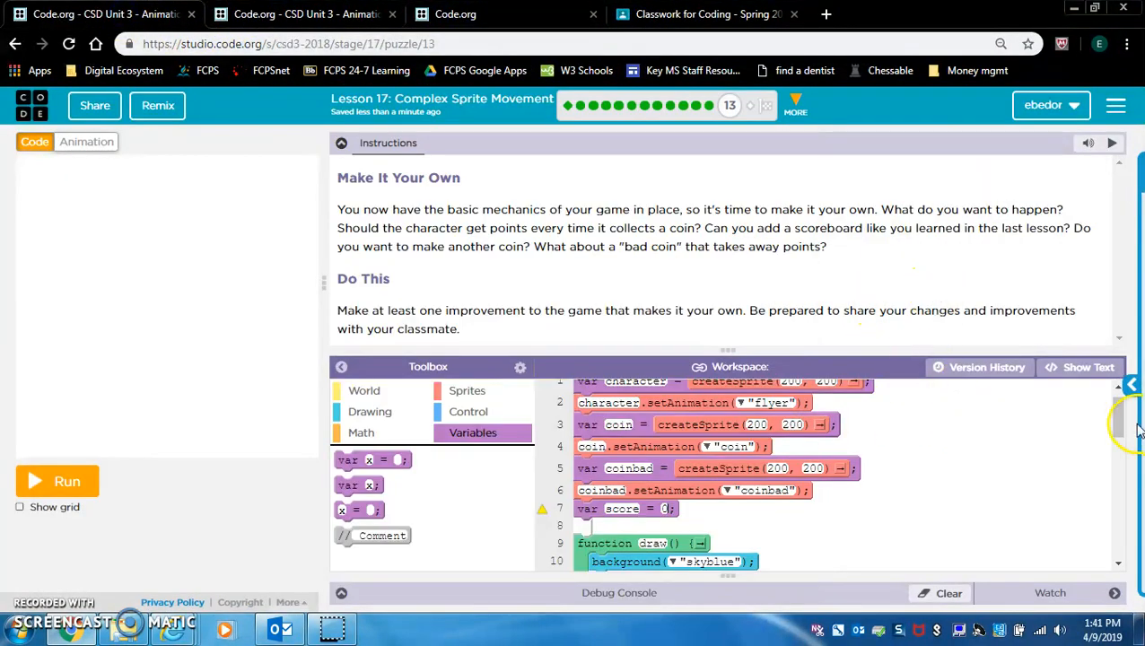
{"action": "scroll", "scroll_direction": "down", "scroll_amount": 3}
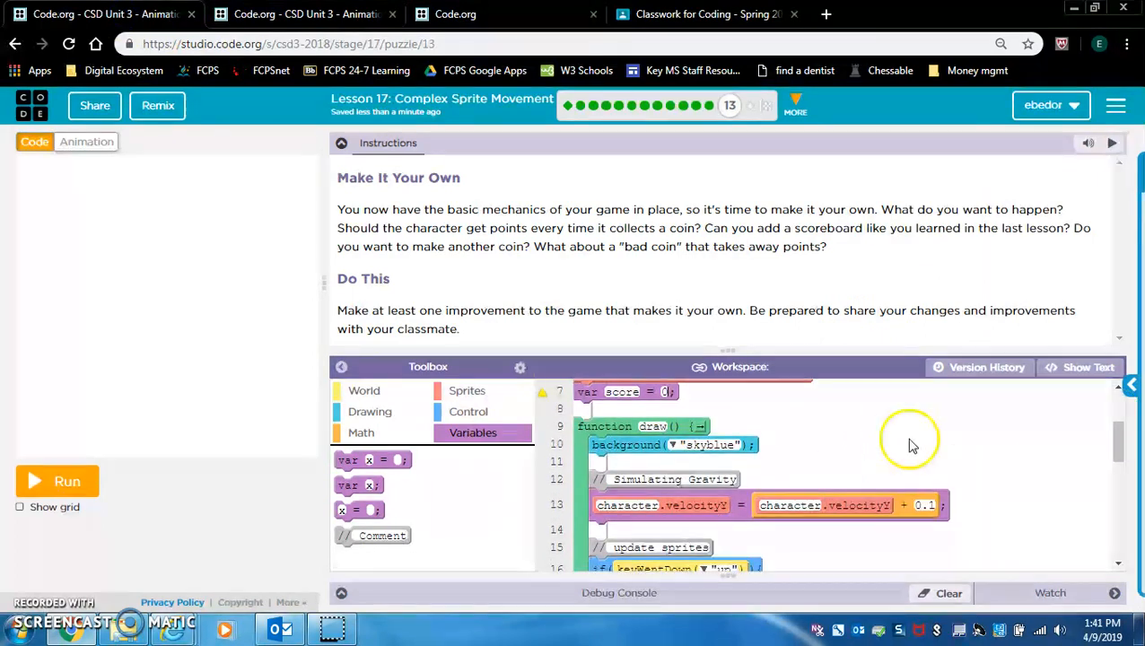
{"action": "mouse_move", "coordinate": [613, 465]}
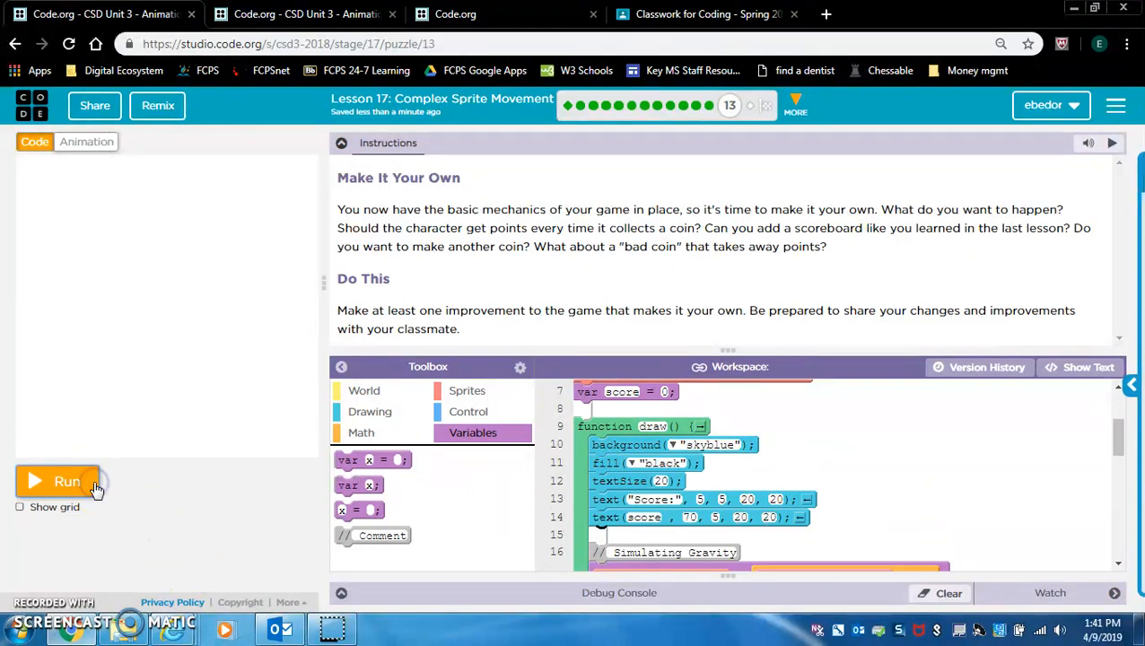
{"action": "mouse_move", "coordinate": [219, 506]}
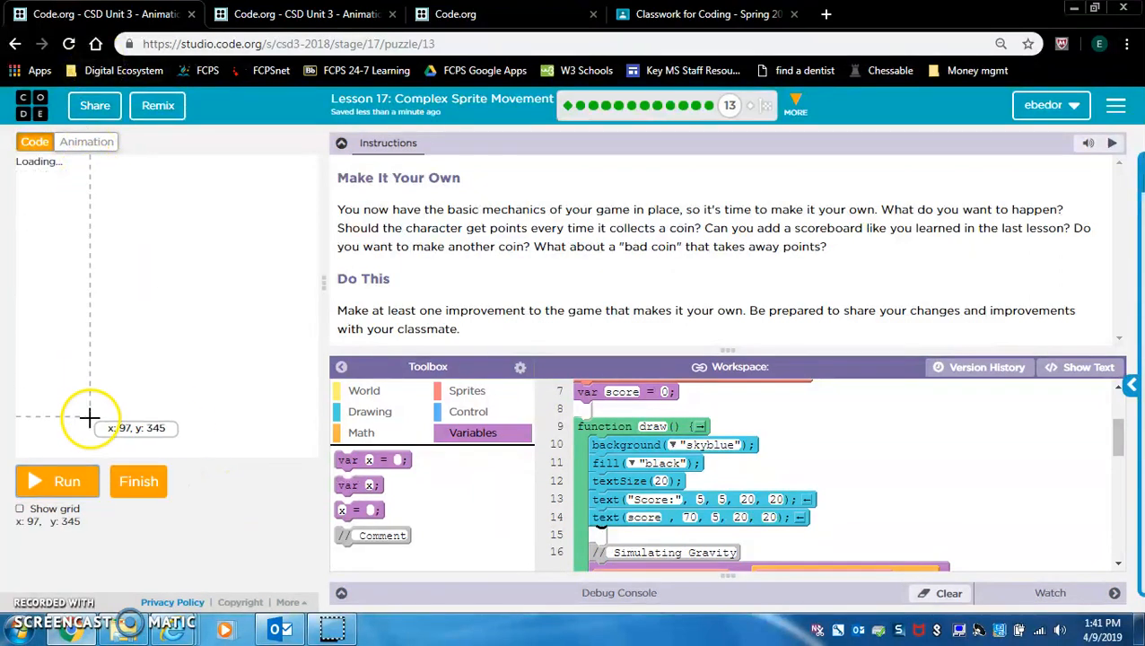
{"action": "mouse_move", "coordinate": [47, 161]}
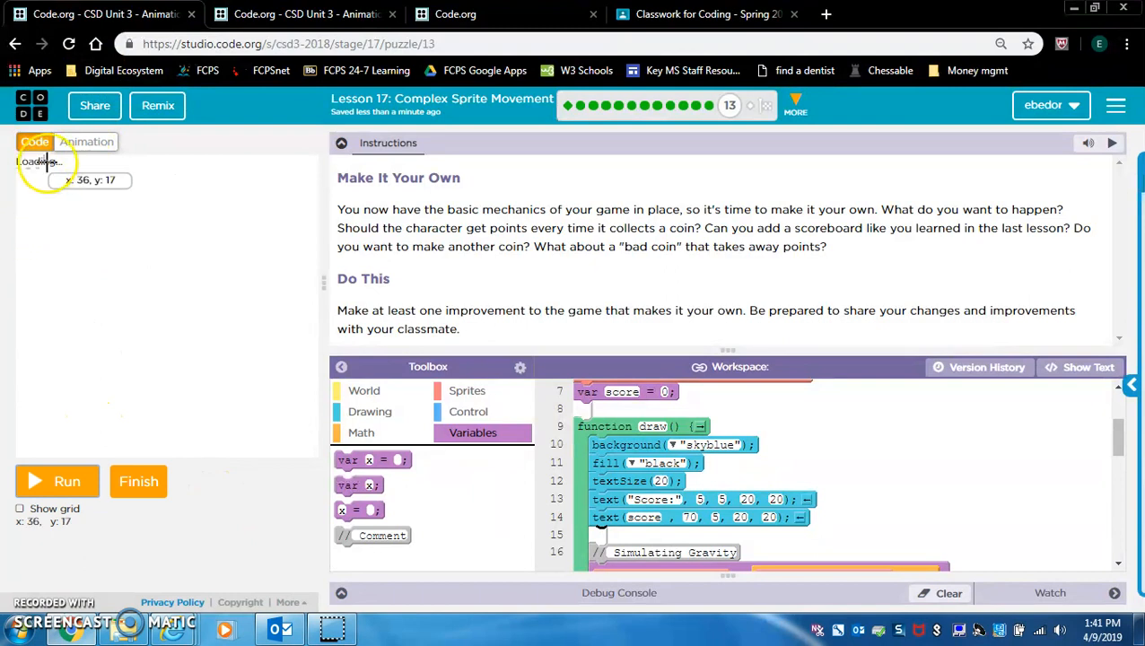
{"action": "mouse_move", "coordinate": [57, 433]}
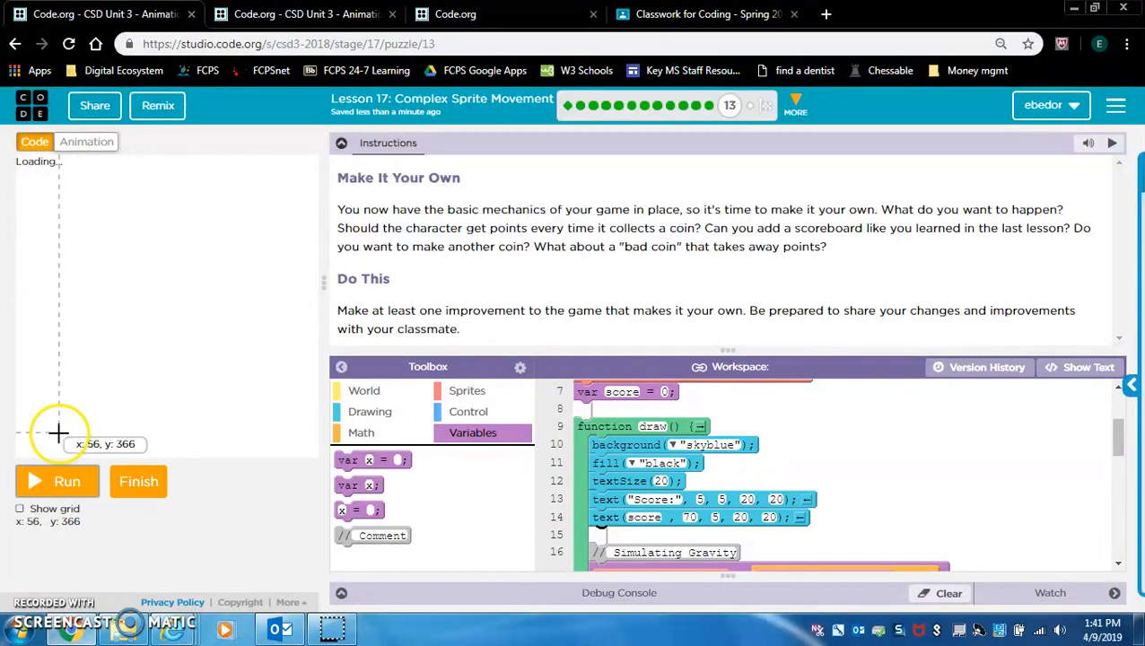
{"action": "left_click", "coordinate": [58, 481]}
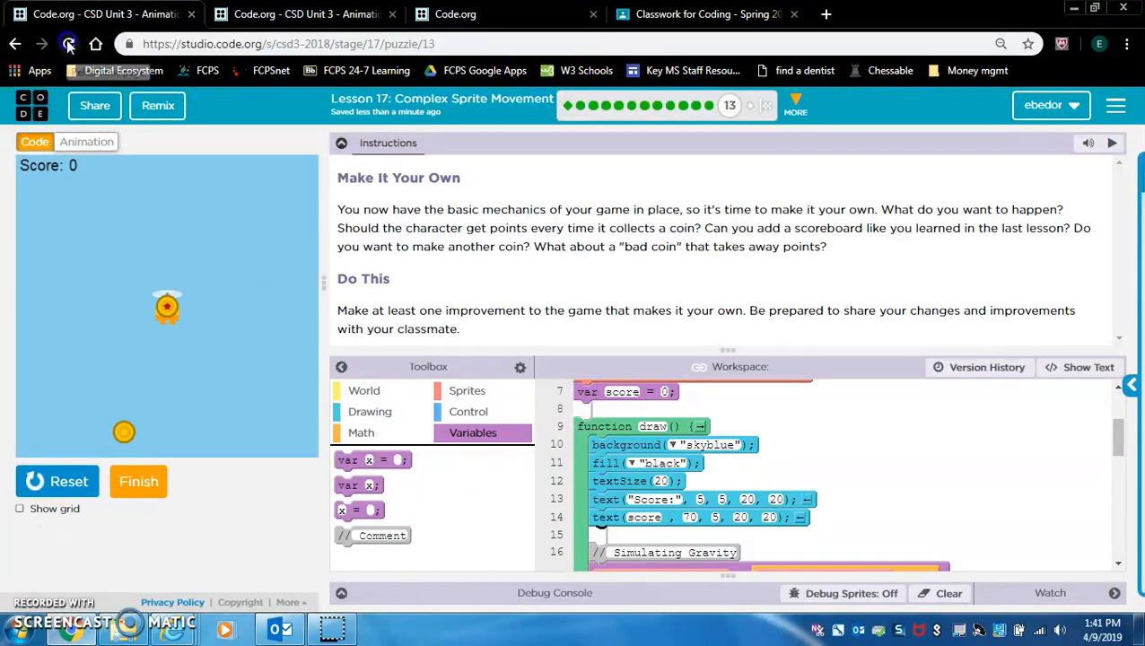
{"action": "left_click", "coordinate": [68, 43]}
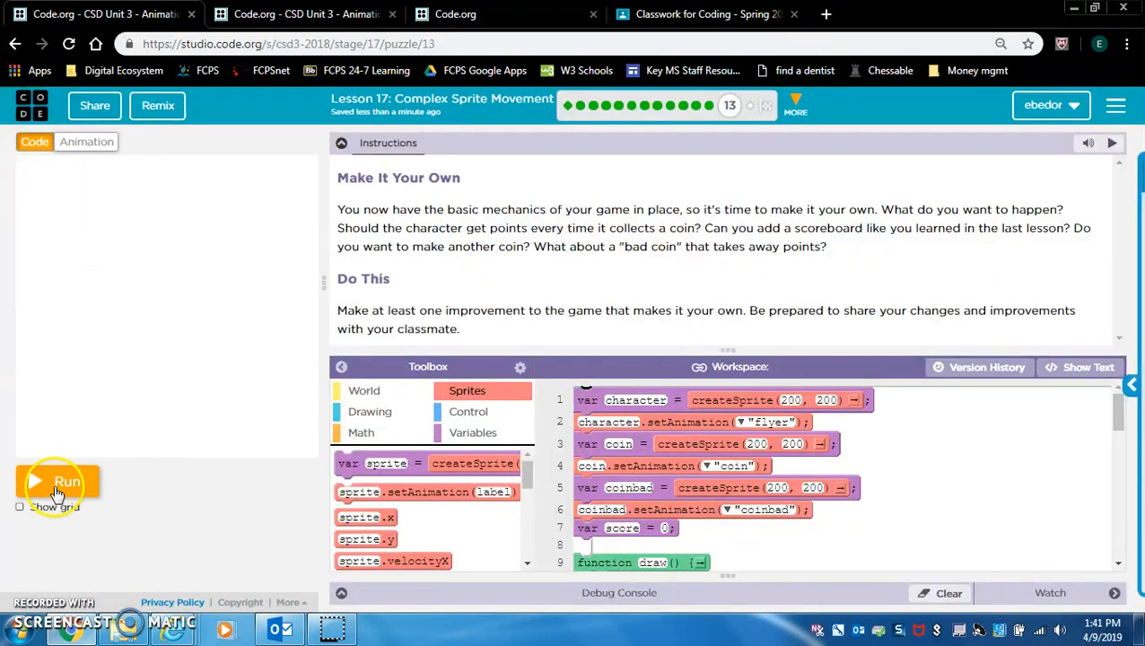
Step: Run the game to check the scoreboard, then scroll to the isTouching blocks
{"action": "left_click", "coordinate": [58, 481]}
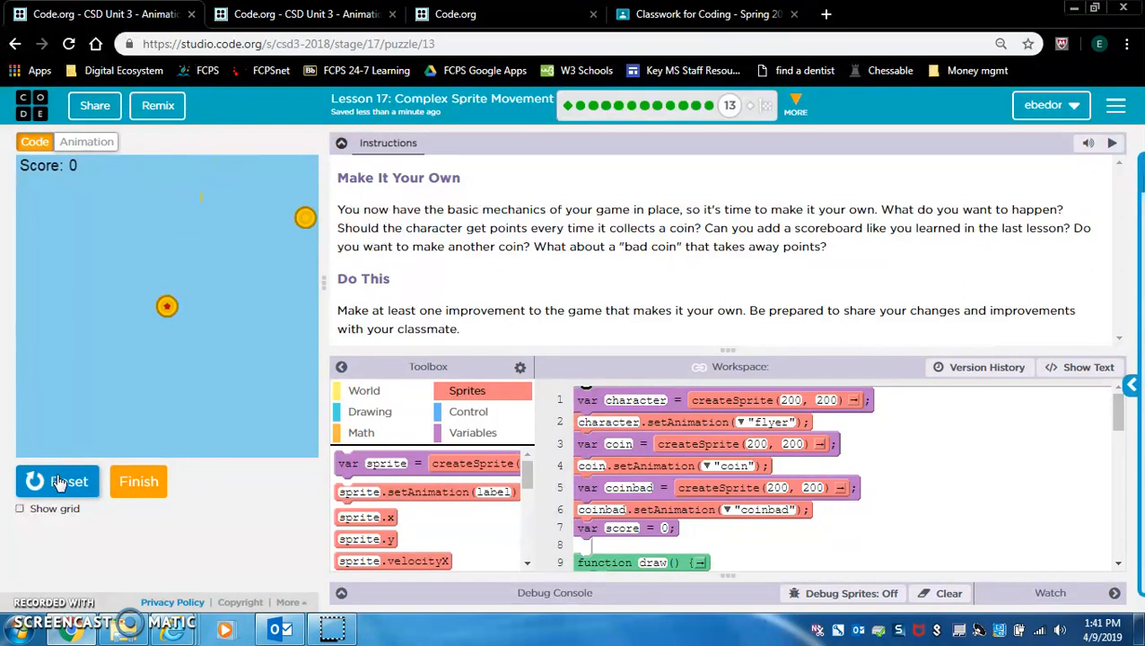
{"action": "left_click", "coordinate": [58, 481]}
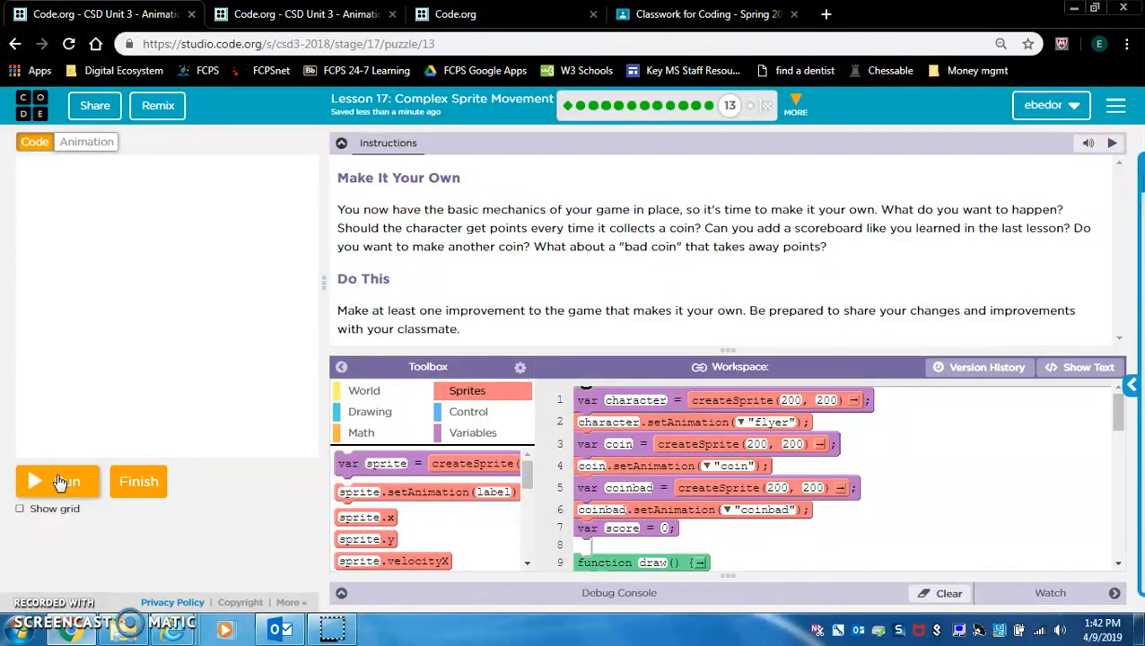
{"action": "scroll", "scroll_direction": "down", "scroll_amount": 3}
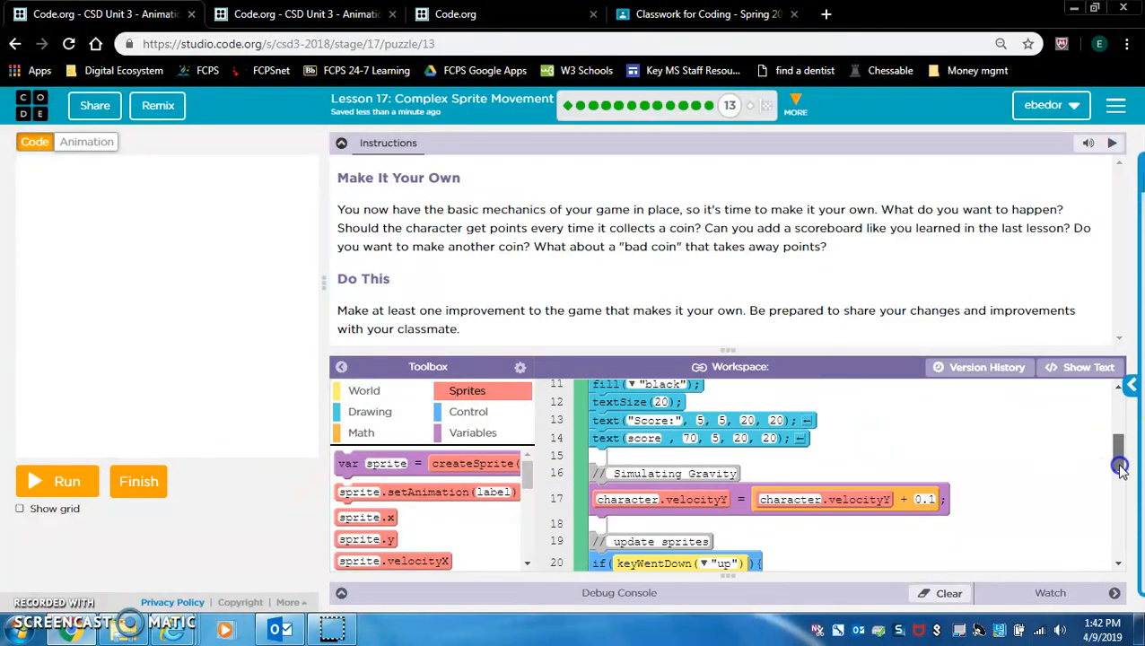
{"action": "scroll", "scroll_direction": "down", "scroll_amount": 3}
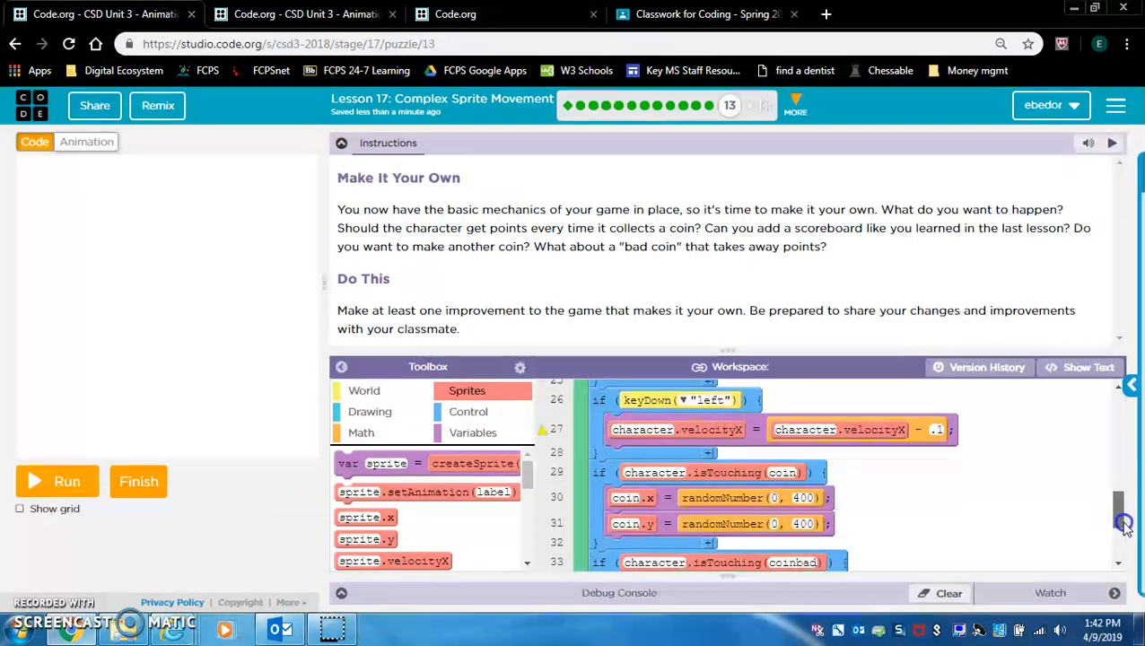
{"action": "scroll", "scroll_direction": "down", "scroll_amount": 3}
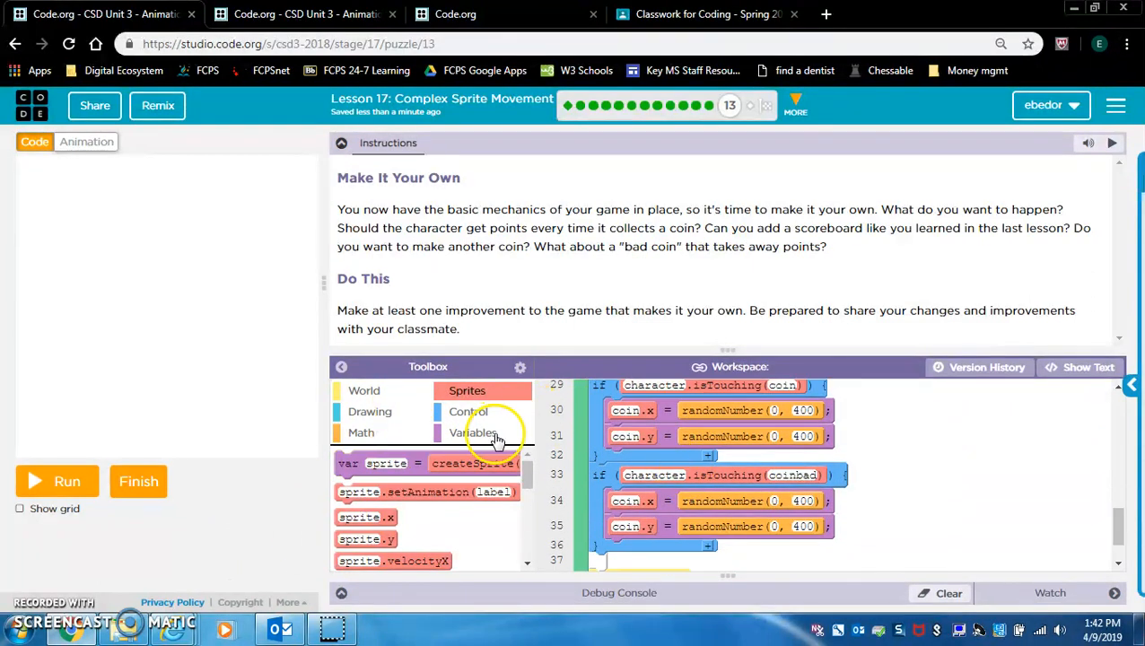
Step: Add score = score + 1 under the coin check and score = score - 1 under coinbad
{"action": "left_click", "coordinate": [474, 433]}
{"action": "type", "text": "score = score + 1;"}
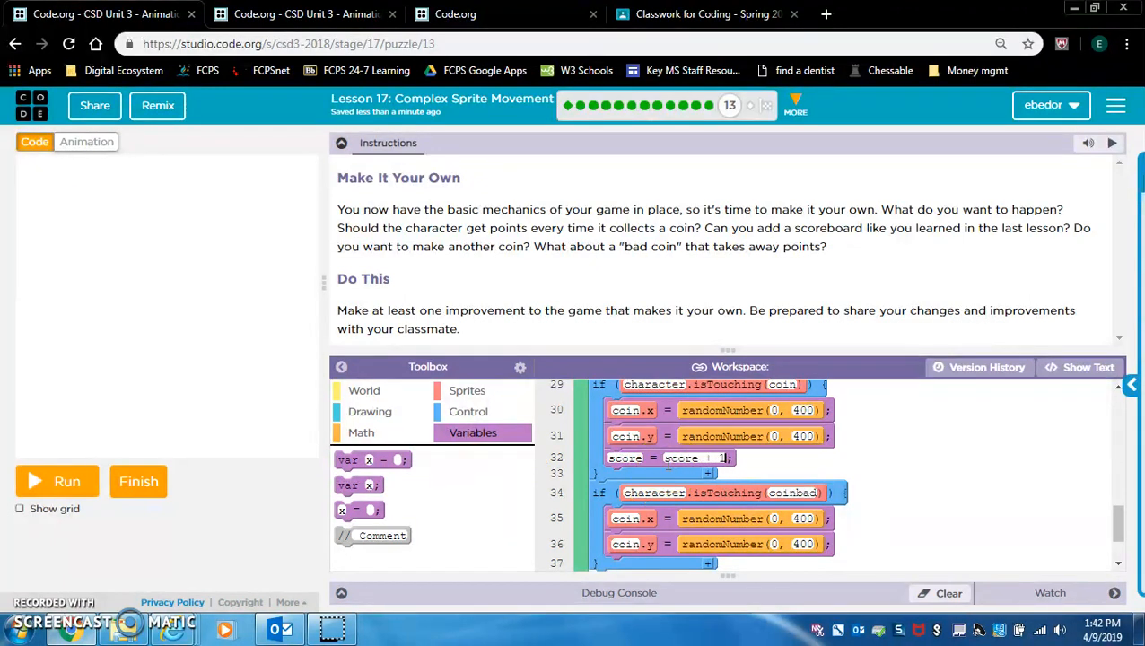
{"action": "mouse_move", "coordinate": [359, 510]}
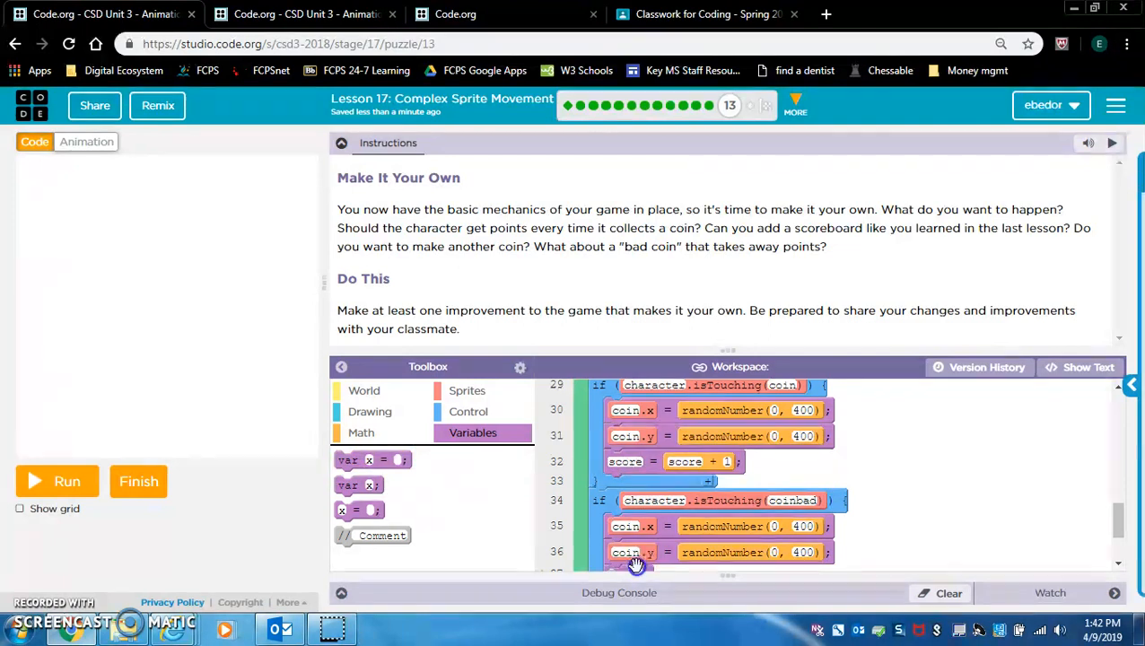
{"action": "scroll", "scroll_direction": "down", "scroll_amount": 3}
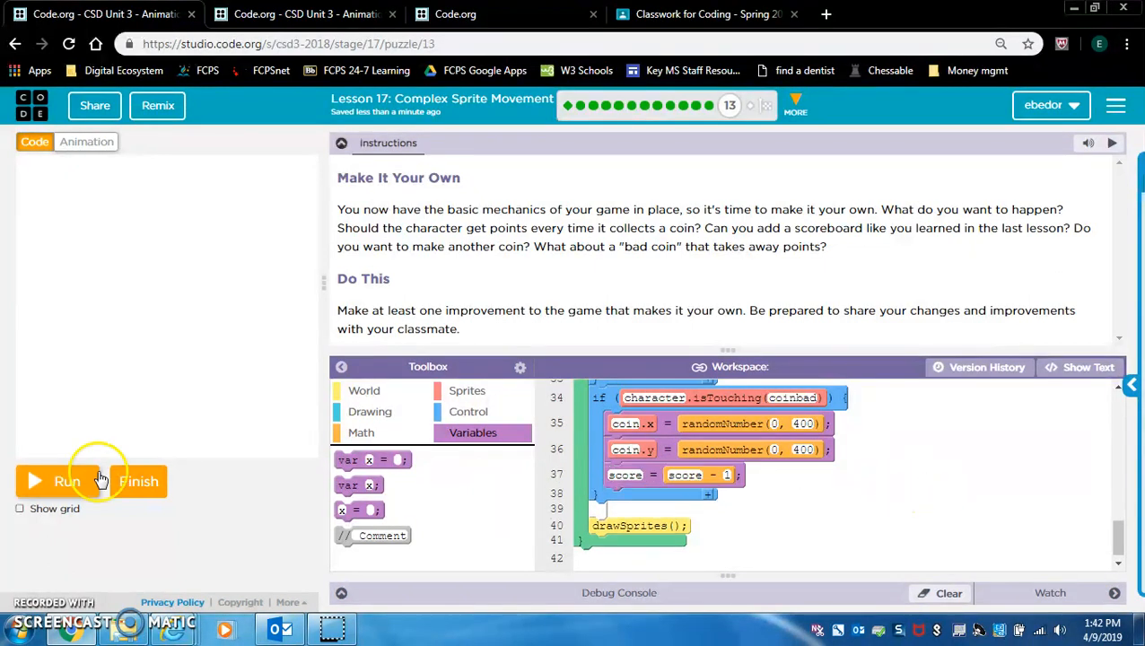
{"action": "mouse_move", "coordinate": [68, 481]}
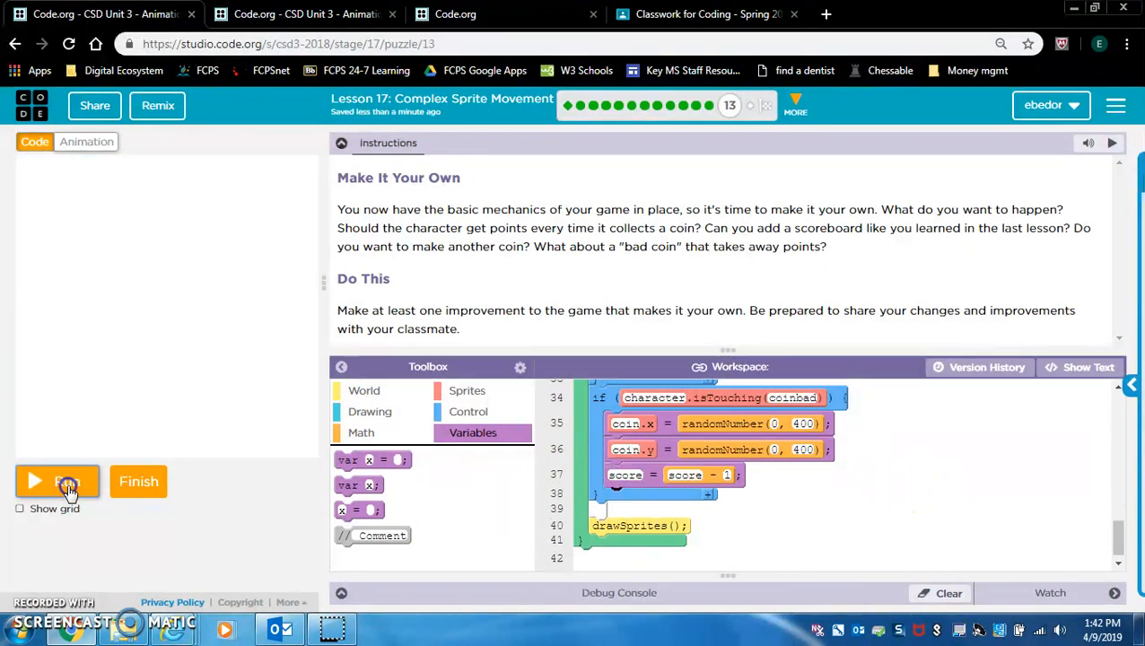
{"action": "left_click", "coordinate": [58, 481]}
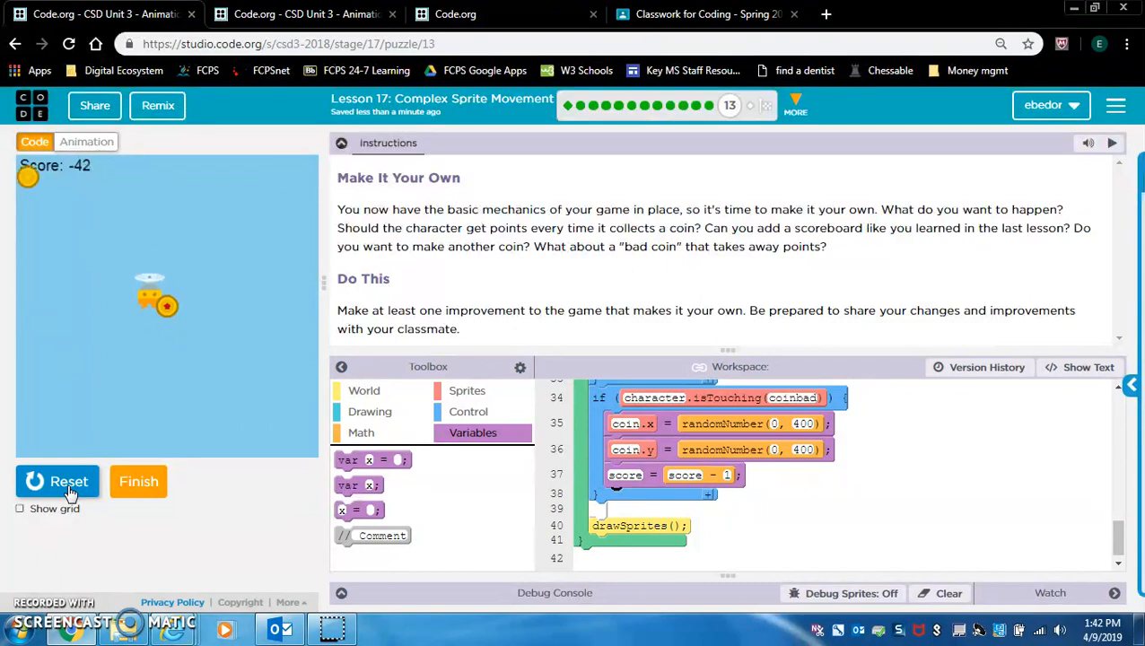
{"action": "left_click", "coordinate": [57, 480]}
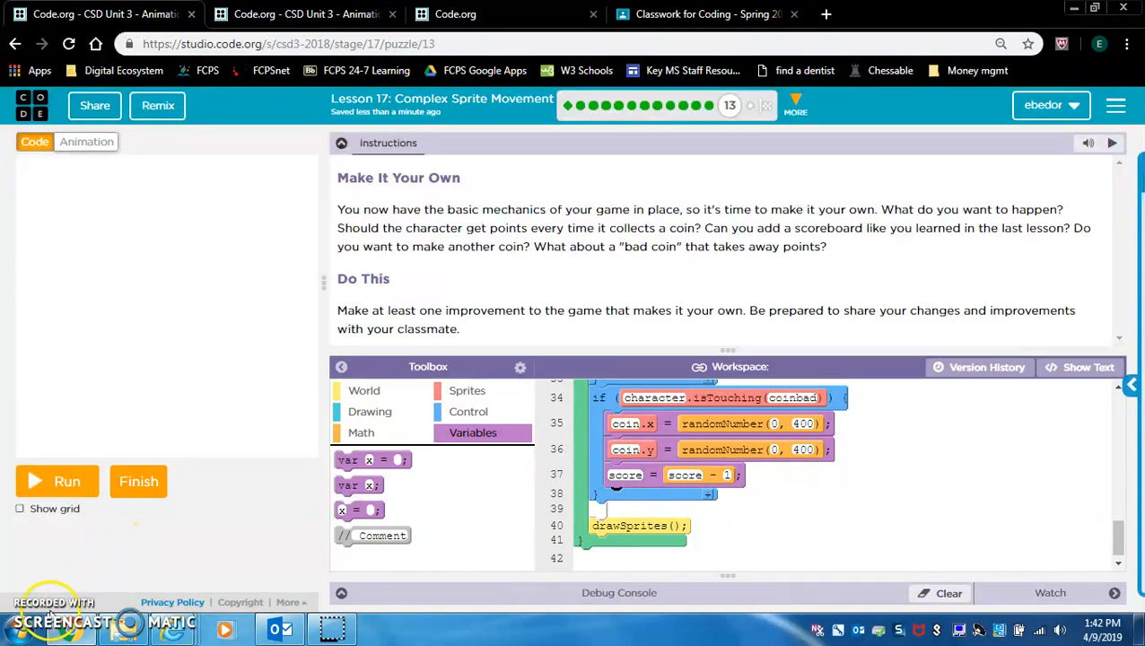